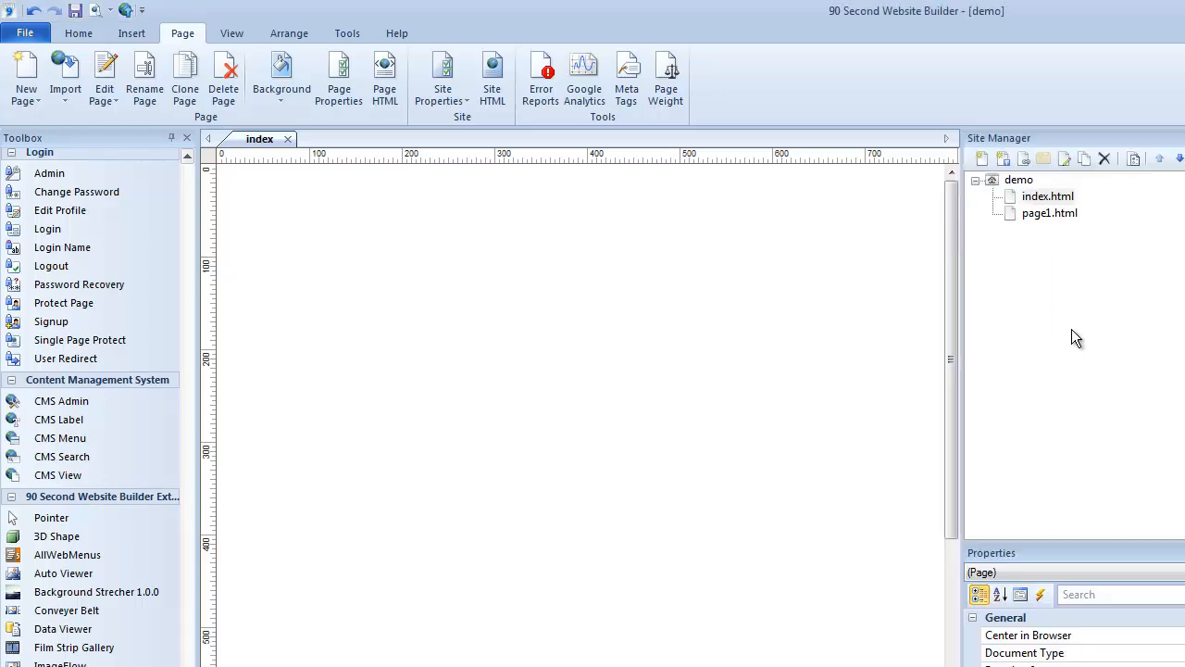
{"action": "mouse_move", "coordinate": [371, 336]}
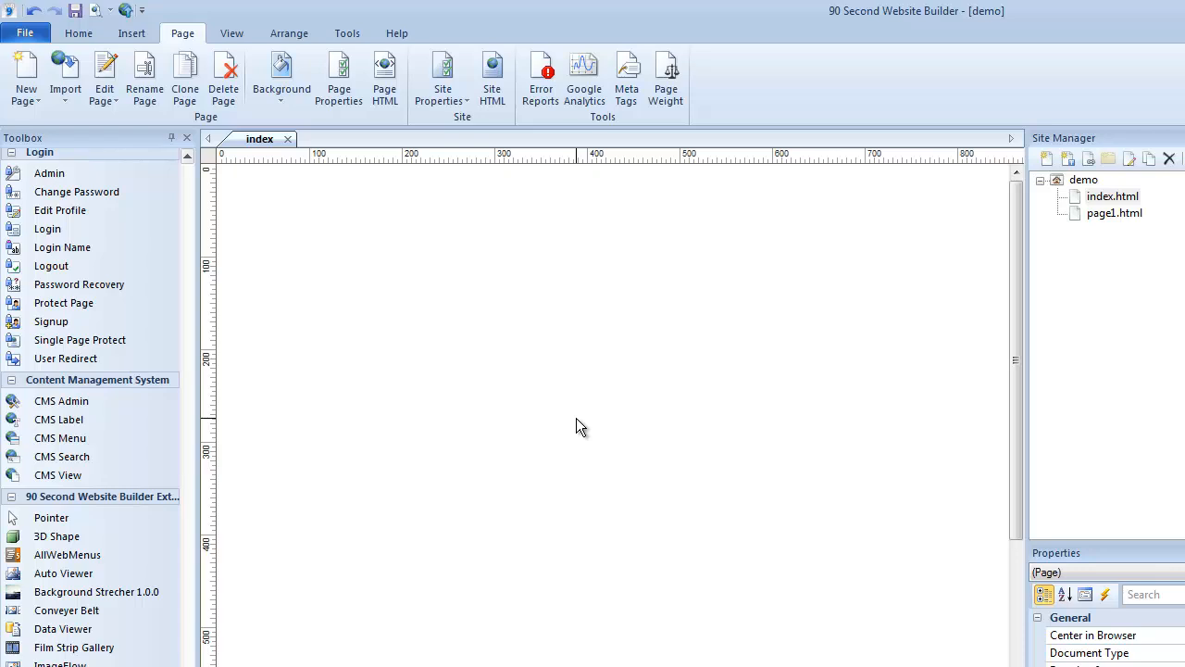
{"action": "mouse_move", "coordinate": [565, 387]}
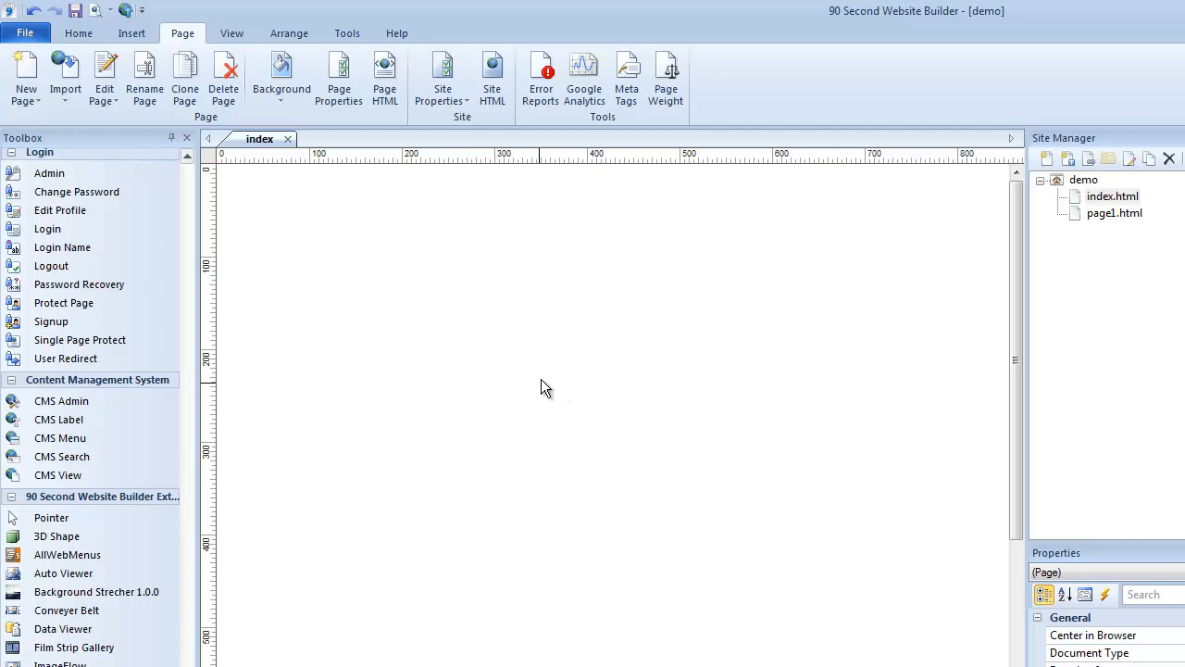
{"action": "mouse_move", "coordinate": [519, 400]}
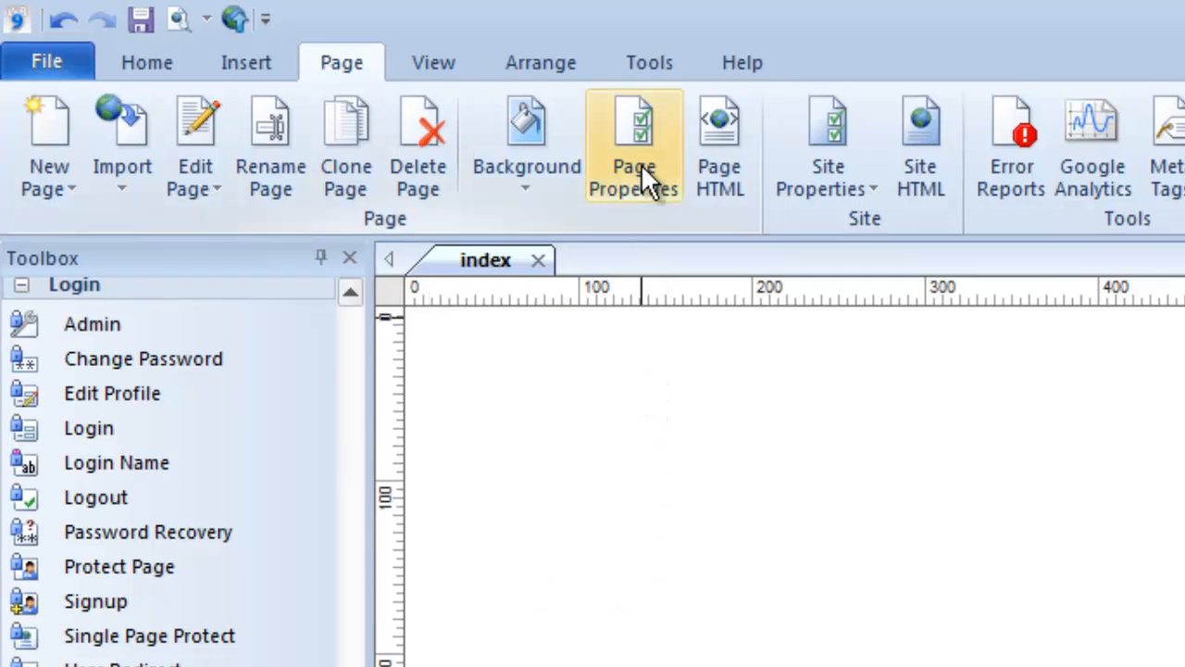
{"action": "mouse_move", "coordinate": [635, 148]}
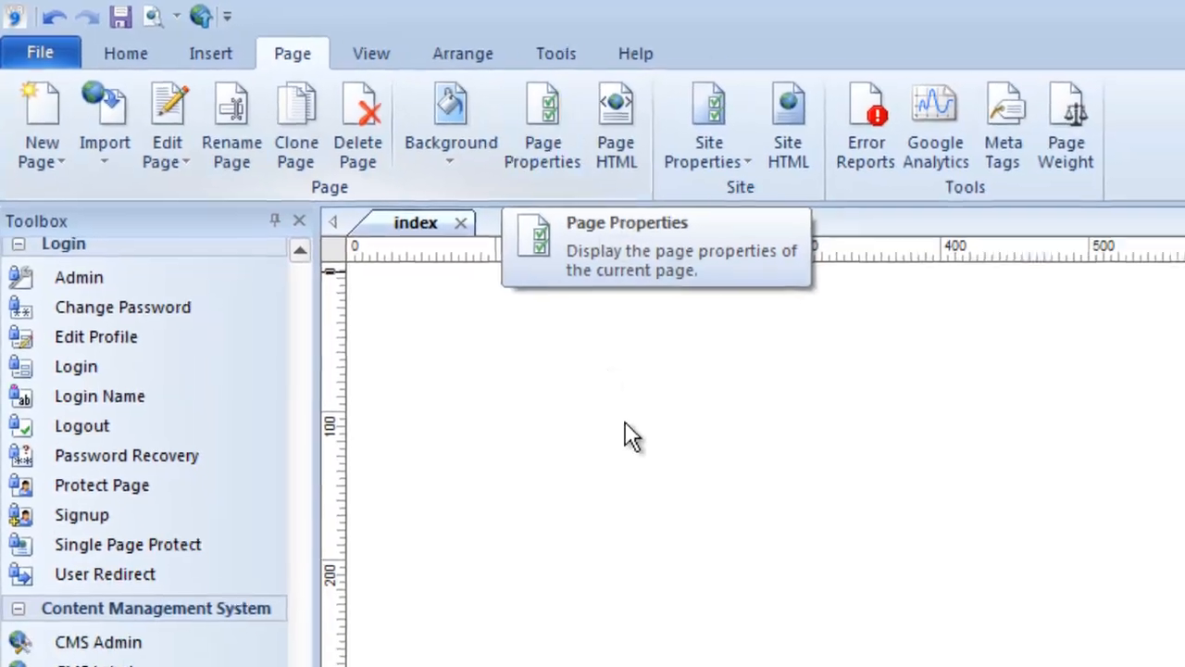
- Set the index page's solid background colour to crimson red (#DC143C) in Page Properties
{"action": "right_click", "coordinate": [634, 436]}
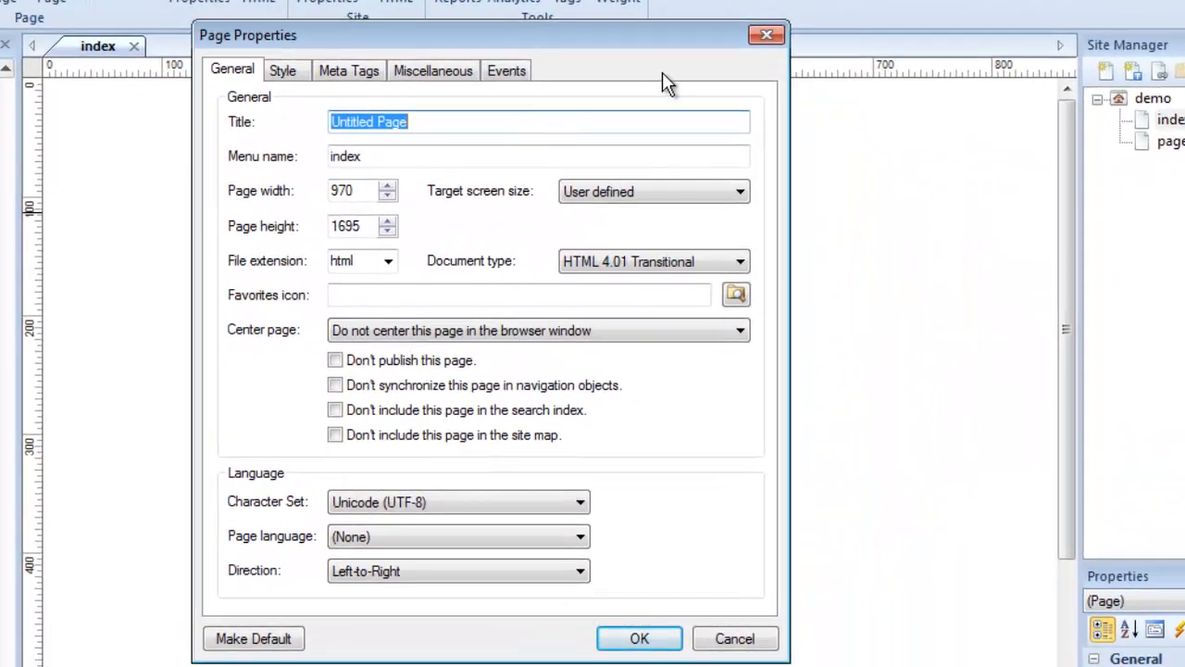
{"action": "left_click", "coordinate": [282, 70]}
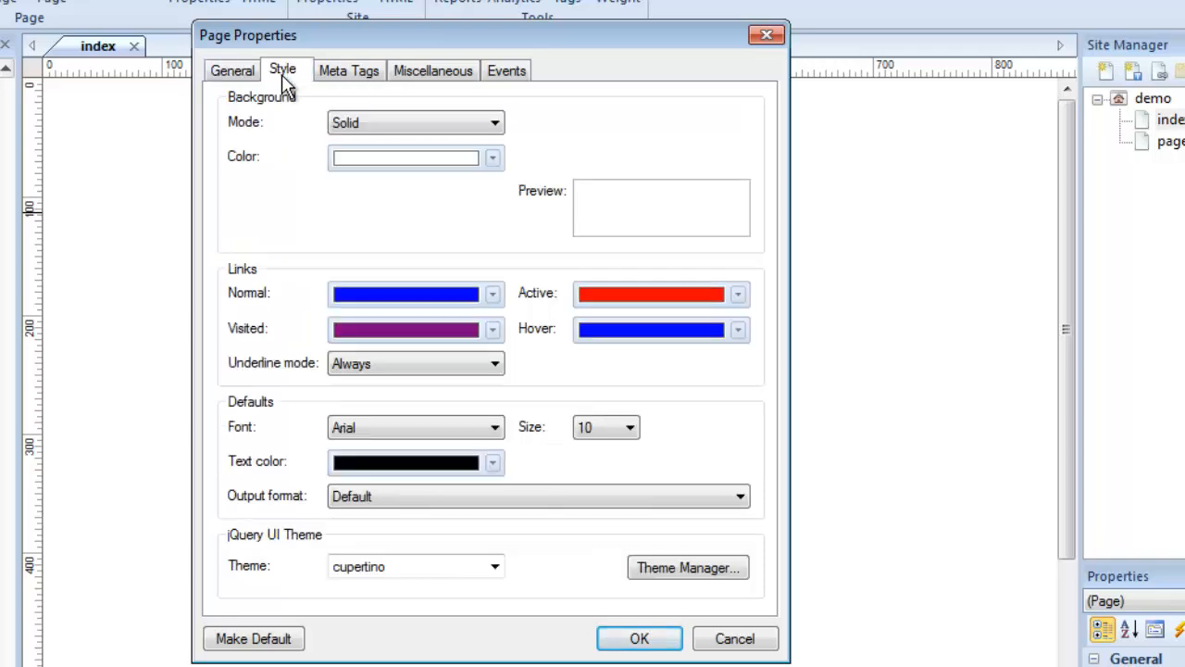
{"action": "mouse_move", "coordinate": [681, 154]}
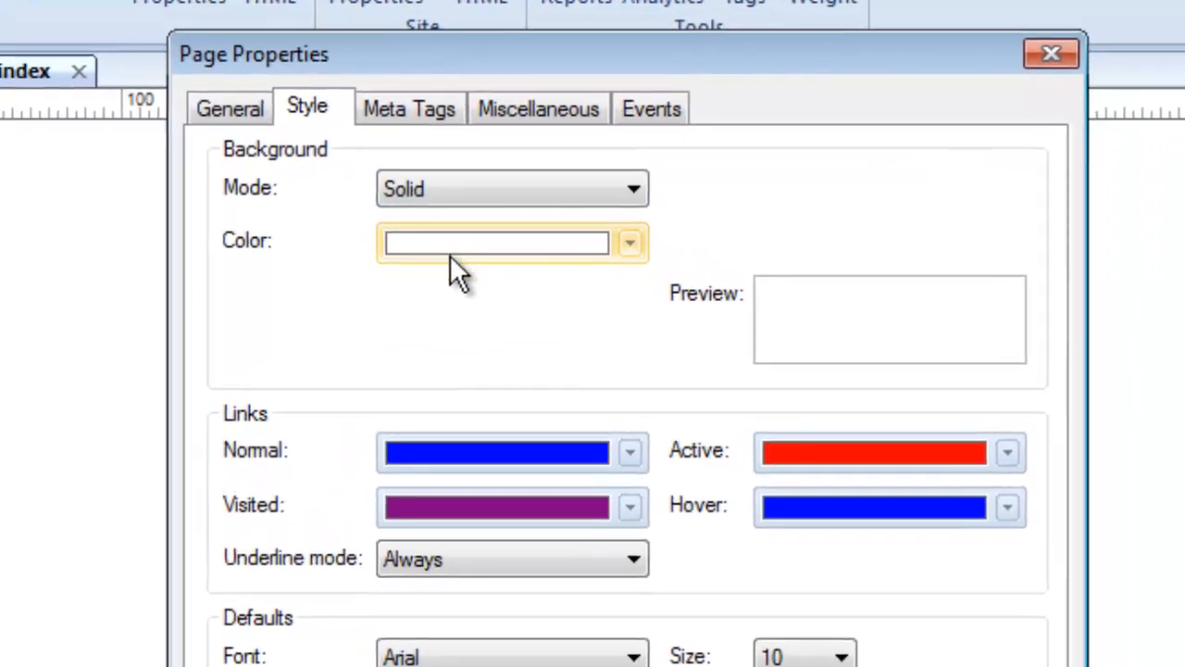
{"action": "mouse_move", "coordinate": [450, 260]}
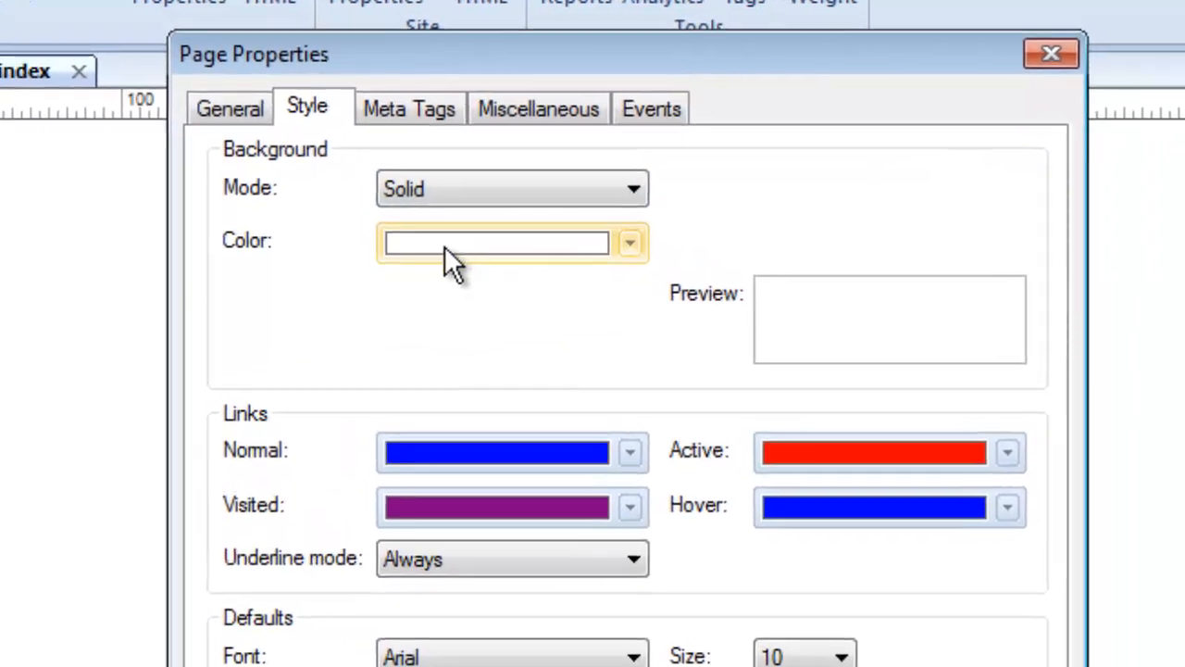
{"action": "left_click", "coordinate": [630, 243]}
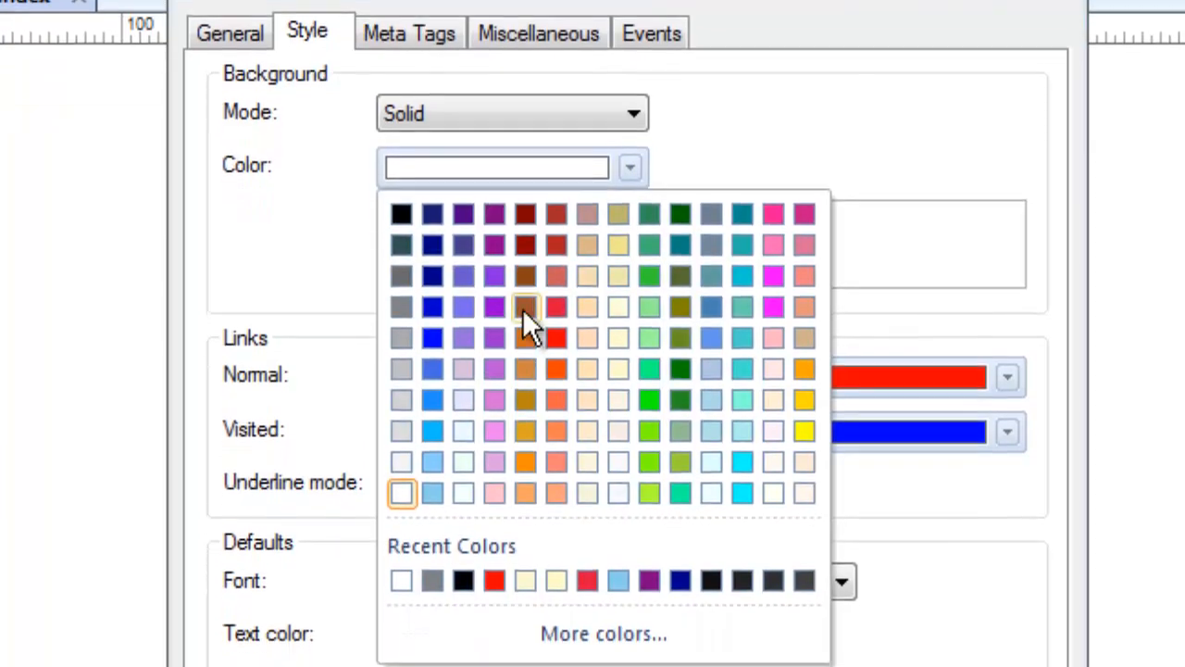
{"action": "scroll", "scroll_direction": "down", "scroll_amount": 3}
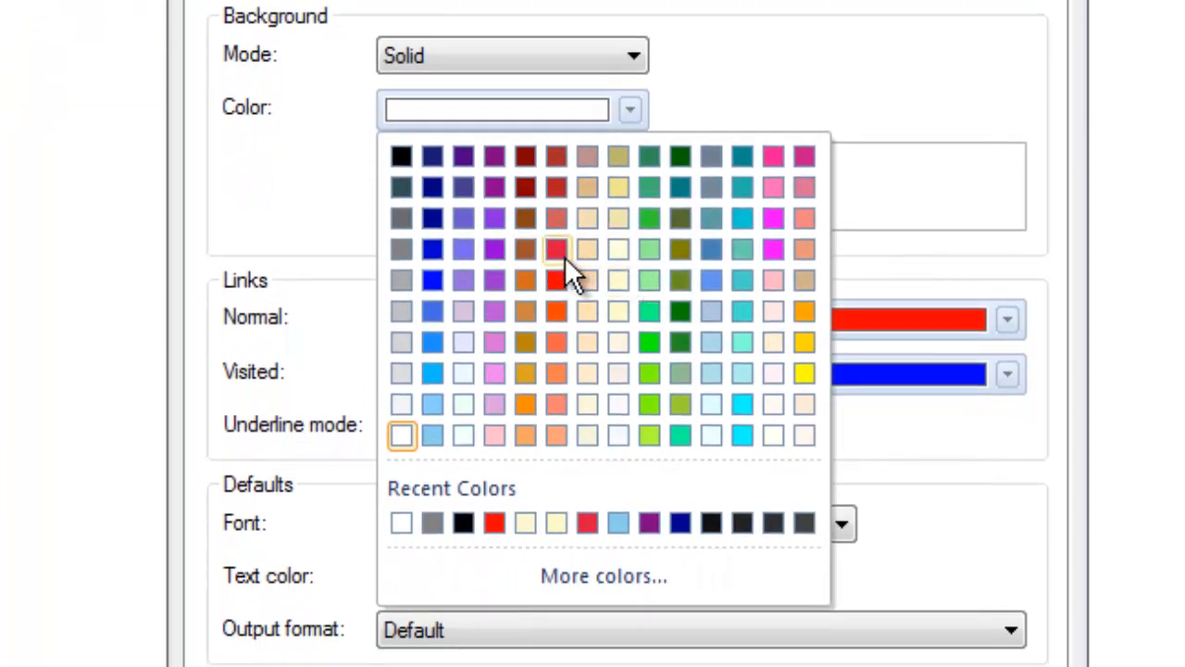
{"action": "left_click", "coordinate": [556, 249]}
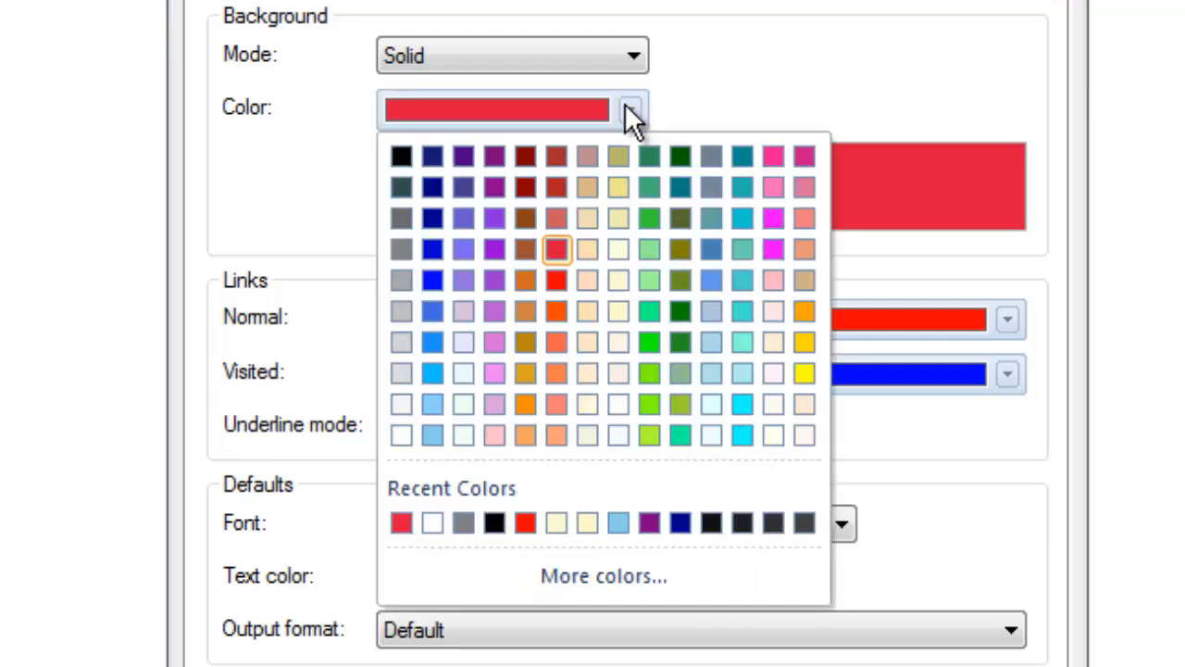
{"action": "left_click", "coordinate": [603, 575]}
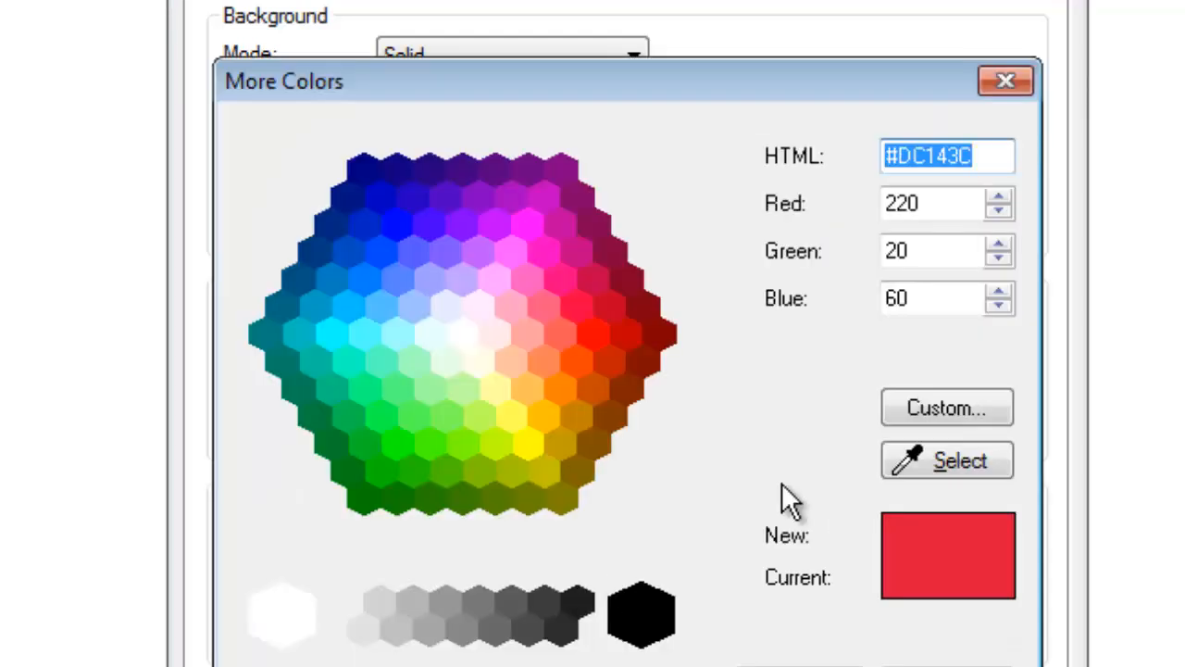
{"action": "mouse_move", "coordinate": [565, 204]}
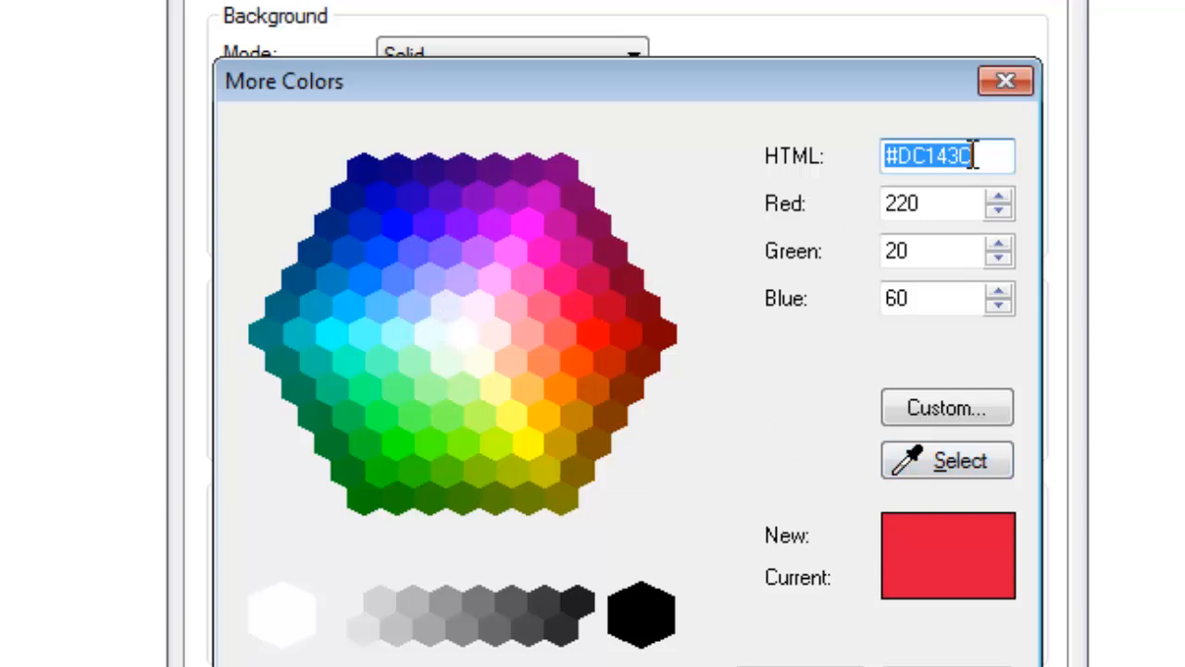
{"action": "mouse_move", "coordinate": [653, 366]}
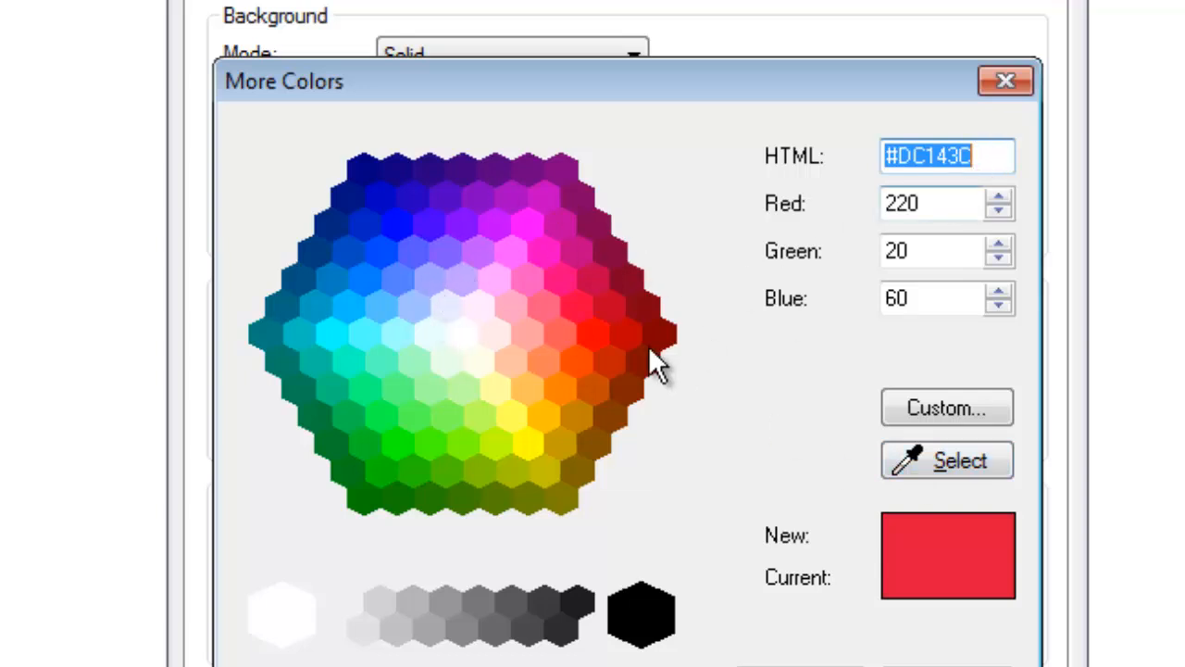
{"action": "mouse_move", "coordinate": [644, 338]}
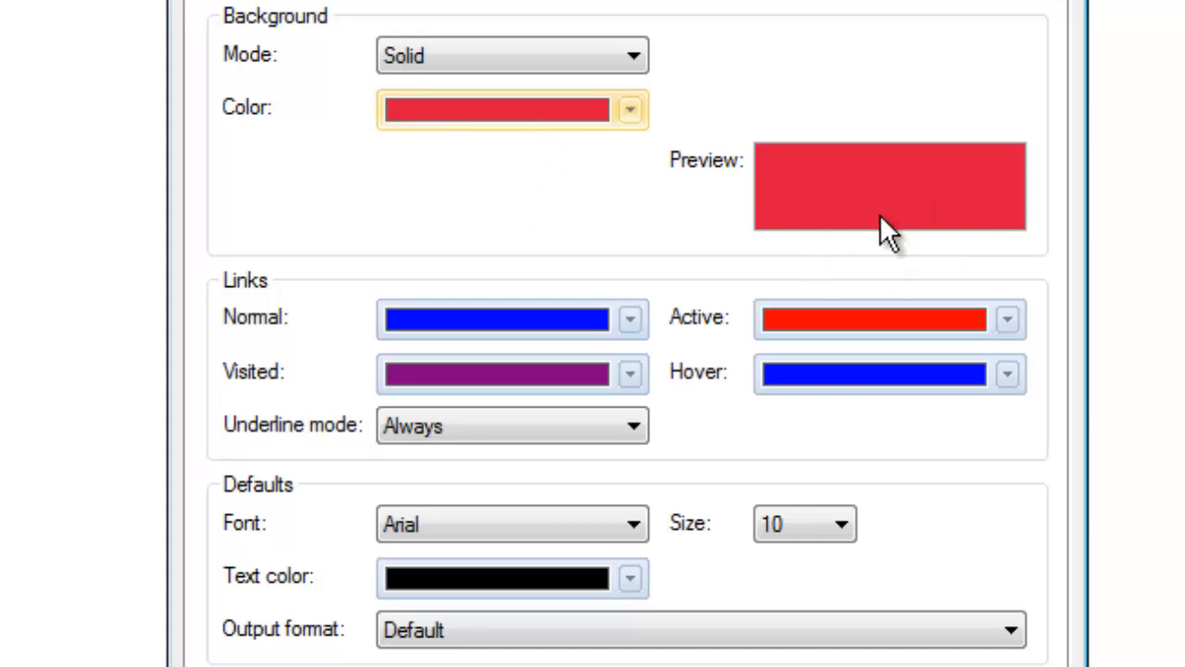
{"action": "mouse_move", "coordinate": [697, 125]}
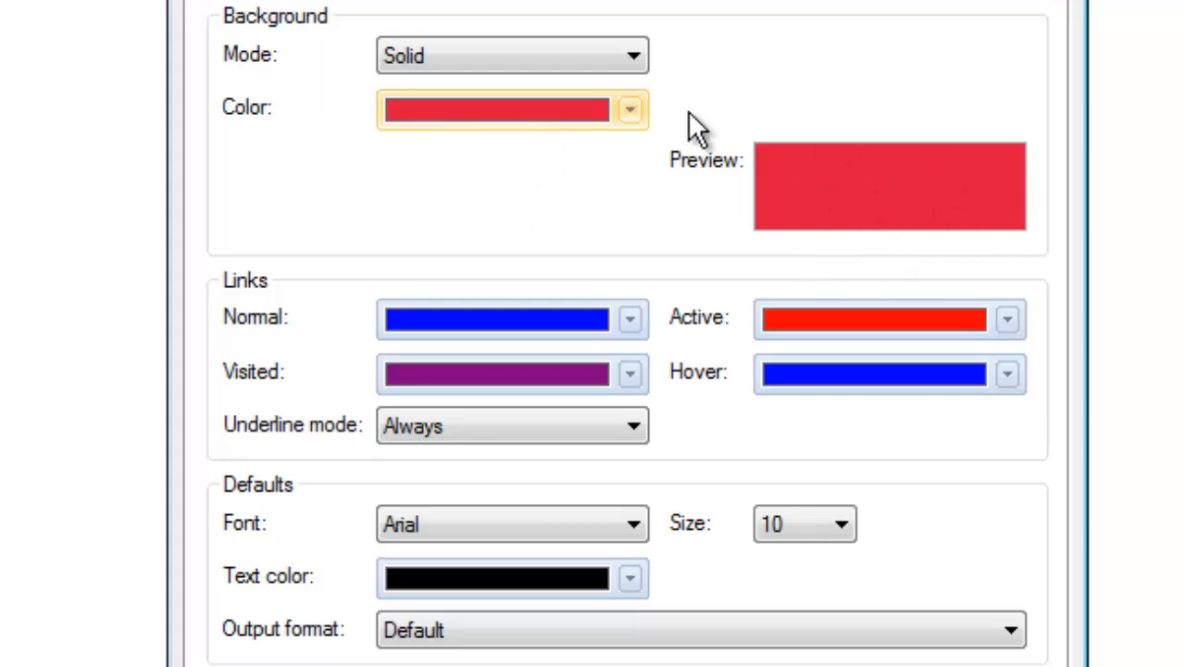
- Apply the pale lavender background, then bring the index page's Page Properties back up
{"action": "left_click", "coordinate": [631, 110]}
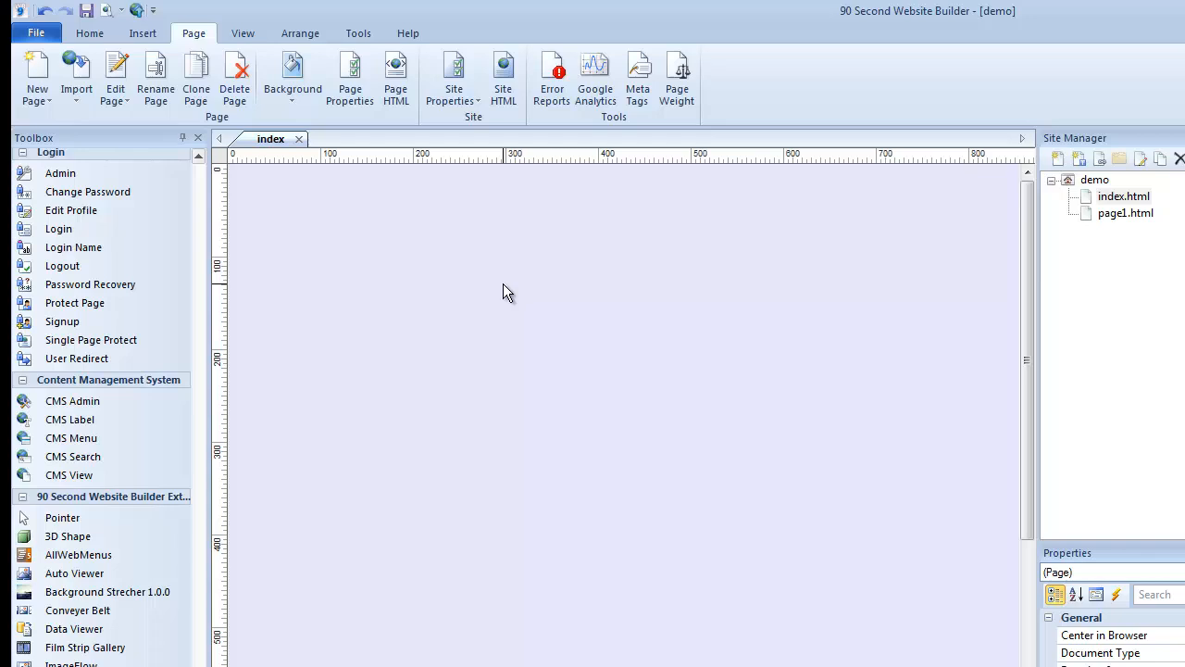
{"action": "mouse_move", "coordinate": [520, 287]}
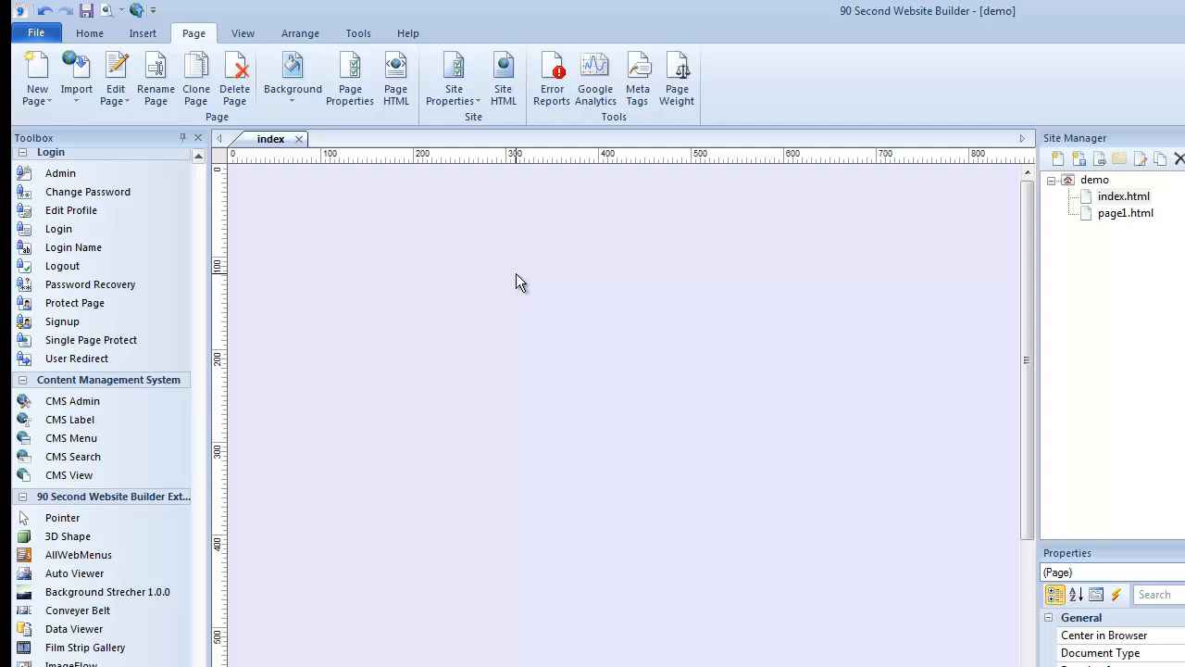
{"action": "right_click", "coordinate": [520, 281]}
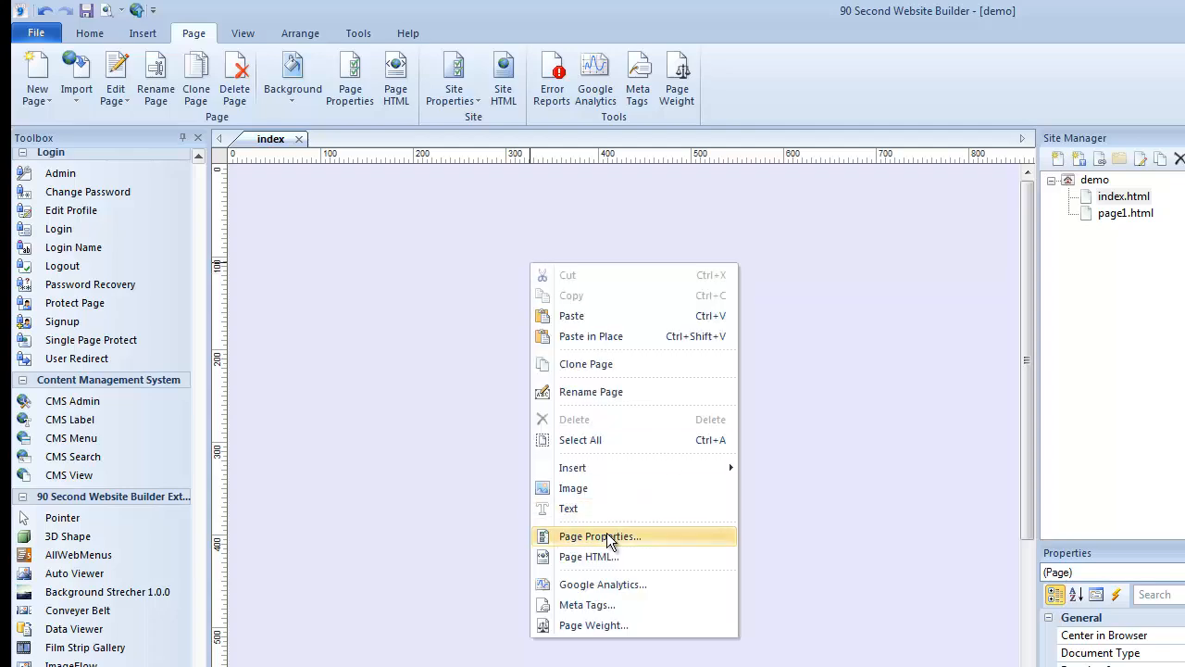
{"action": "left_click", "coordinate": [600, 536]}
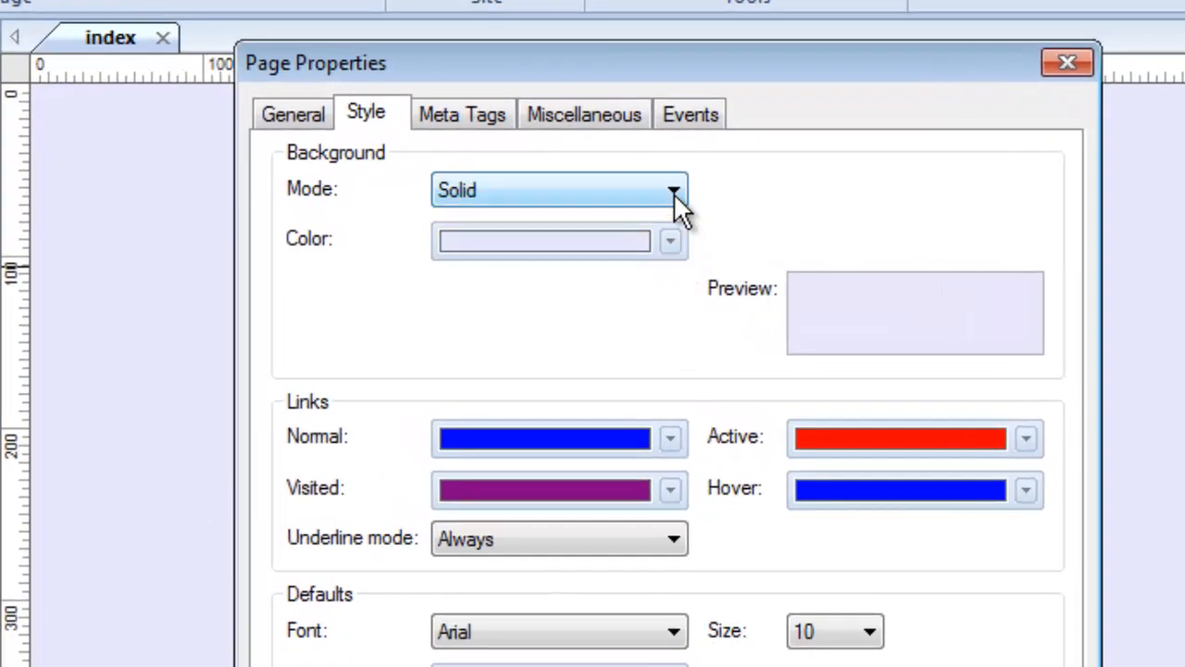
- Switch Background Mode to a horizontal gradient blending orange into light yellow
{"action": "left_click", "coordinate": [673, 190]}
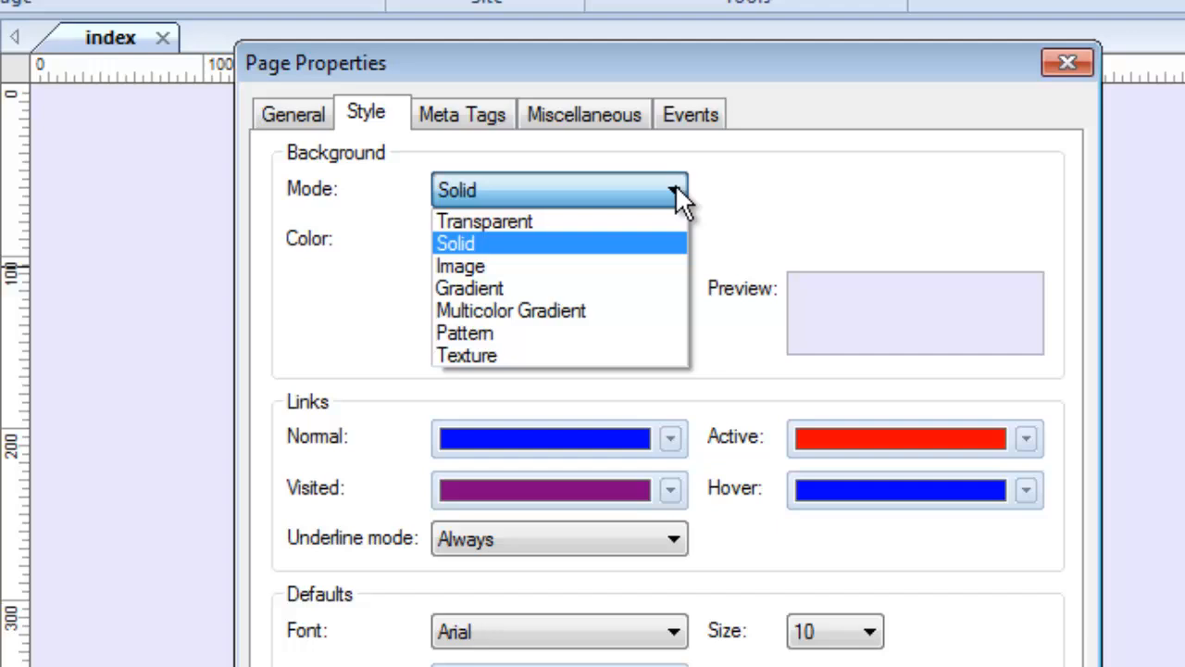
{"action": "mouse_move", "coordinate": [460, 266]}
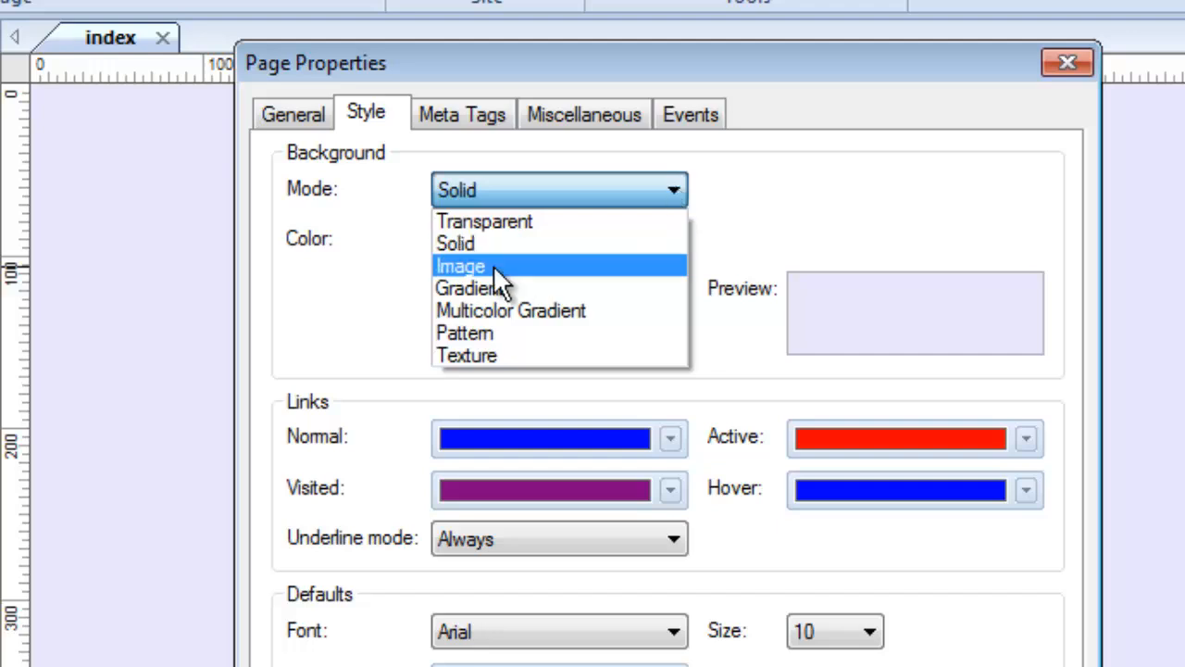
{"action": "mouse_move", "coordinate": [507, 285]}
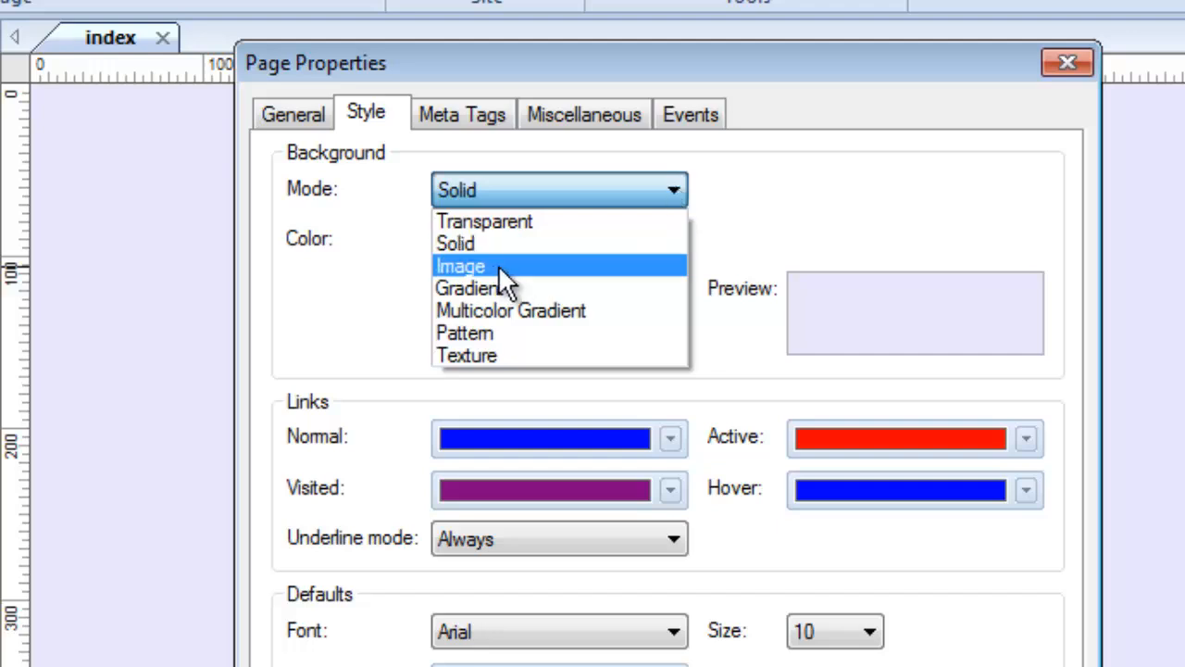
{"action": "mouse_move", "coordinate": [491, 288]}
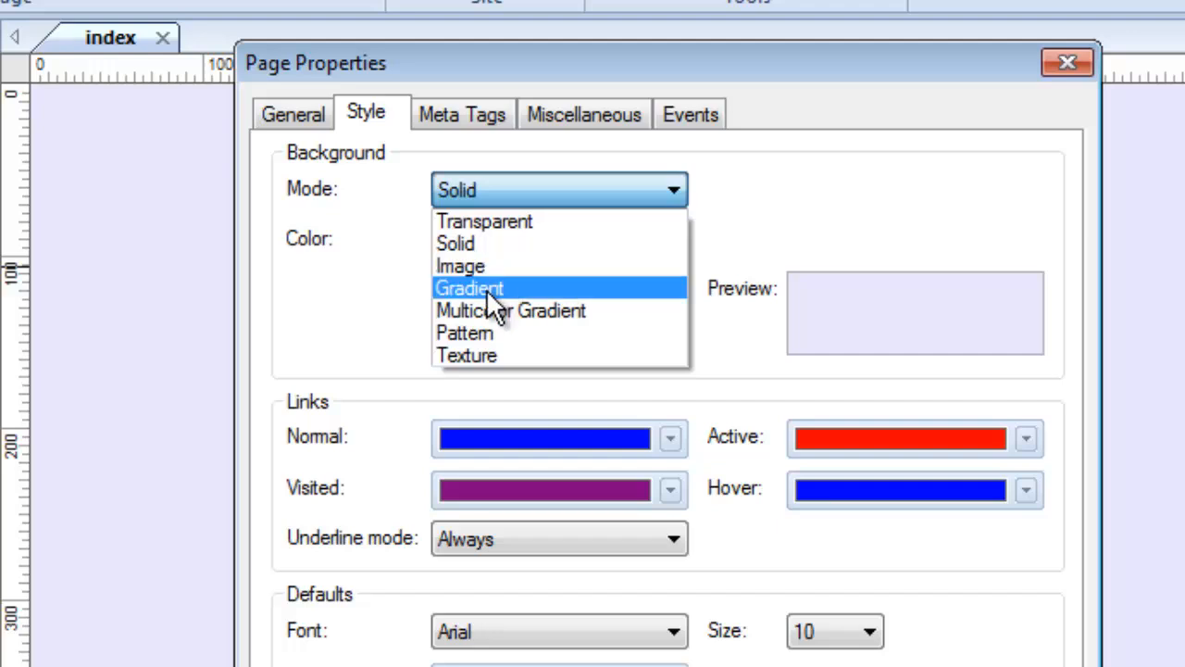
{"action": "left_click", "coordinate": [469, 287]}
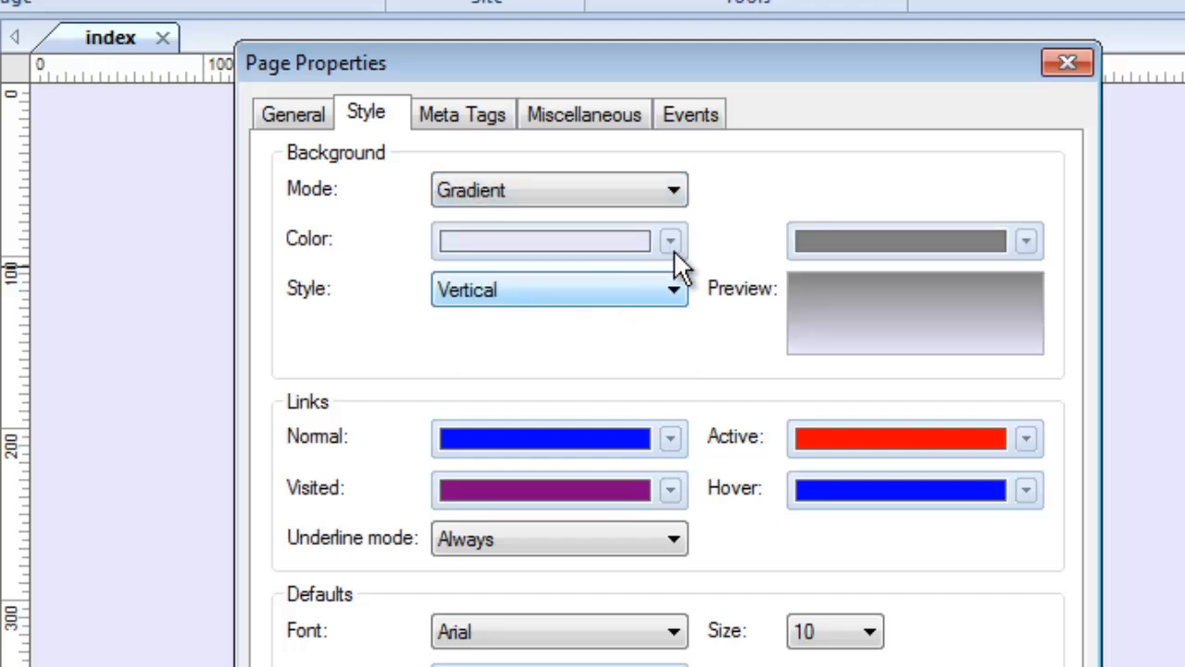
{"action": "mouse_move", "coordinate": [646, 326]}
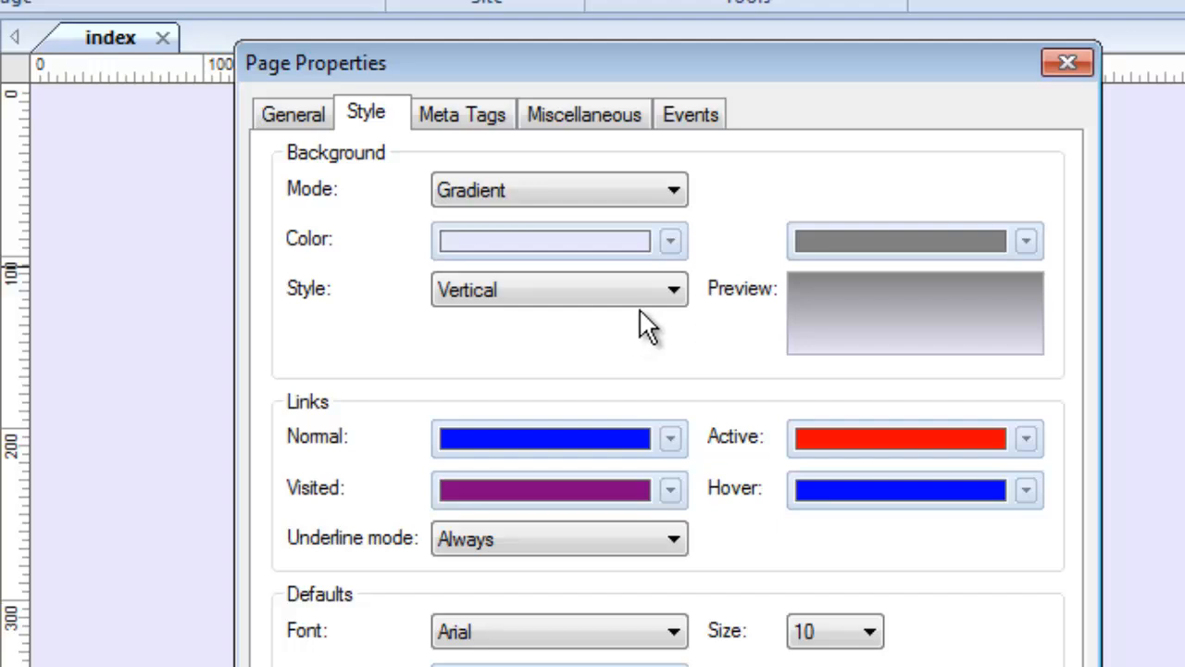
{"action": "left_click", "coordinate": [545, 240]}
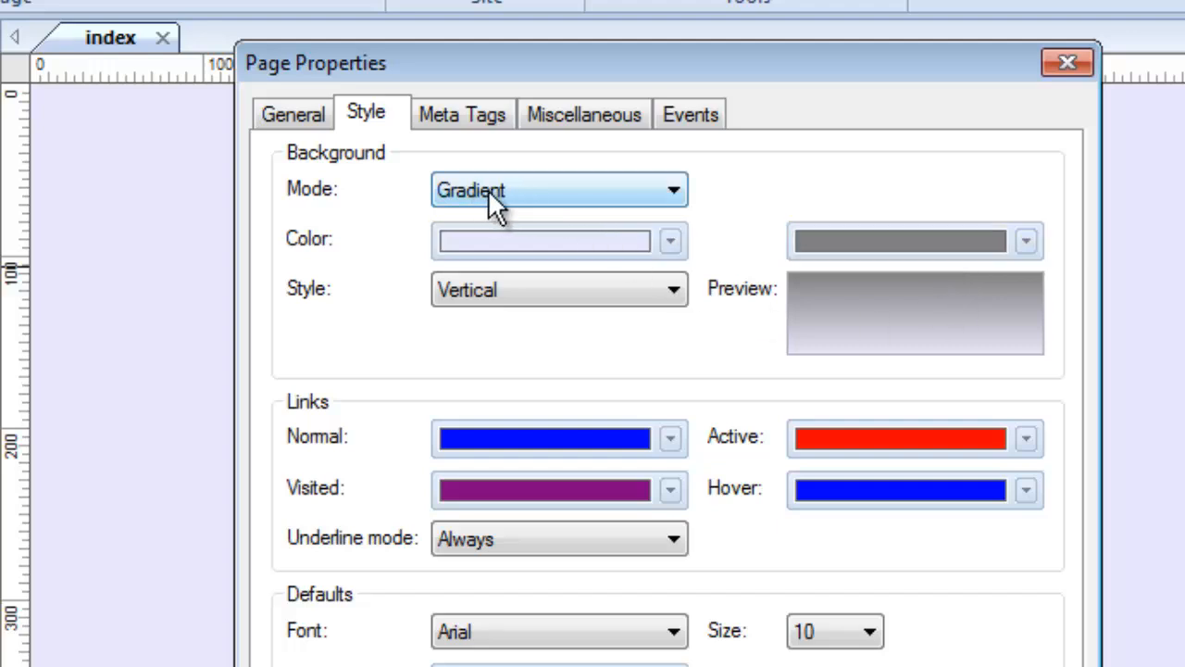
{"action": "mouse_move", "coordinate": [995, 319]}
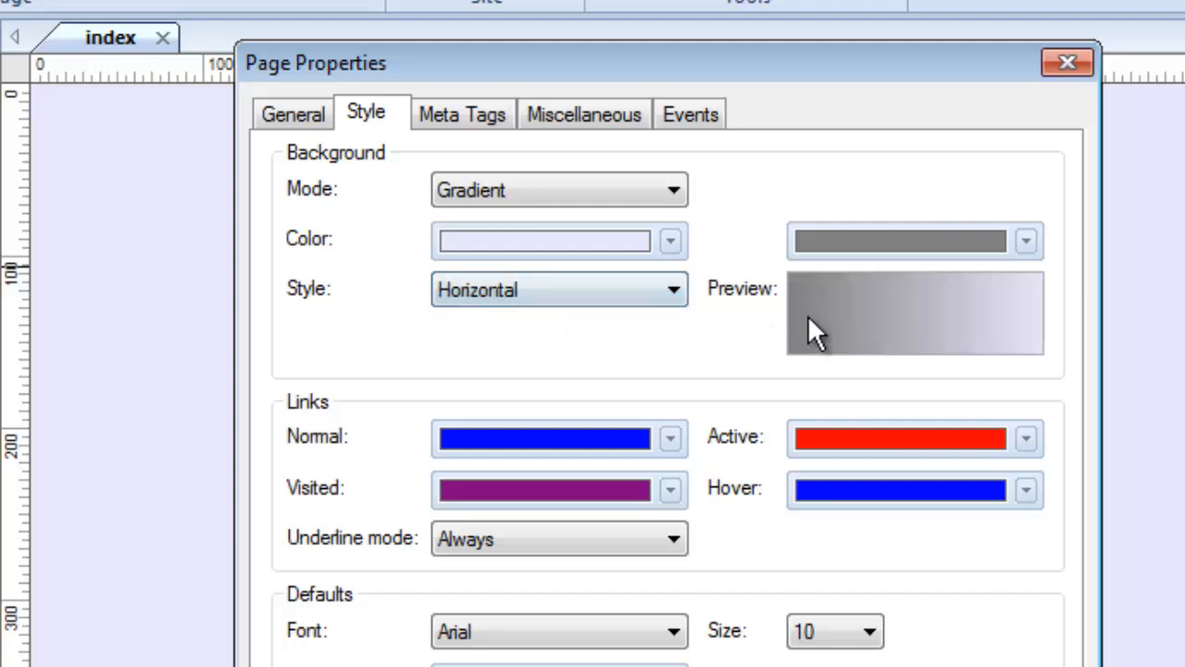
{"action": "left_click", "coordinate": [670, 239]}
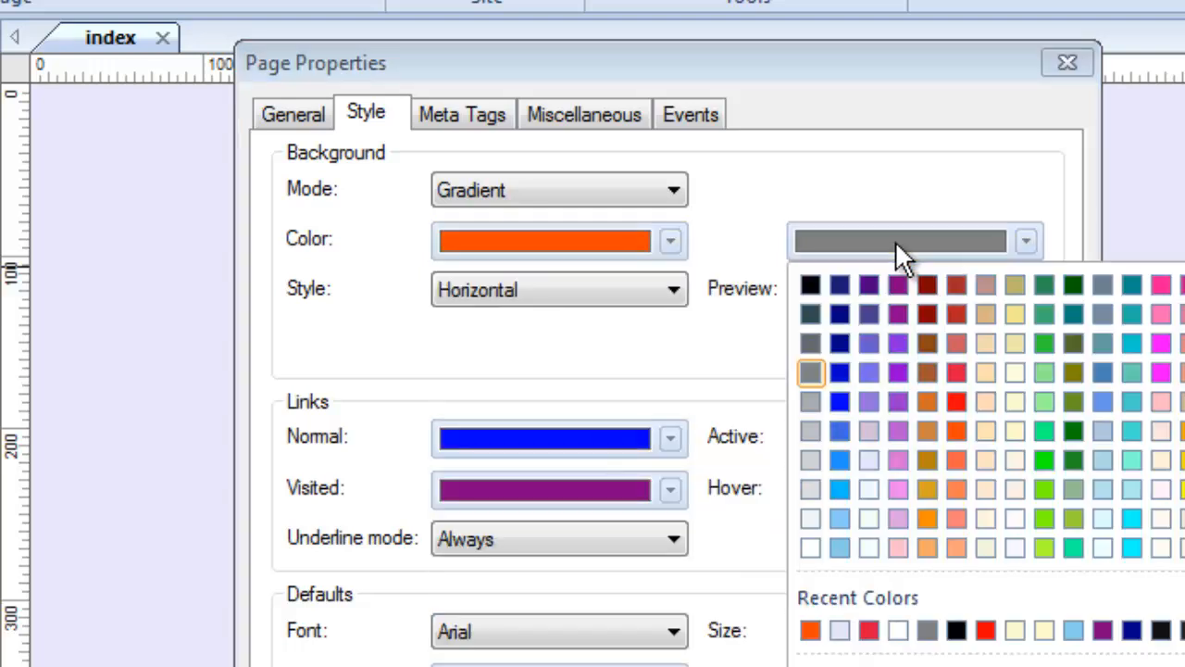
{"action": "mouse_move", "coordinate": [1176, 490]}
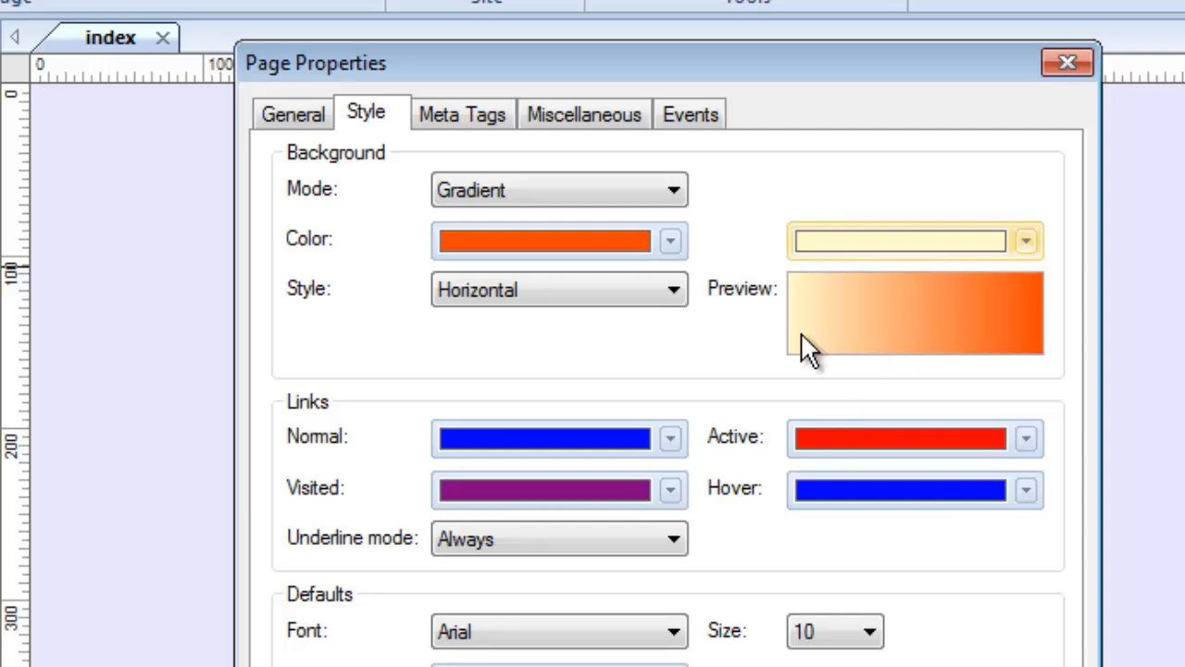
{"action": "left_click", "coordinate": [559, 289]}
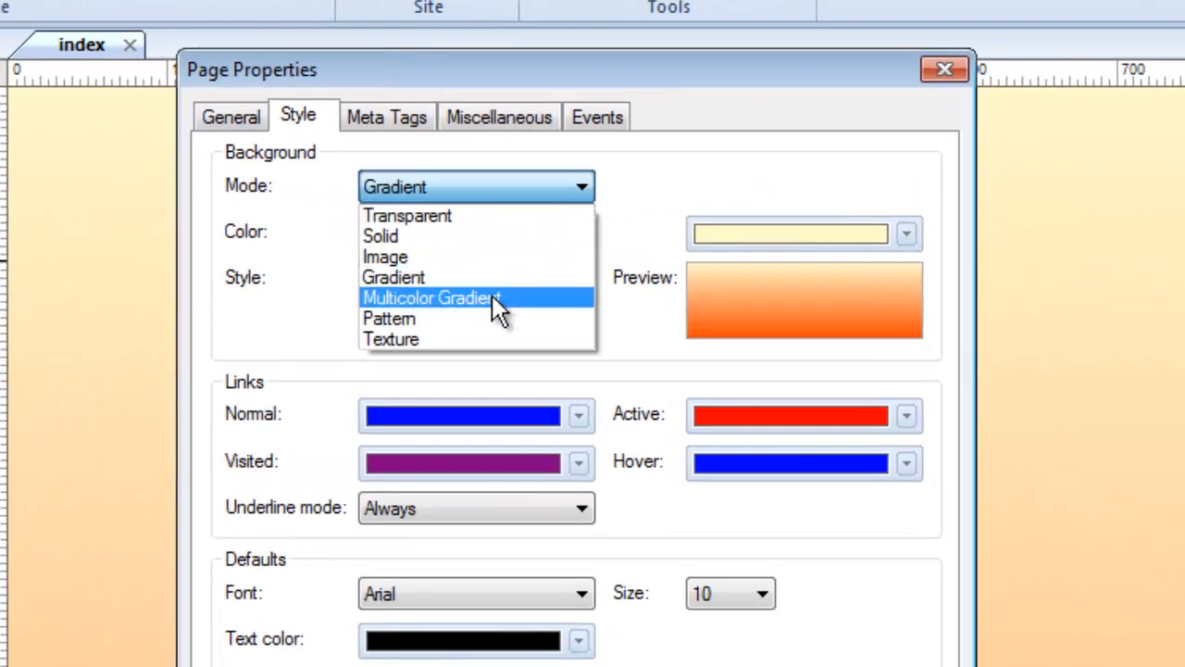
- Apply the Peacock preset as the page's gradient colour scheme
{"action": "left_click", "coordinate": [431, 297]}
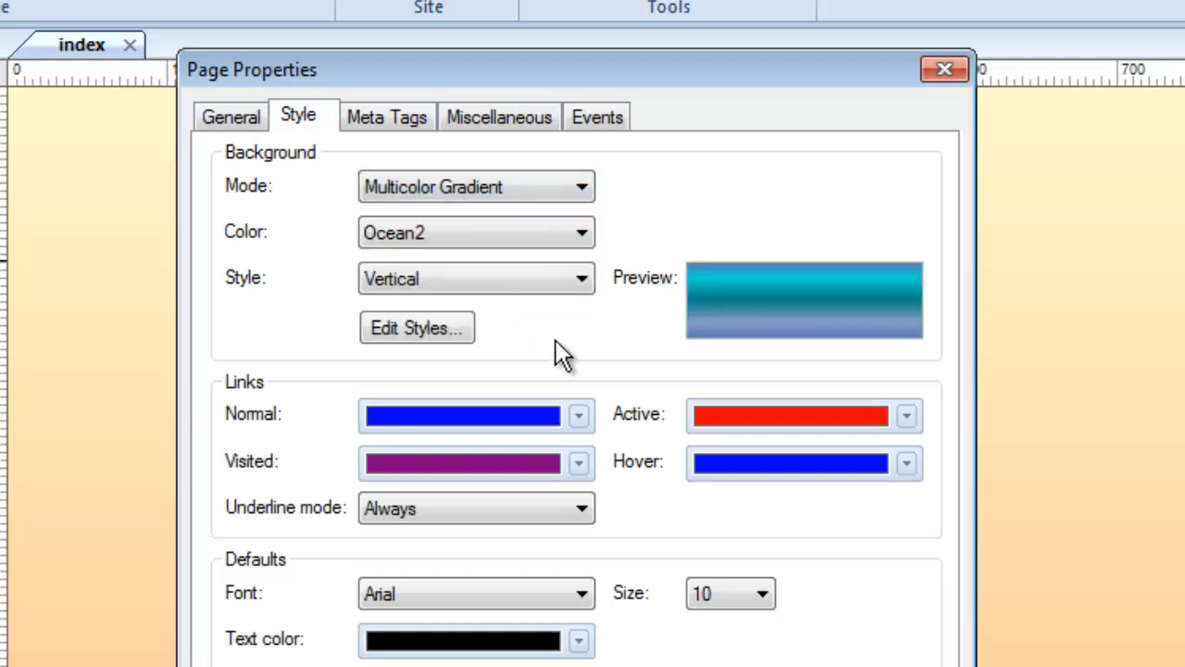
{"action": "mouse_move", "coordinate": [639, 362]}
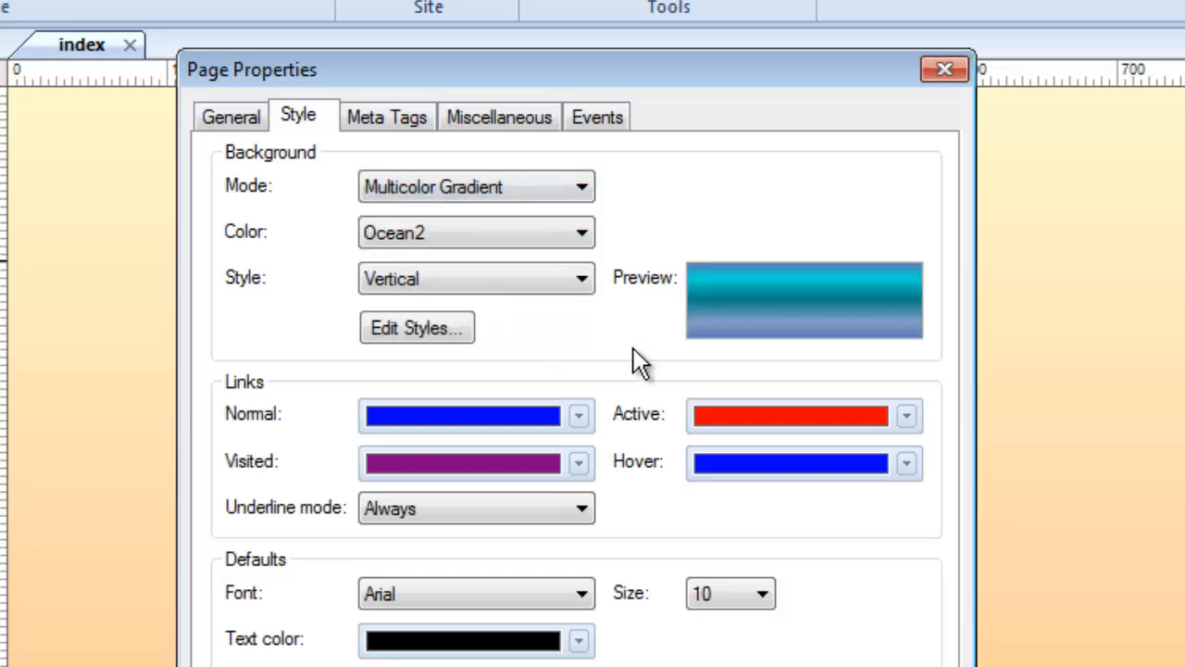
{"action": "mouse_move", "coordinate": [646, 334]}
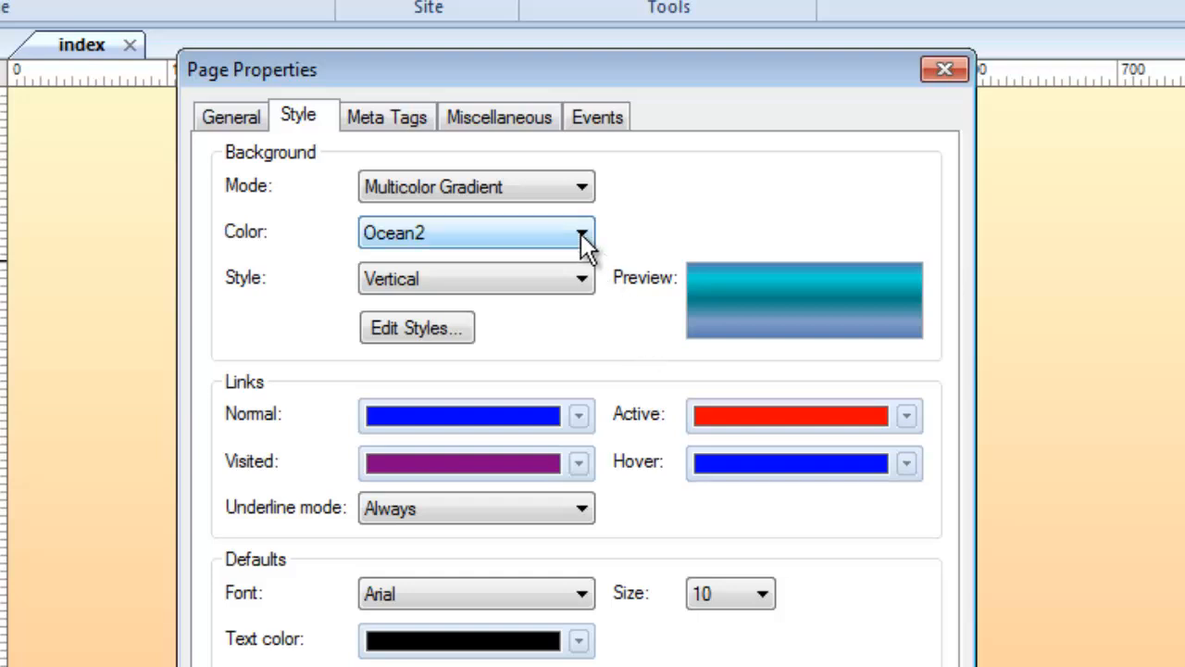
{"action": "left_click", "coordinate": [581, 232]}
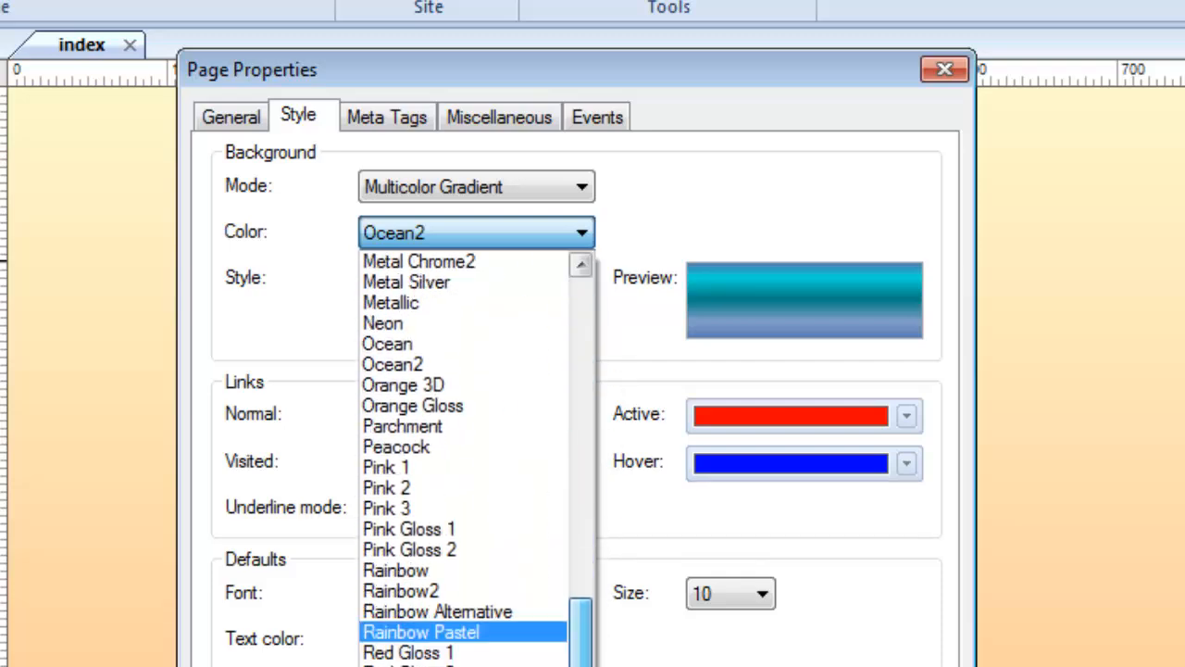
{"action": "left_click", "coordinate": [396, 446]}
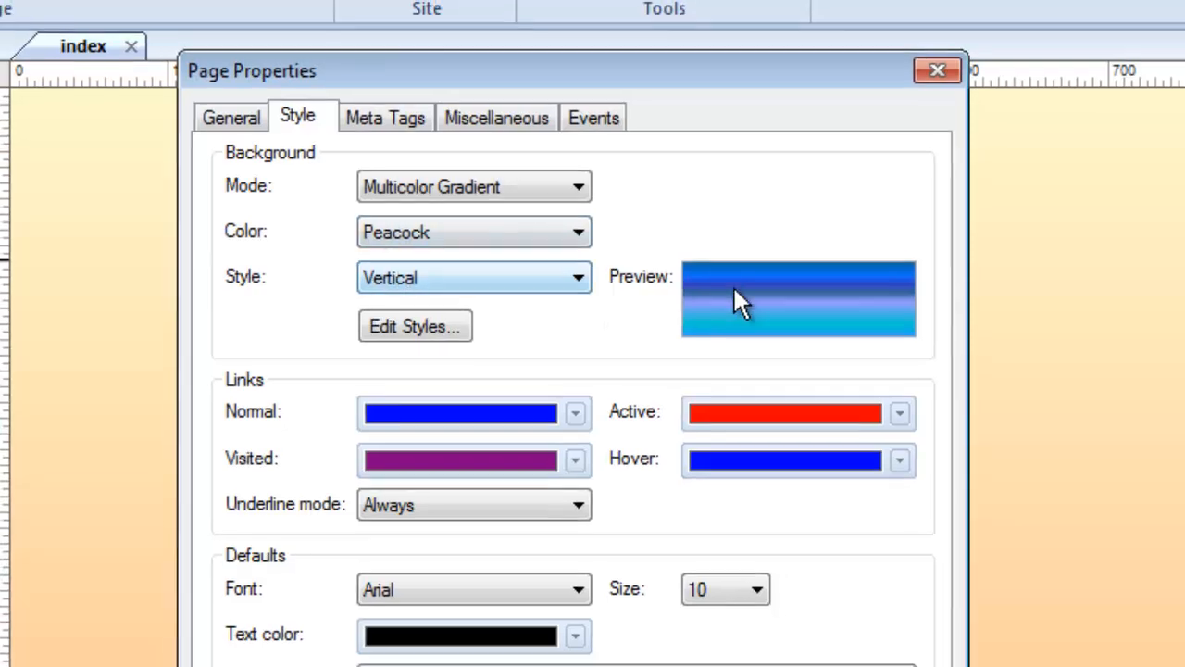
{"action": "left_click", "coordinate": [936, 71]}
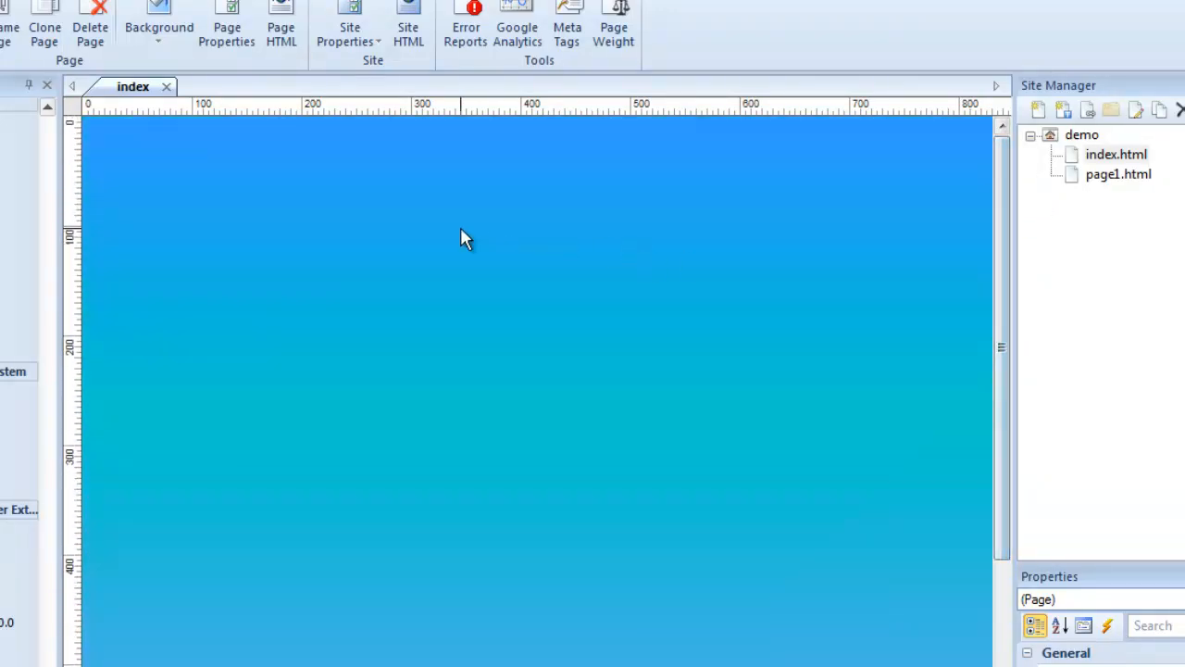
- Open the page's style settings and preview the Beach gradient horizontally
{"action": "right_click", "coordinate": [463, 239]}
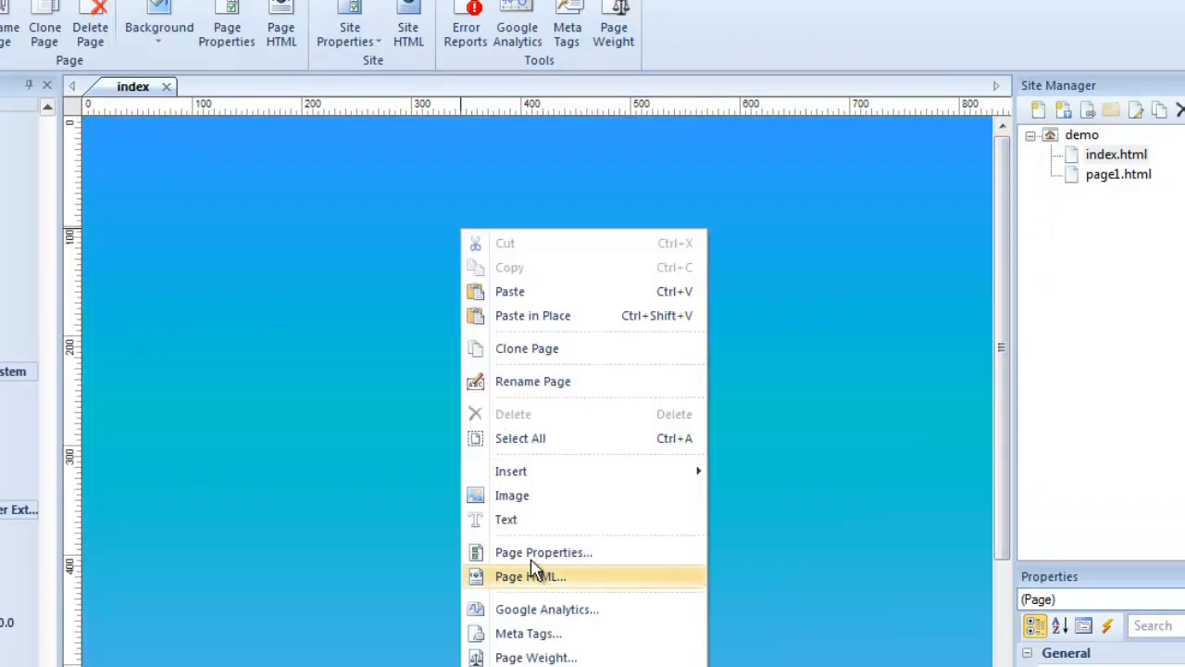
{"action": "left_click", "coordinate": [543, 552]}
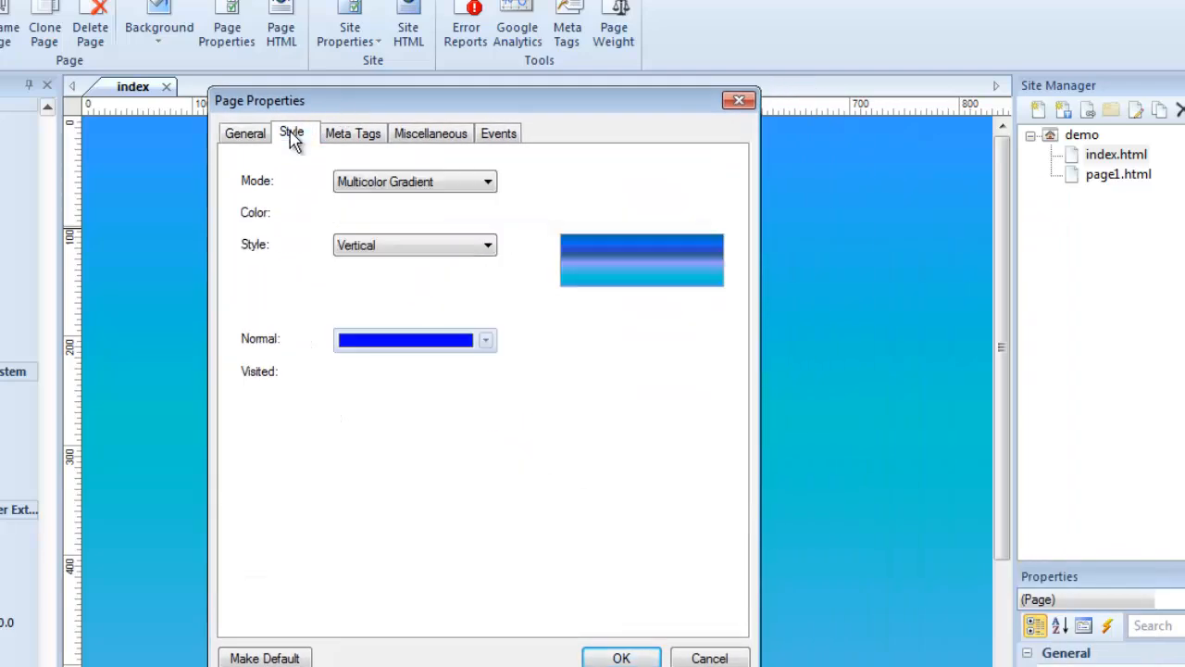
{"action": "left_click", "coordinate": [414, 213]}
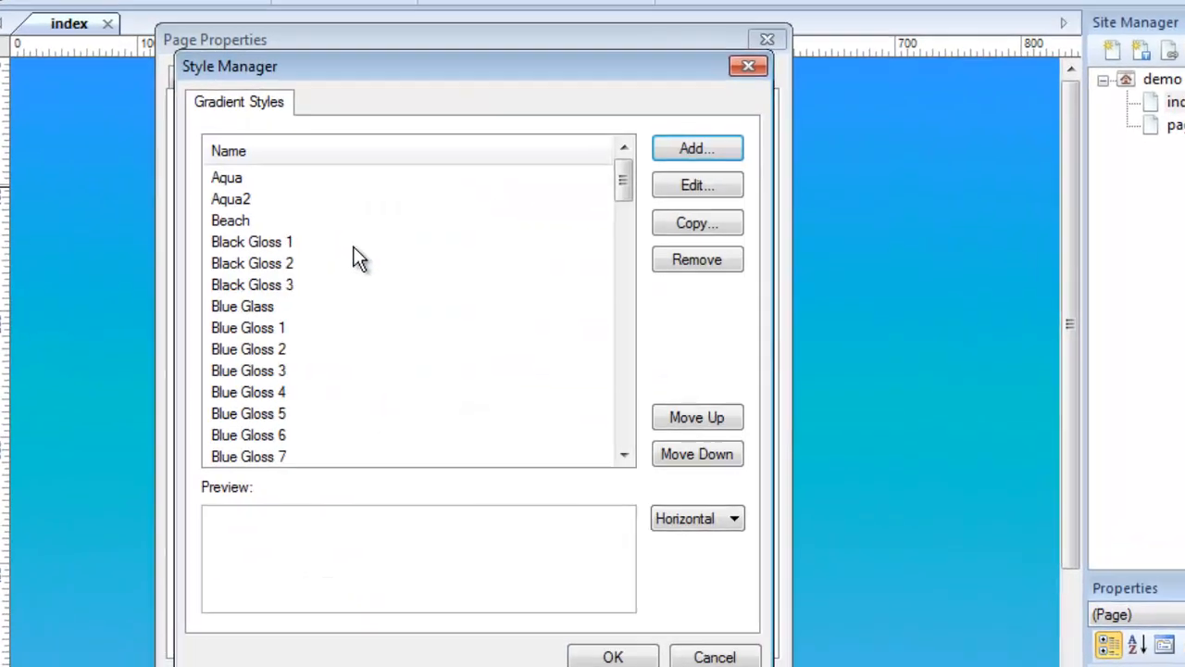
{"action": "left_click", "coordinate": [231, 220]}
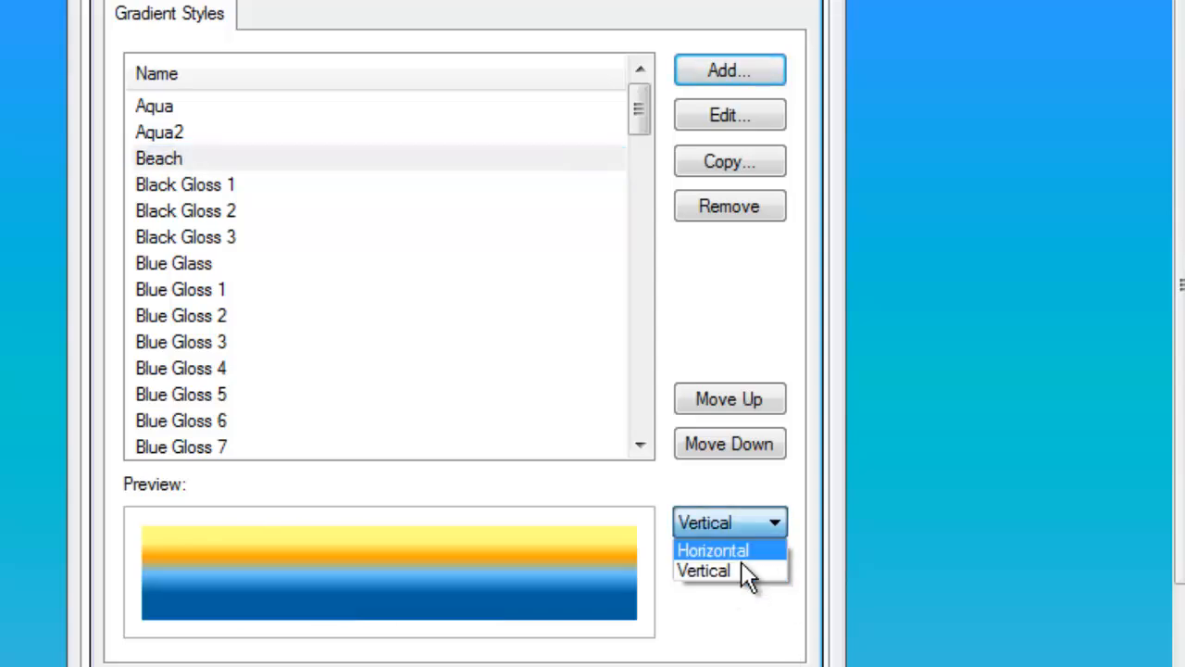
{"action": "left_click", "coordinate": [712, 549]}
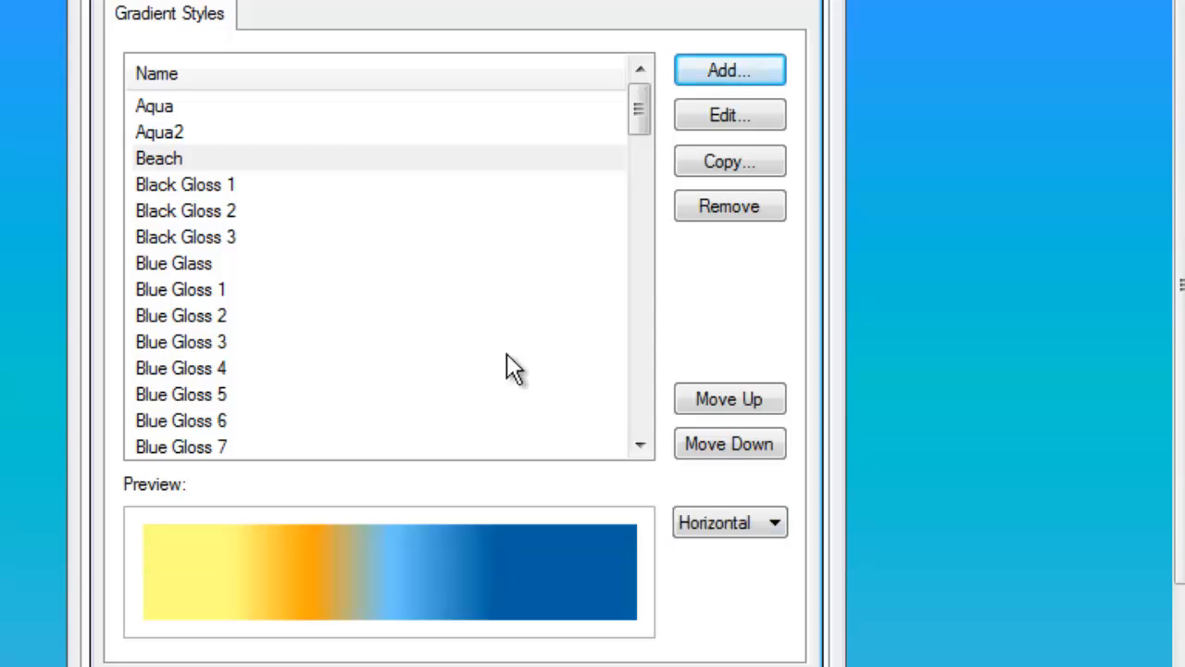
{"action": "mouse_move", "coordinate": [730, 115]}
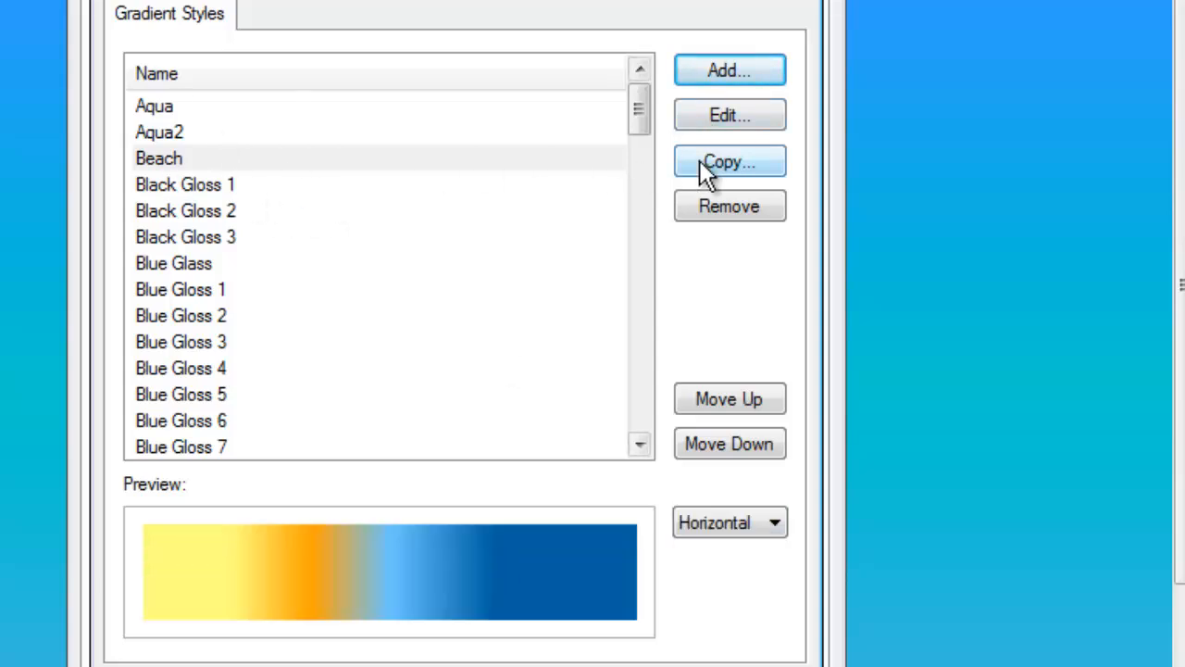
{"action": "mouse_move", "coordinate": [517, 174]}
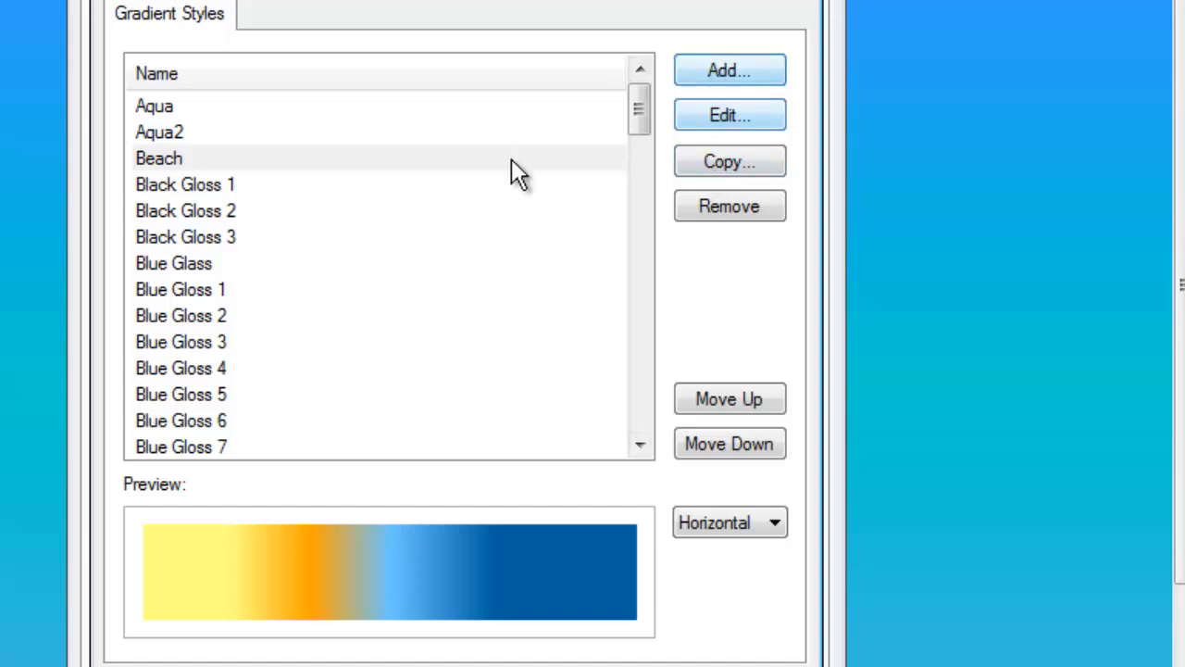
- Try recolouring a Beach gradient stop to red, then discard the edits
{"action": "left_click", "coordinate": [159, 158]}
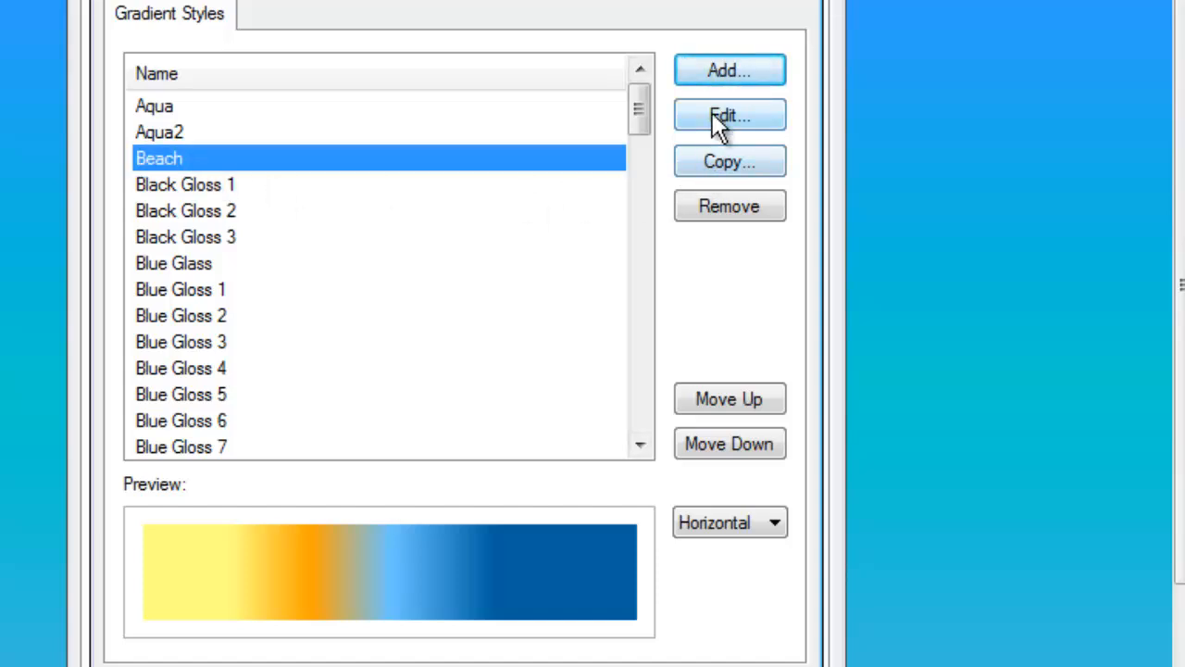
{"action": "left_click", "coordinate": [729, 115]}
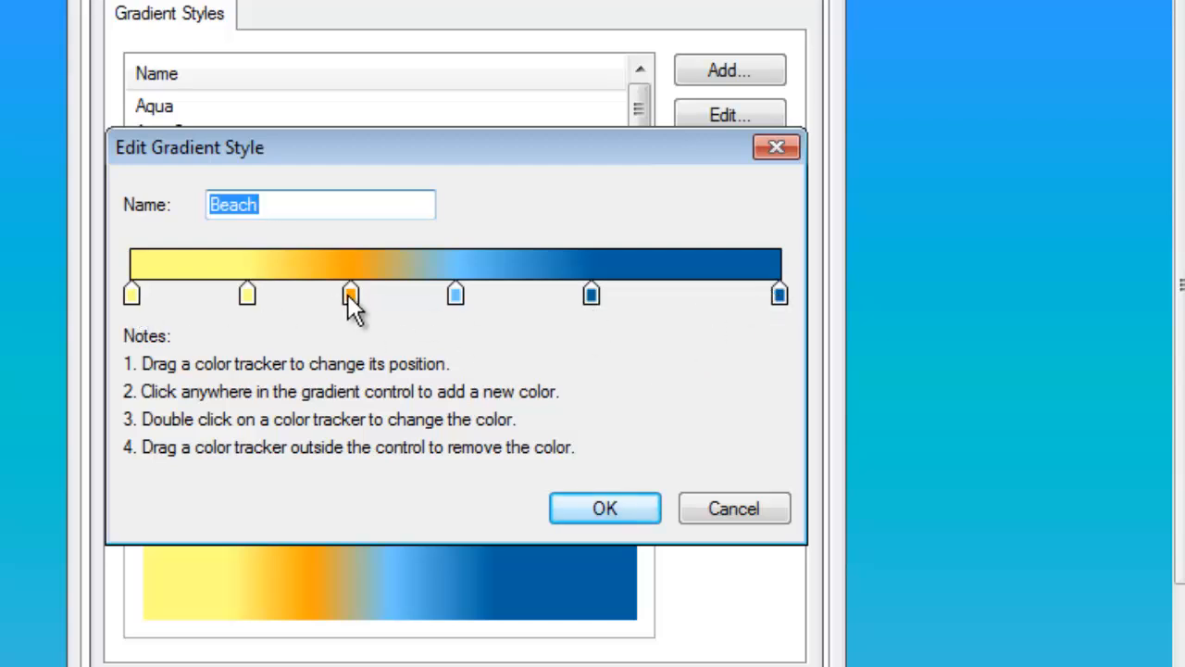
{"action": "double_click", "coordinate": [350, 293]}
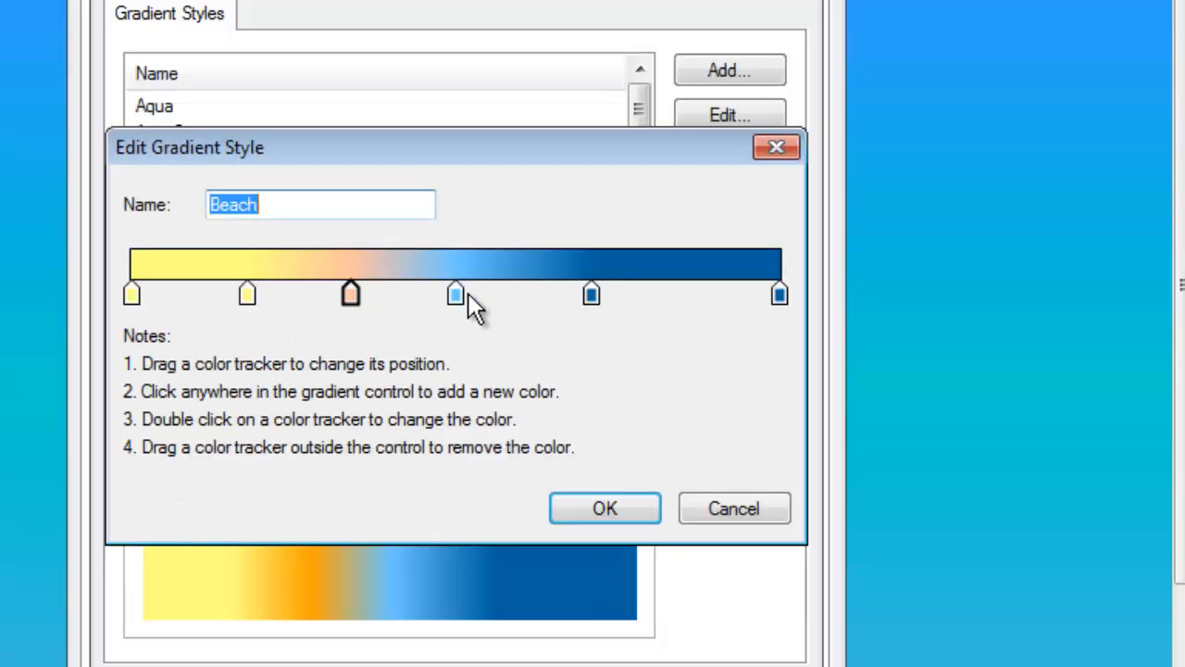
{"action": "double_click", "coordinate": [453, 293]}
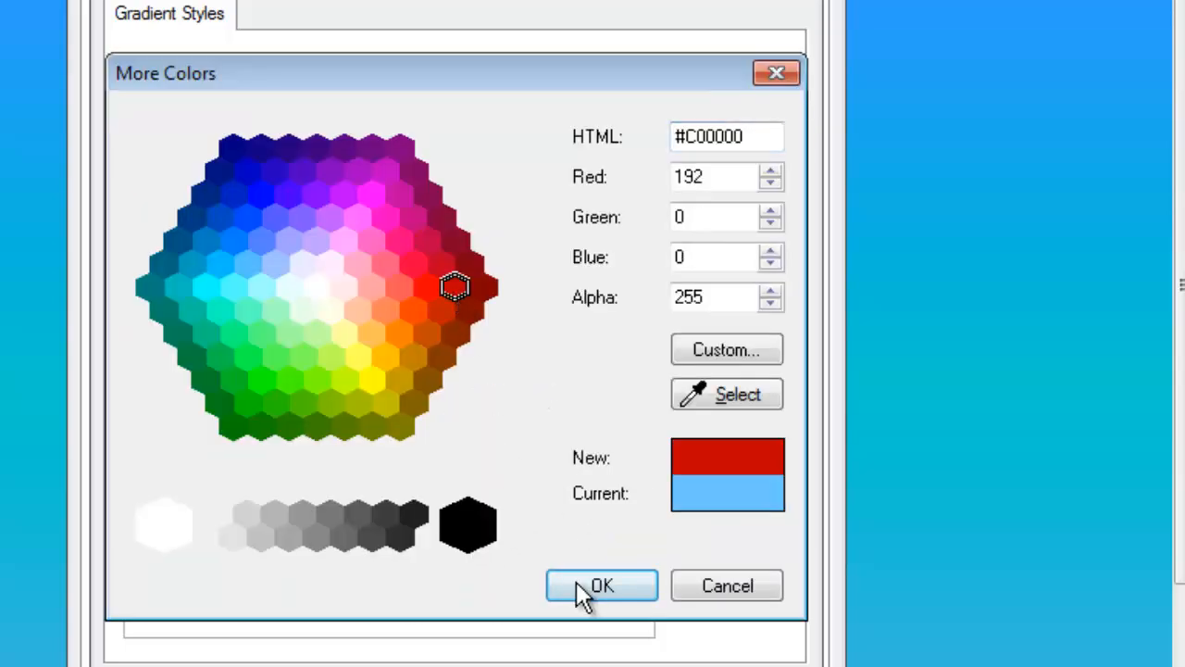
{"action": "left_click", "coordinate": [601, 585]}
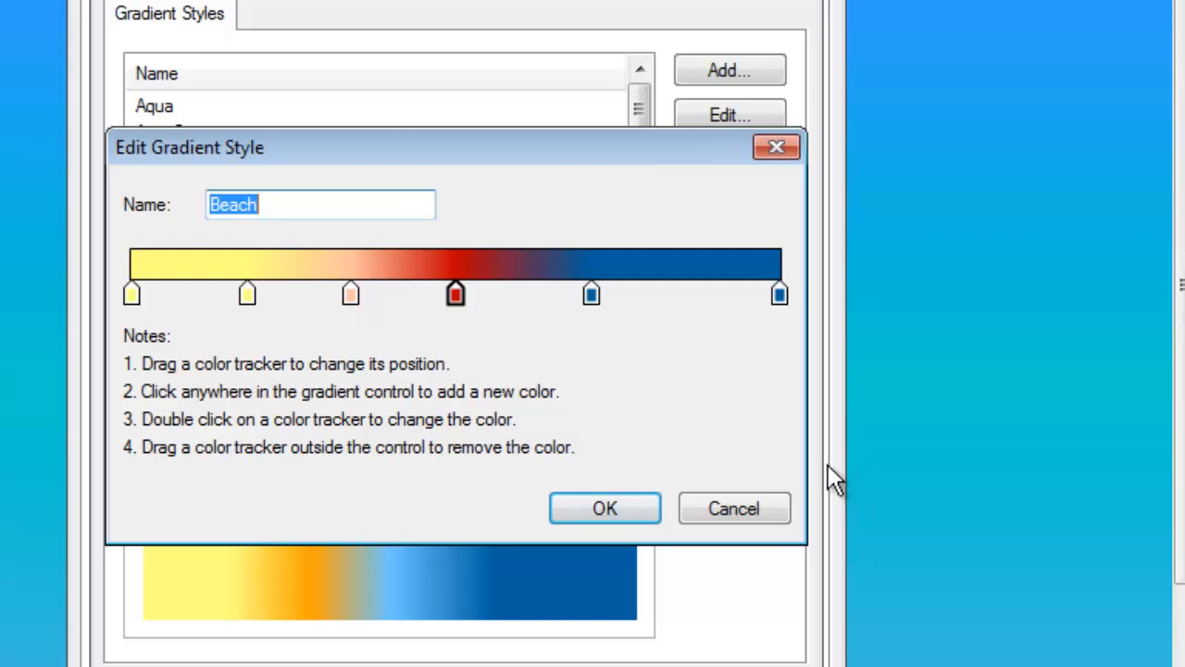
{"action": "left_click", "coordinate": [605, 509]}
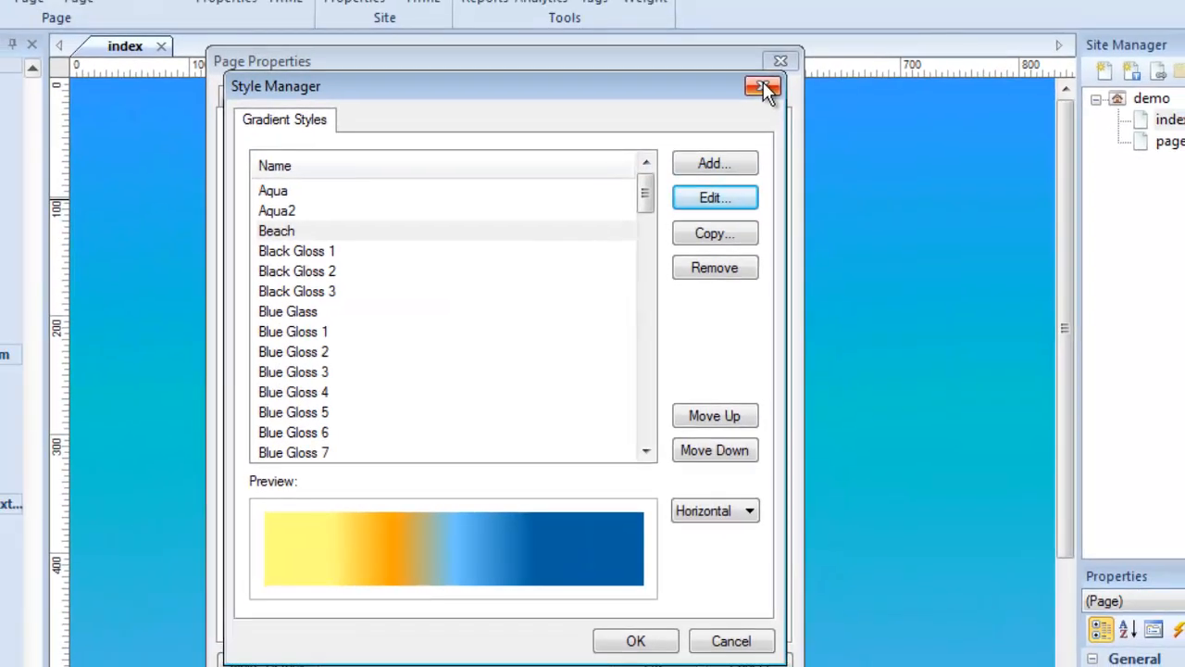
- Close the Style Manager and switch the background to a Large Confetti pattern fill
{"action": "left_click", "coordinate": [763, 86]}
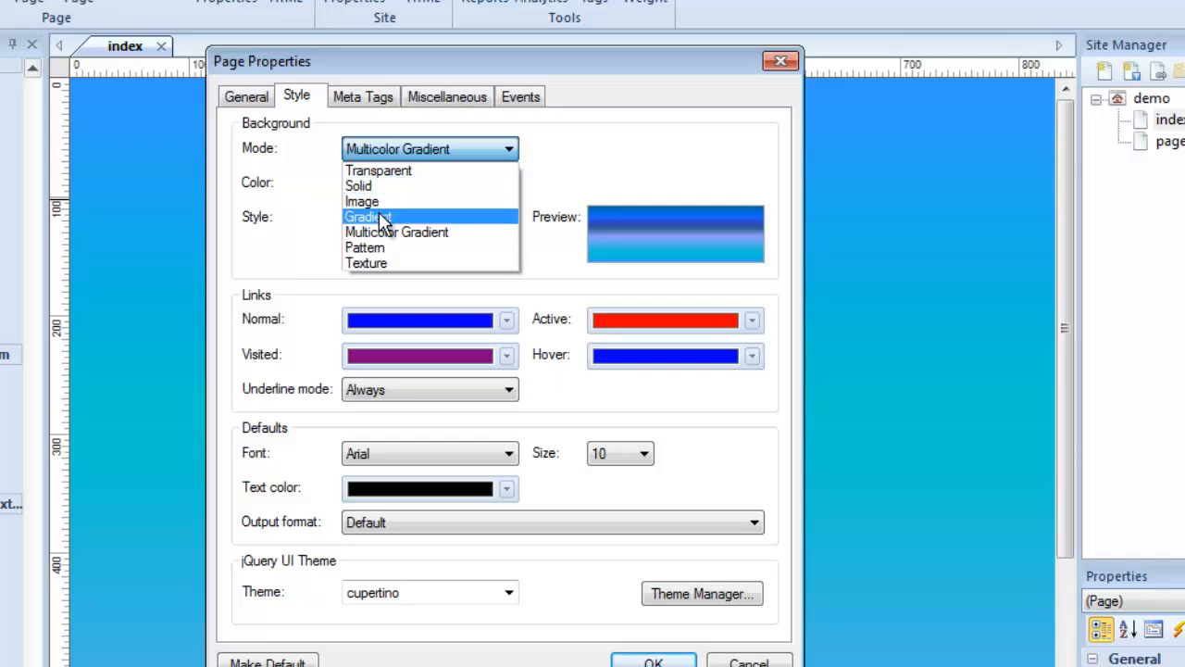
{"action": "mouse_move", "coordinate": [385, 248]}
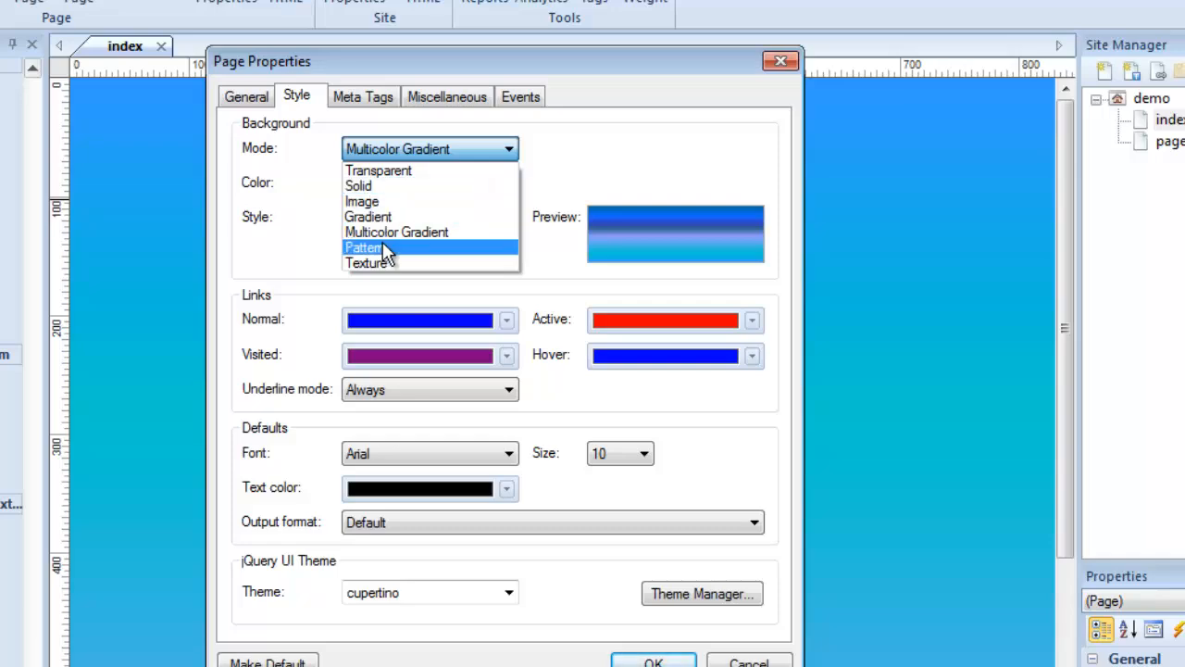
{"action": "left_click", "coordinate": [362, 247]}
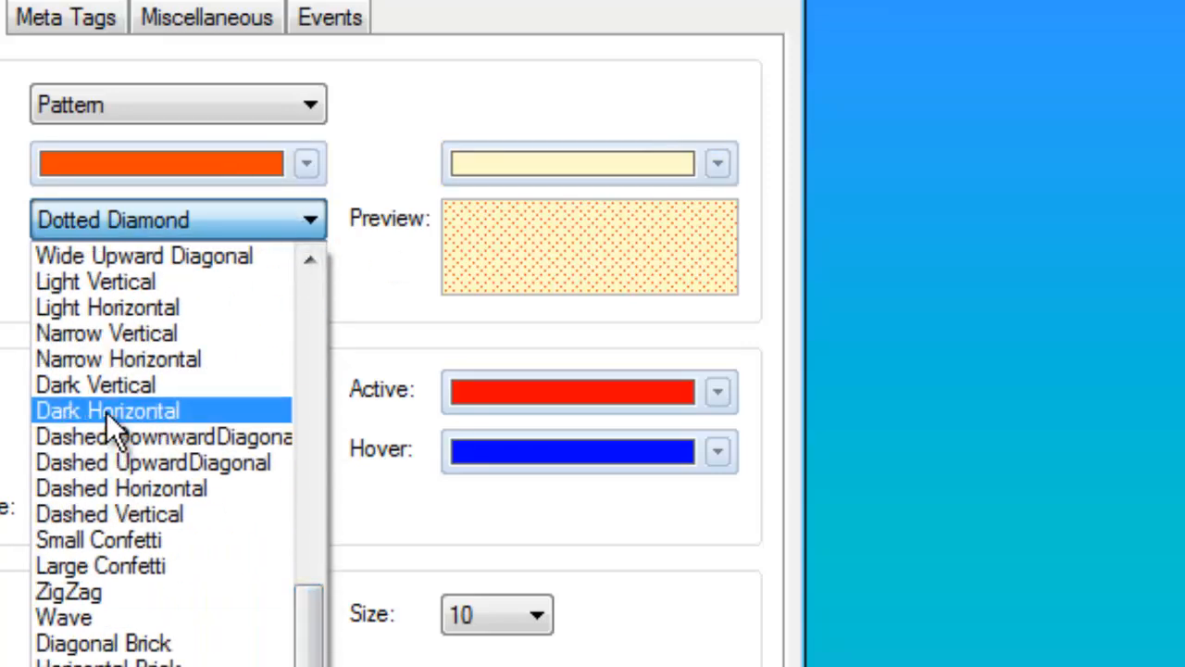
{"action": "left_click", "coordinate": [100, 566]}
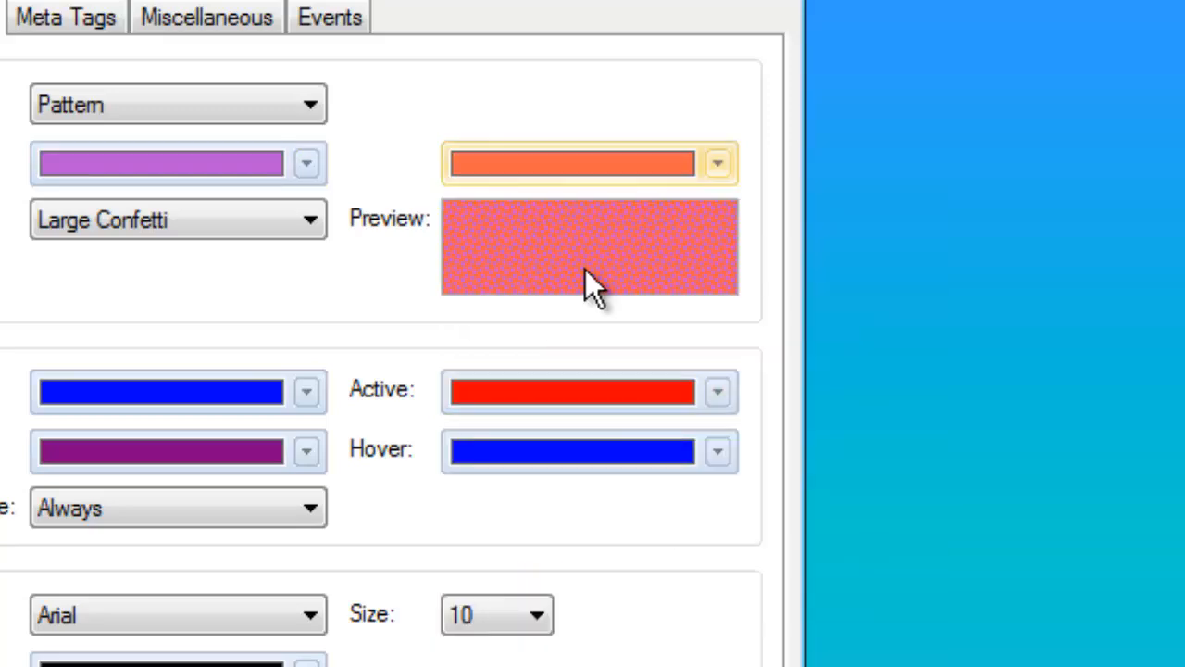
{"action": "mouse_move", "coordinate": [278, 104]}
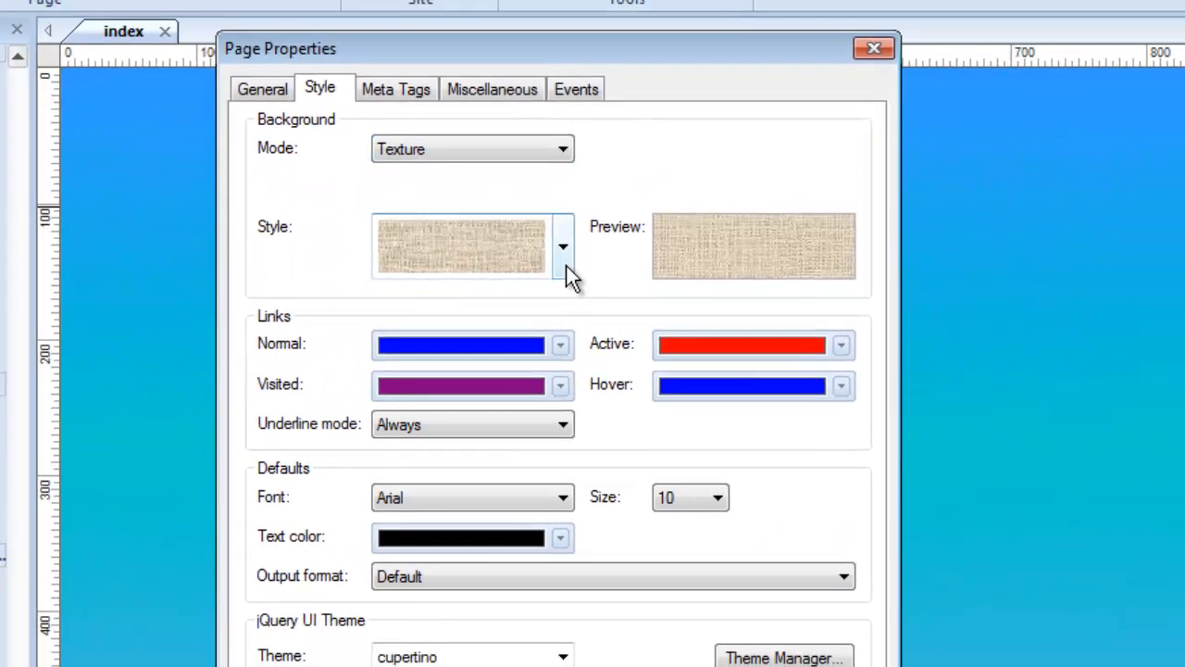
- Apply the dark green marble texture to the page and reopen Page Properties
{"action": "left_click", "coordinate": [562, 246]}
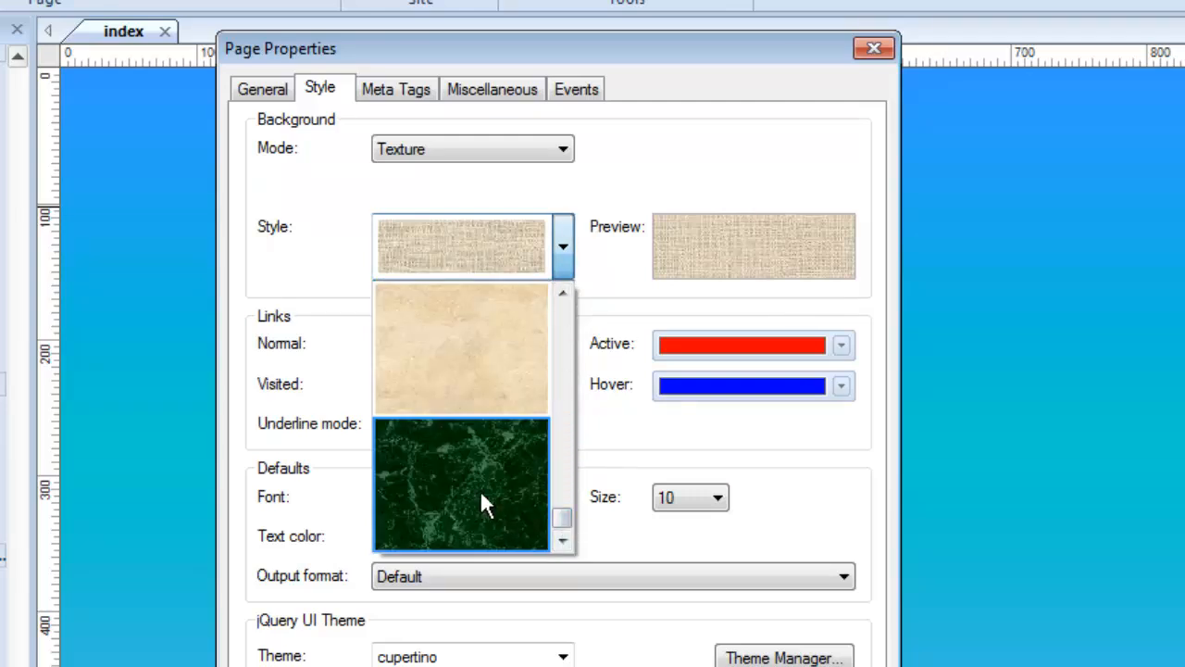
{"action": "left_click", "coordinate": [461, 485]}
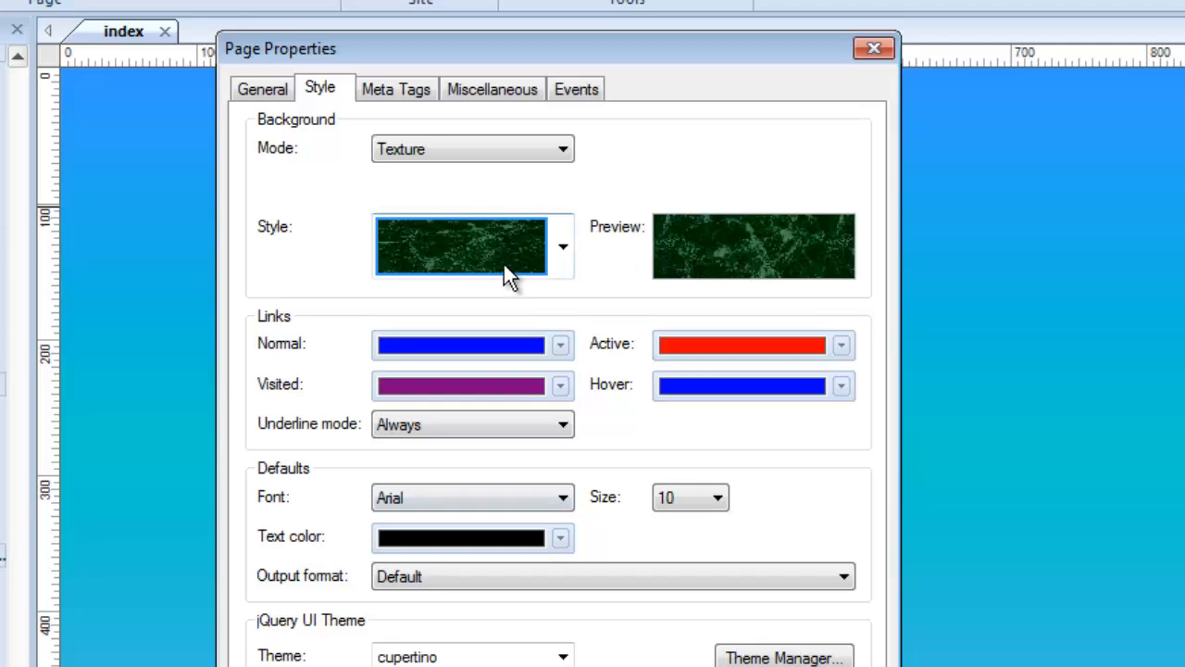
{"action": "left_click", "coordinate": [871, 48]}
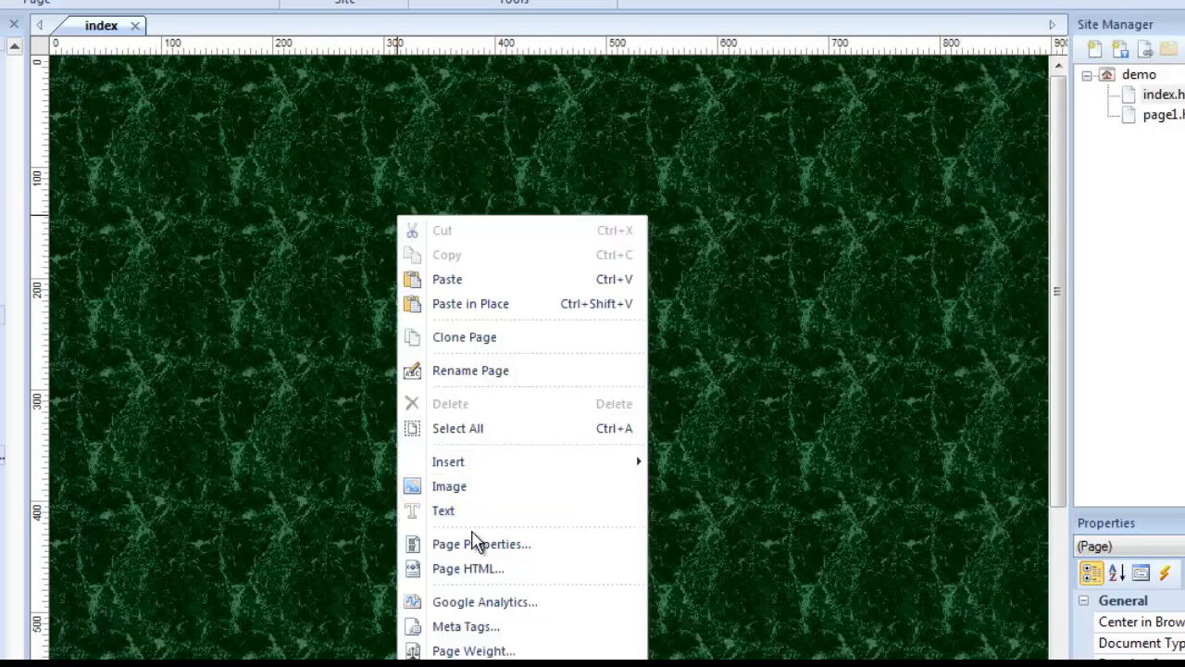
{"action": "left_click", "coordinate": [481, 544]}
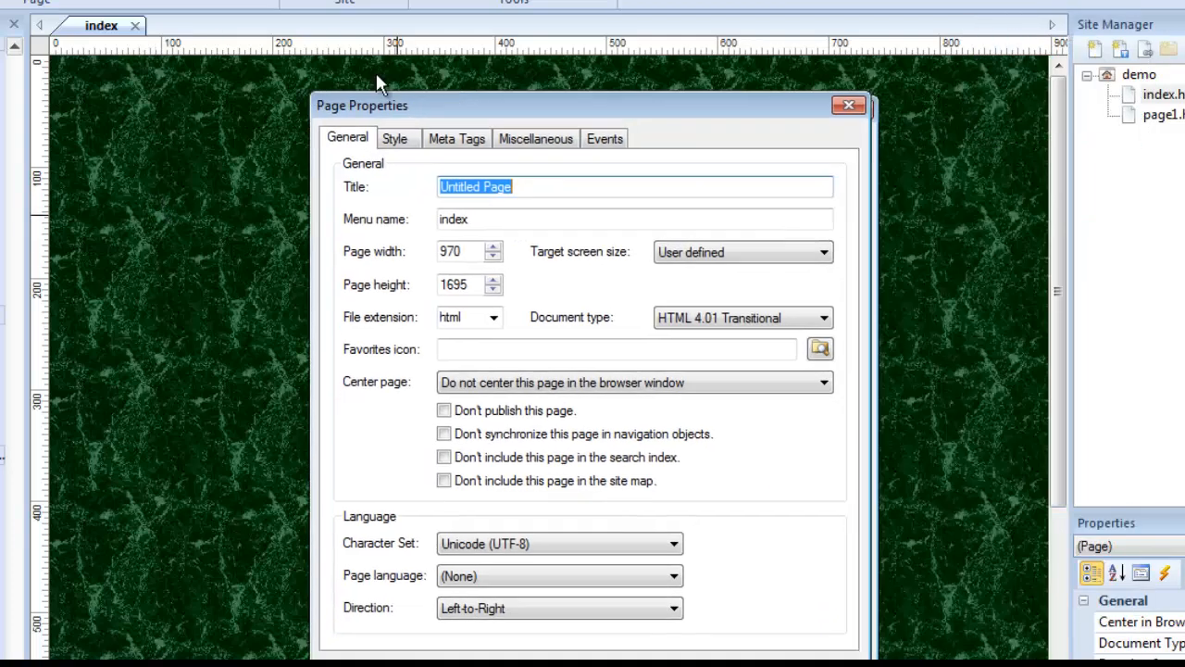
- Choose the blue header strip as the page's background image
{"action": "left_click", "coordinate": [396, 138]}
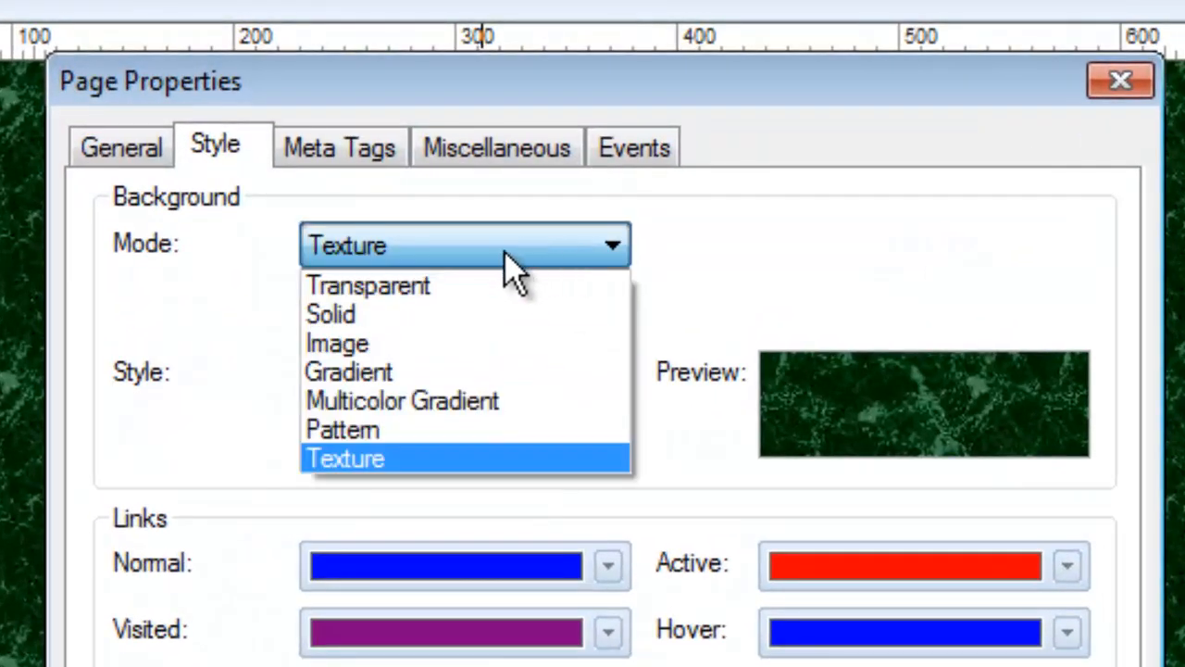
{"action": "mouse_move", "coordinate": [348, 343]}
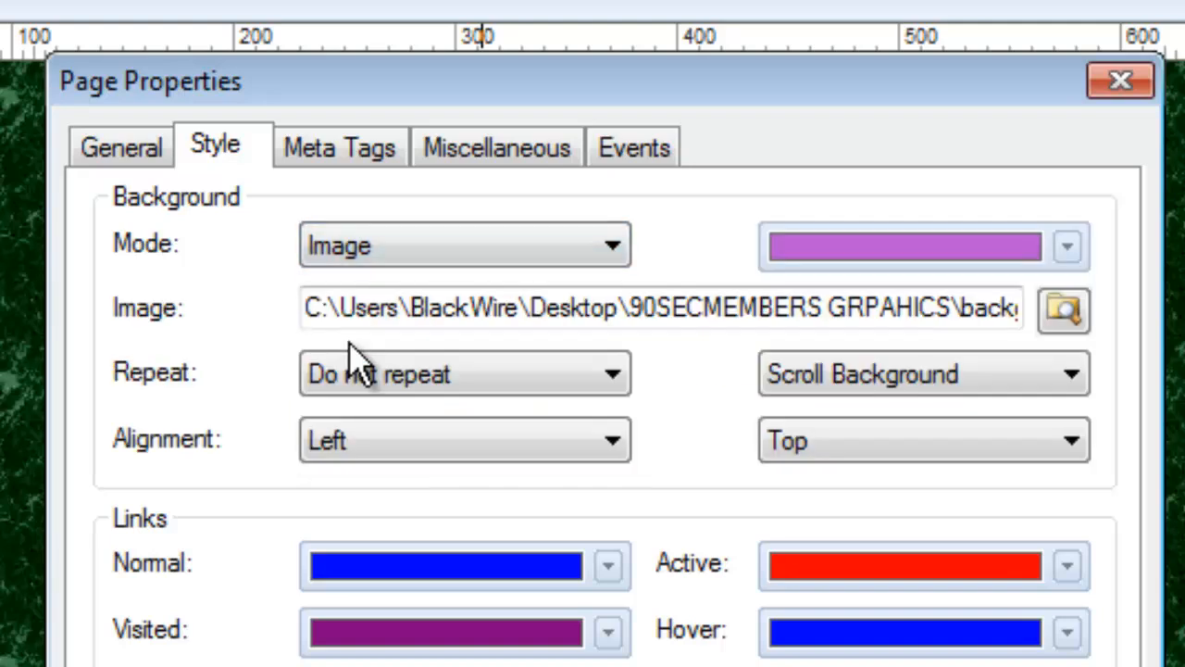
{"action": "mouse_move", "coordinate": [237, 273]}
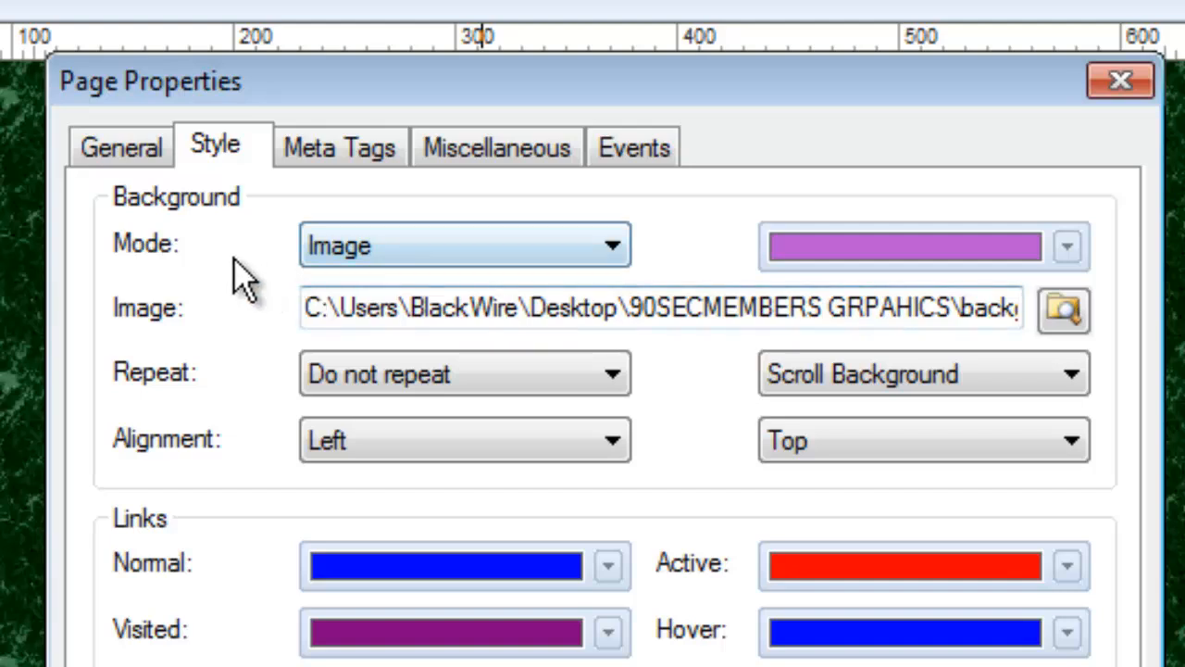
{"action": "mouse_move", "coordinate": [510, 245]}
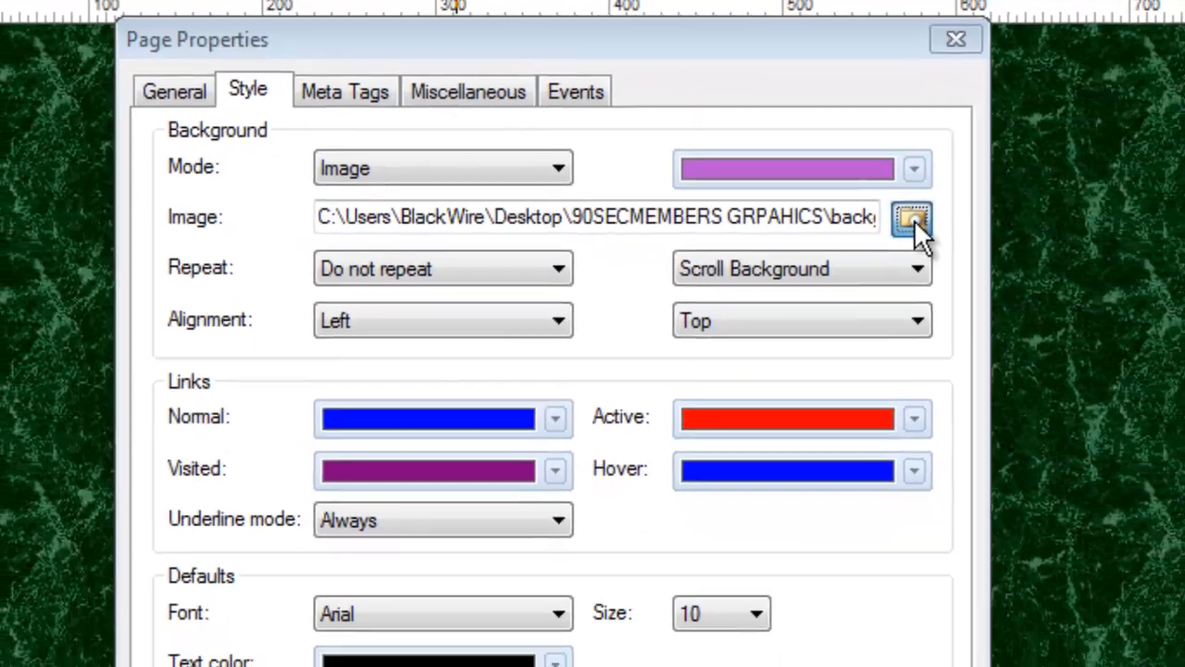
{"action": "left_click", "coordinate": [911, 218]}
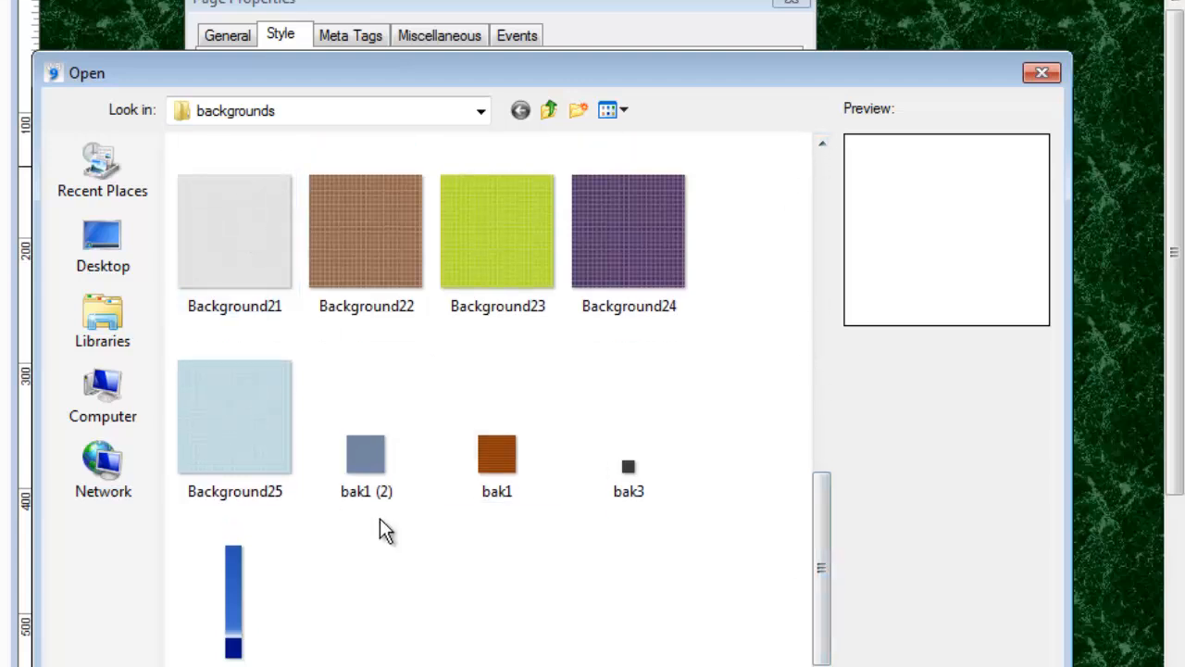
{"action": "left_click", "coordinate": [234, 600]}
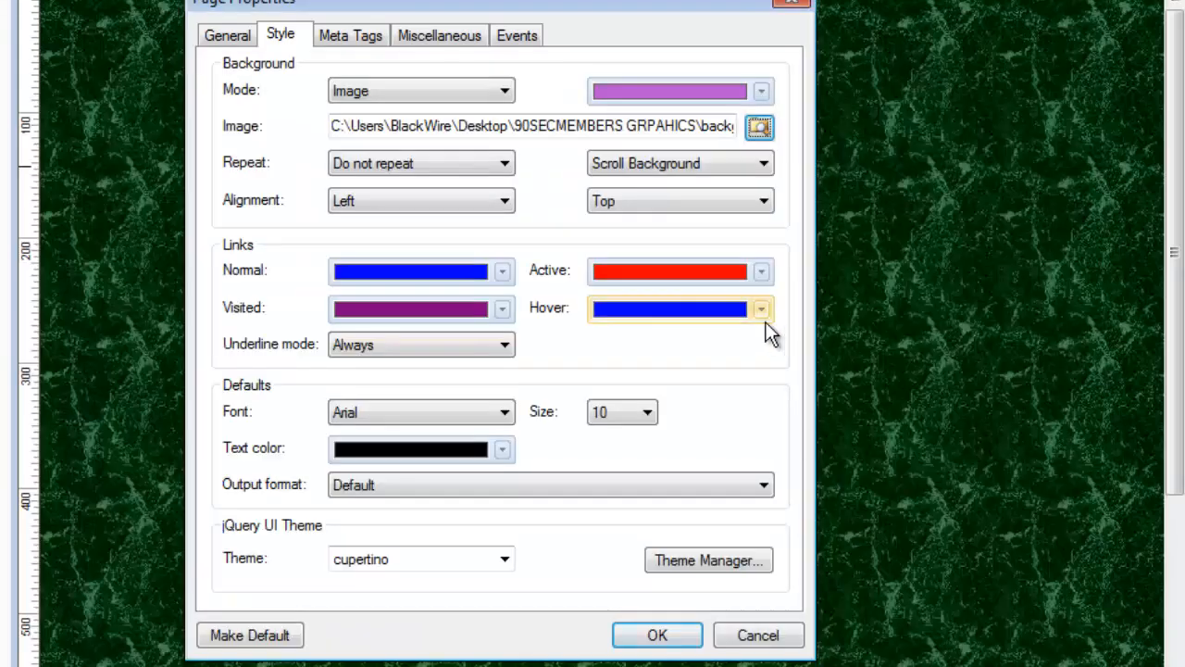
{"action": "mouse_move", "coordinate": [639, 89]}
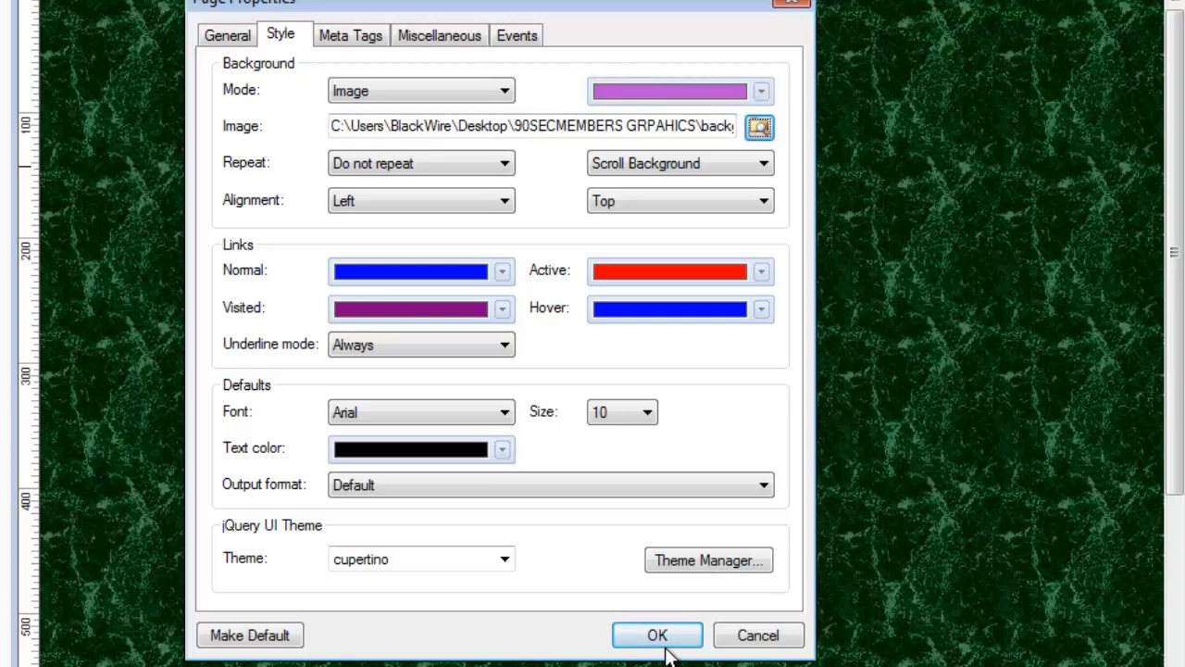
- Set the background colour to white and apply the page settings
{"action": "left_click", "coordinate": [761, 90]}
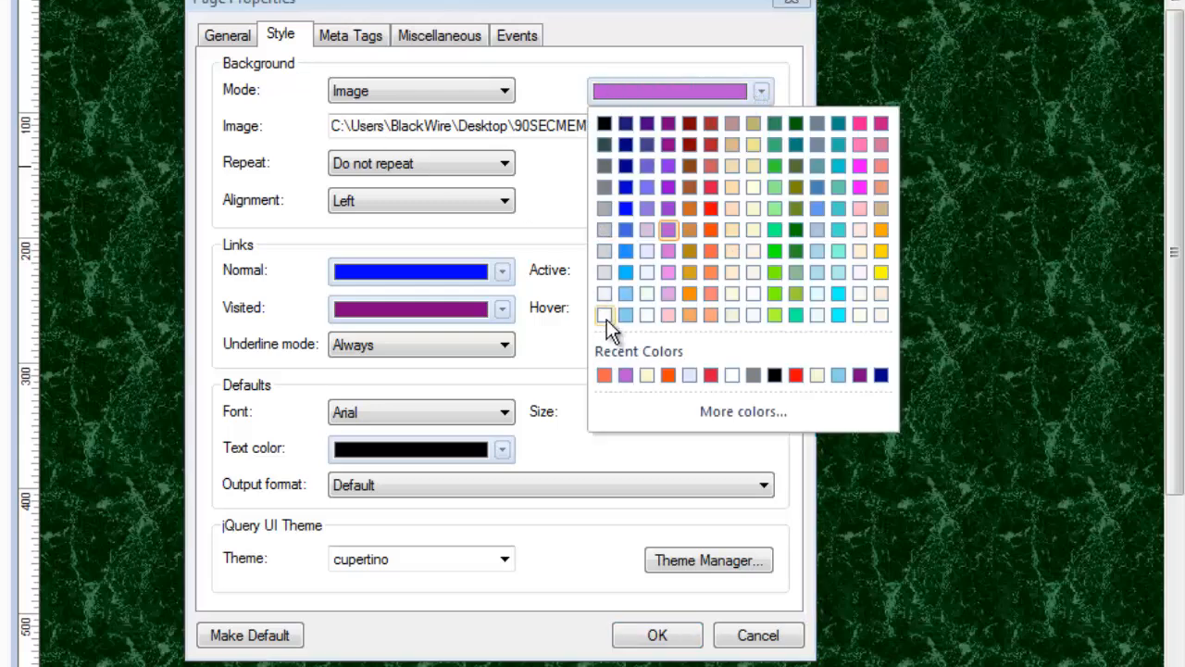
{"action": "left_click", "coordinate": [605, 314]}
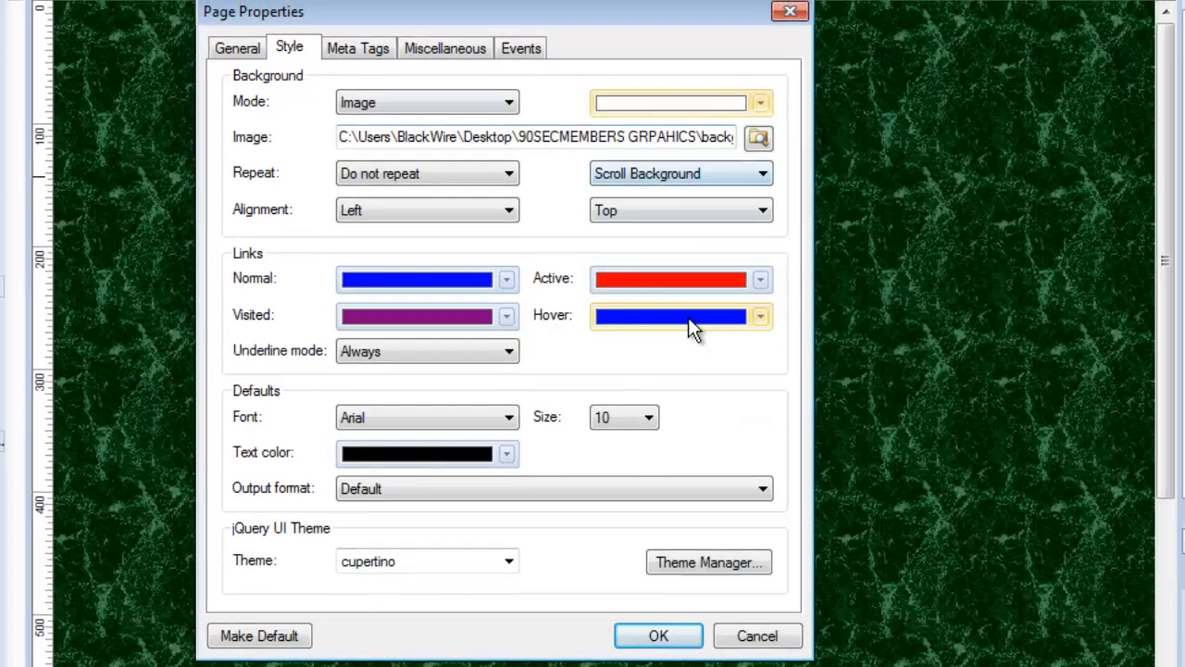
{"action": "left_click", "coordinate": [658, 635]}
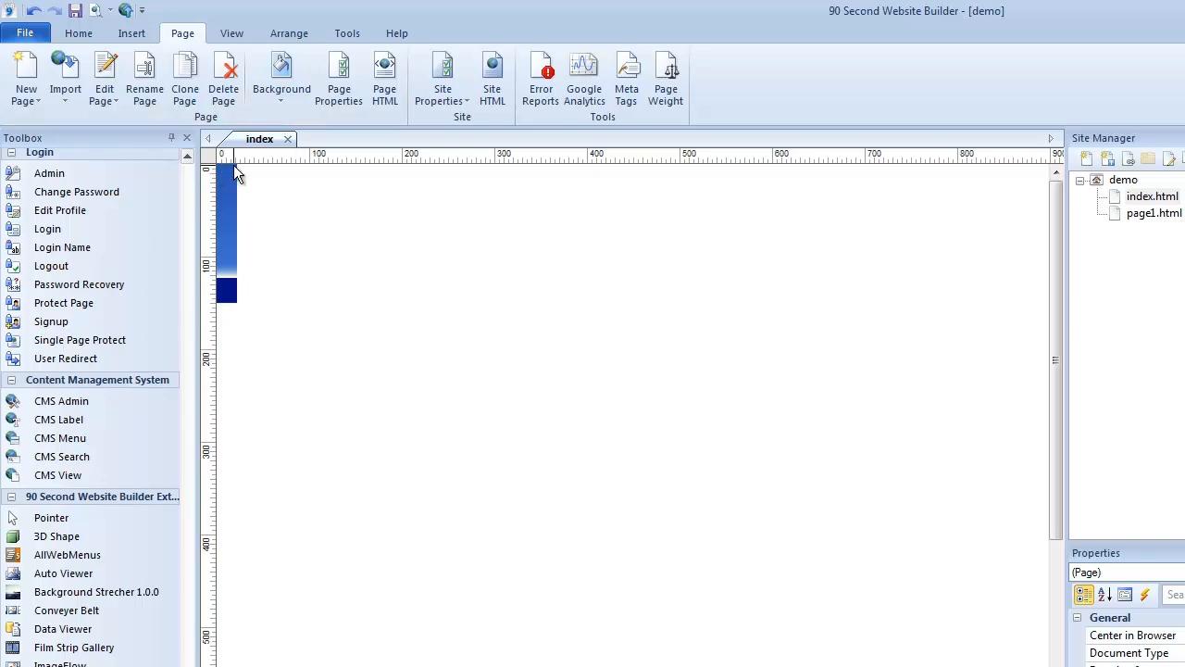
{"action": "mouse_move", "coordinate": [294, 313]}
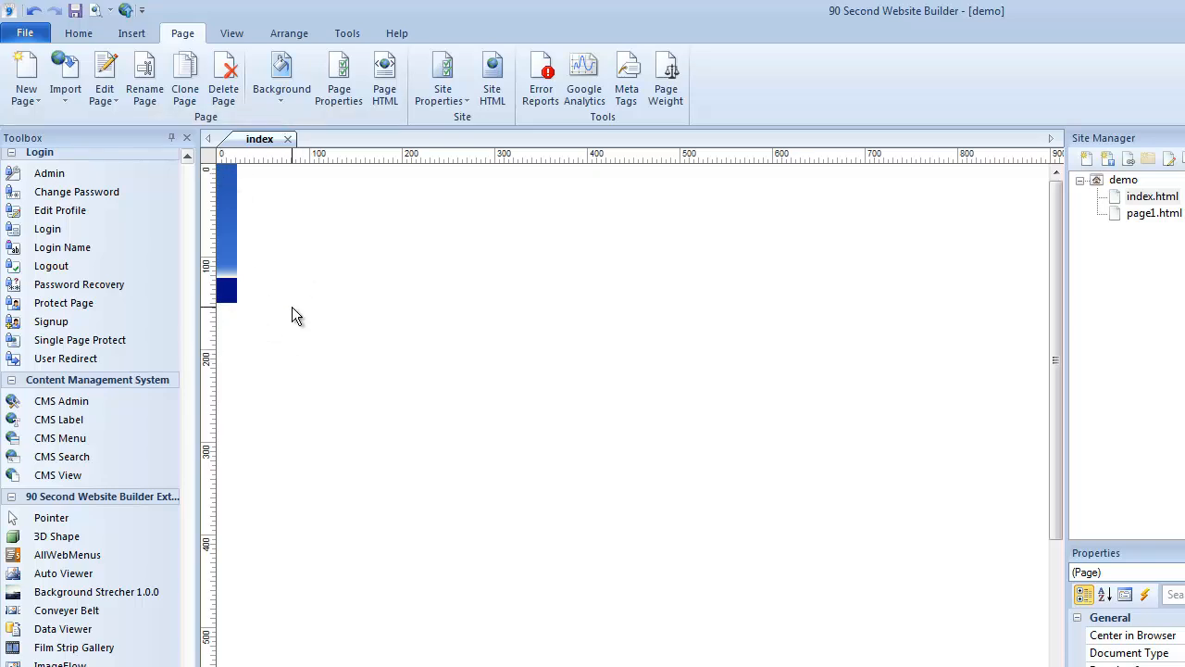
{"action": "mouse_move", "coordinate": [412, 236]}
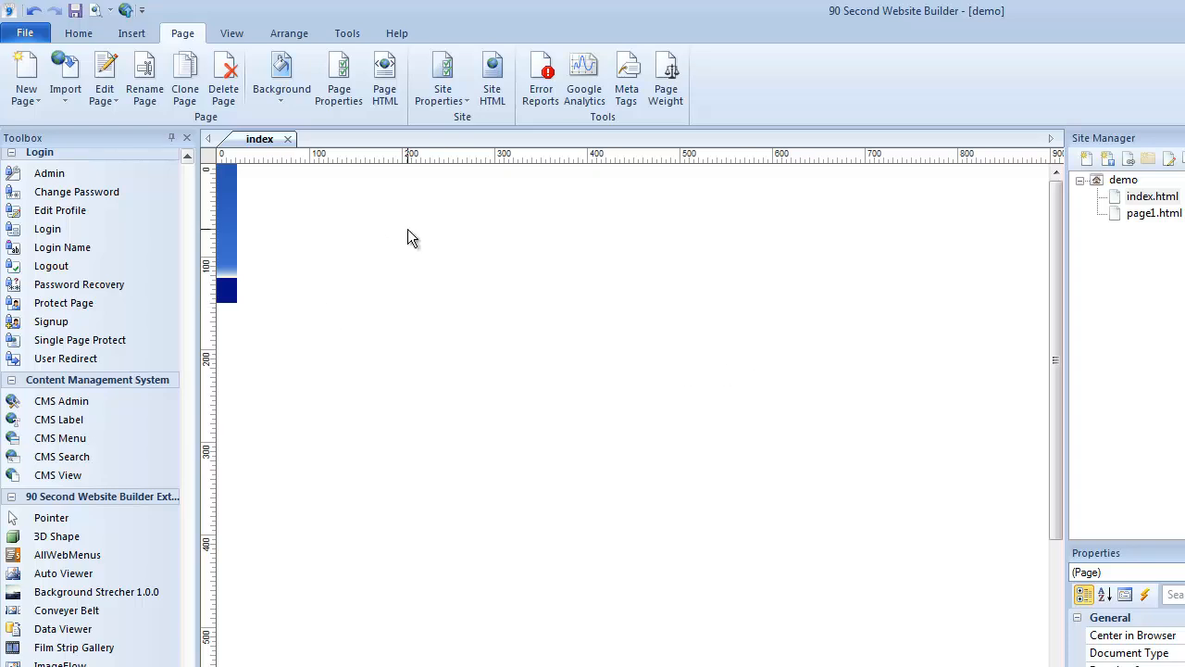
{"action": "mouse_move", "coordinate": [334, 217]}
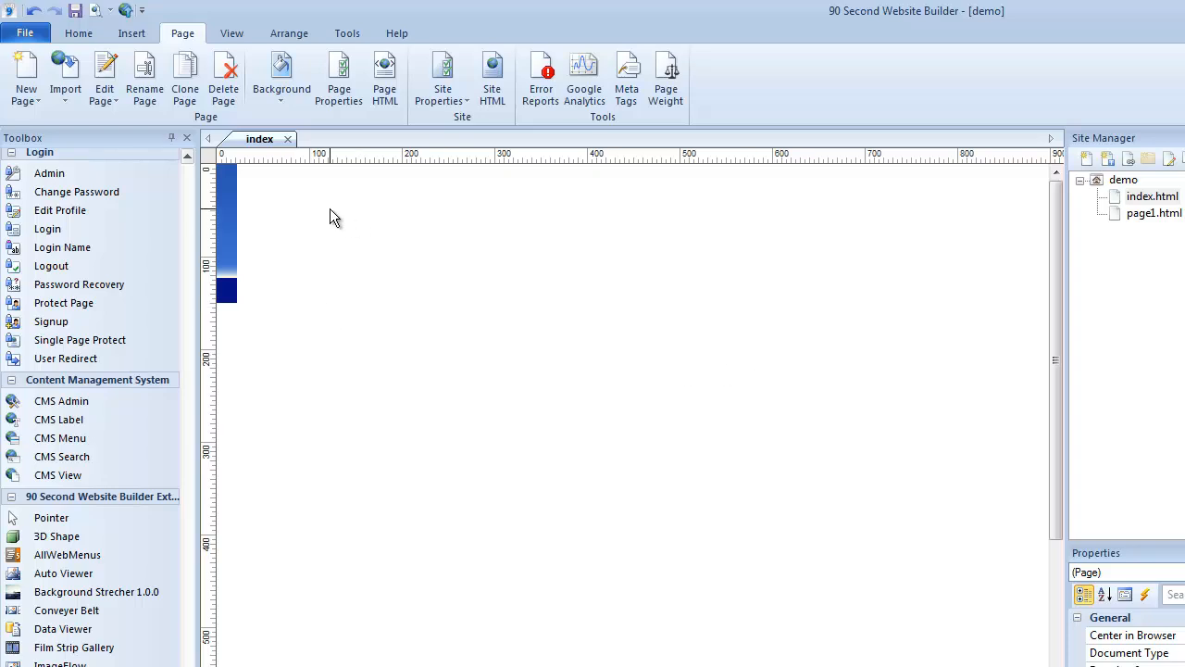
- Right-click an empty spot on the page canvas to show its context menu
{"action": "right_click", "coordinate": [335, 217]}
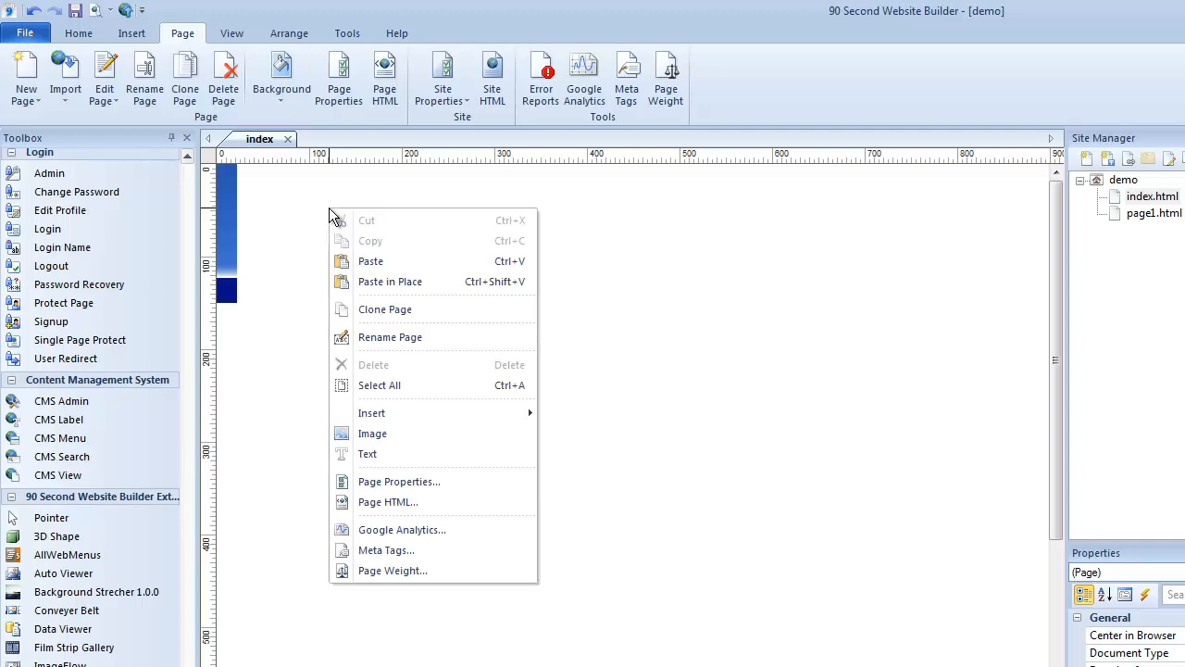
- Set the background image Repeat option to 'Repeat in horizontal direction'
{"action": "left_click", "coordinate": [399, 480]}
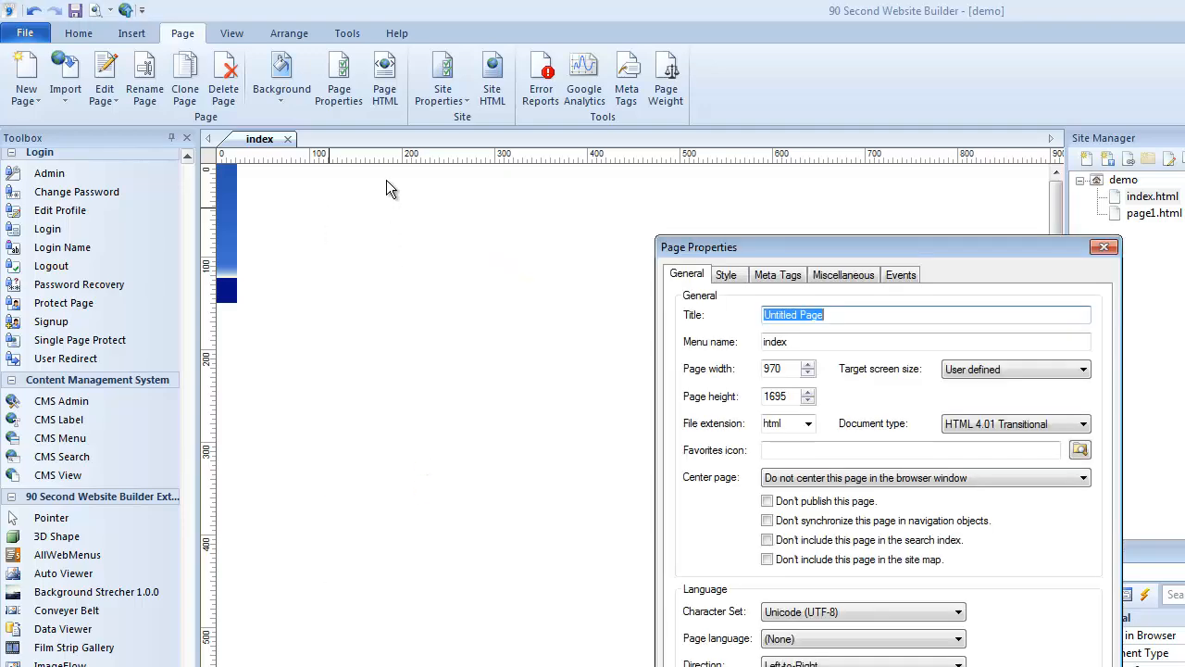
{"action": "left_click", "coordinate": [727, 274]}
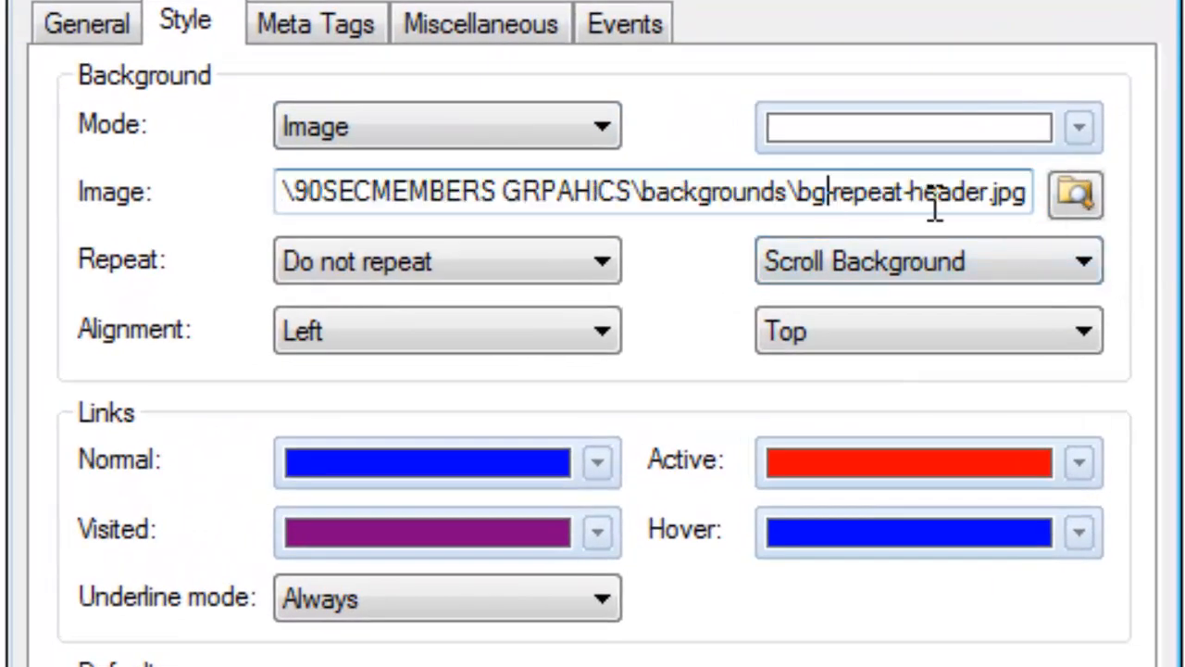
{"action": "mouse_move", "coordinate": [116, 273]}
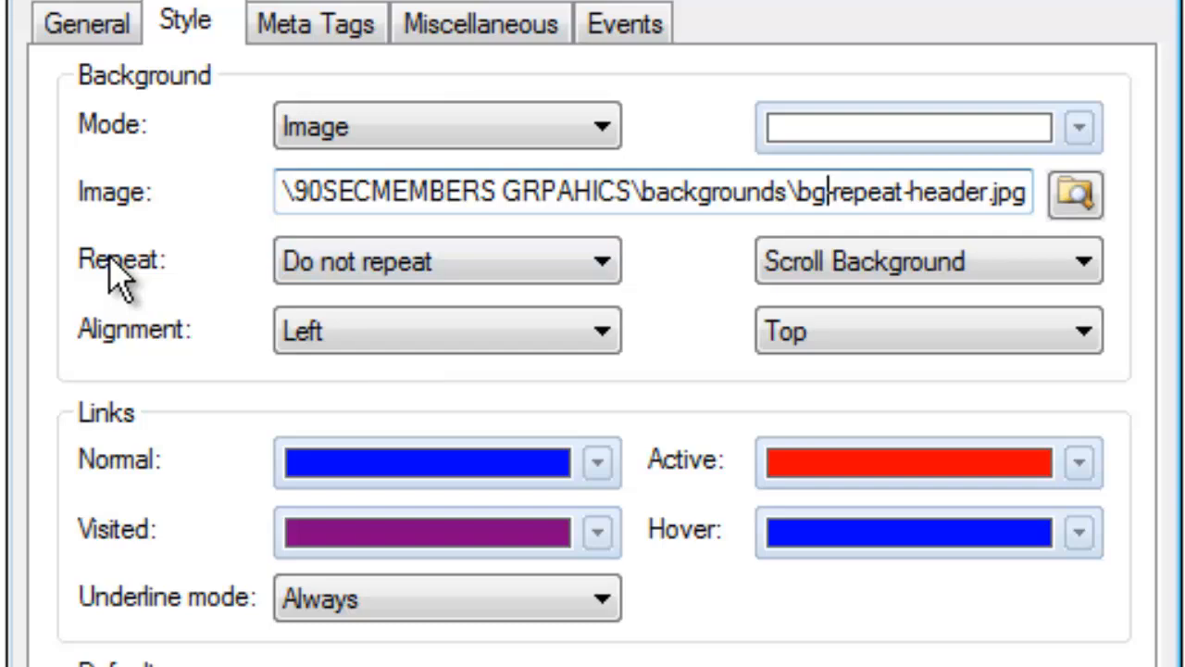
{"action": "left_click", "coordinate": [600, 261]}
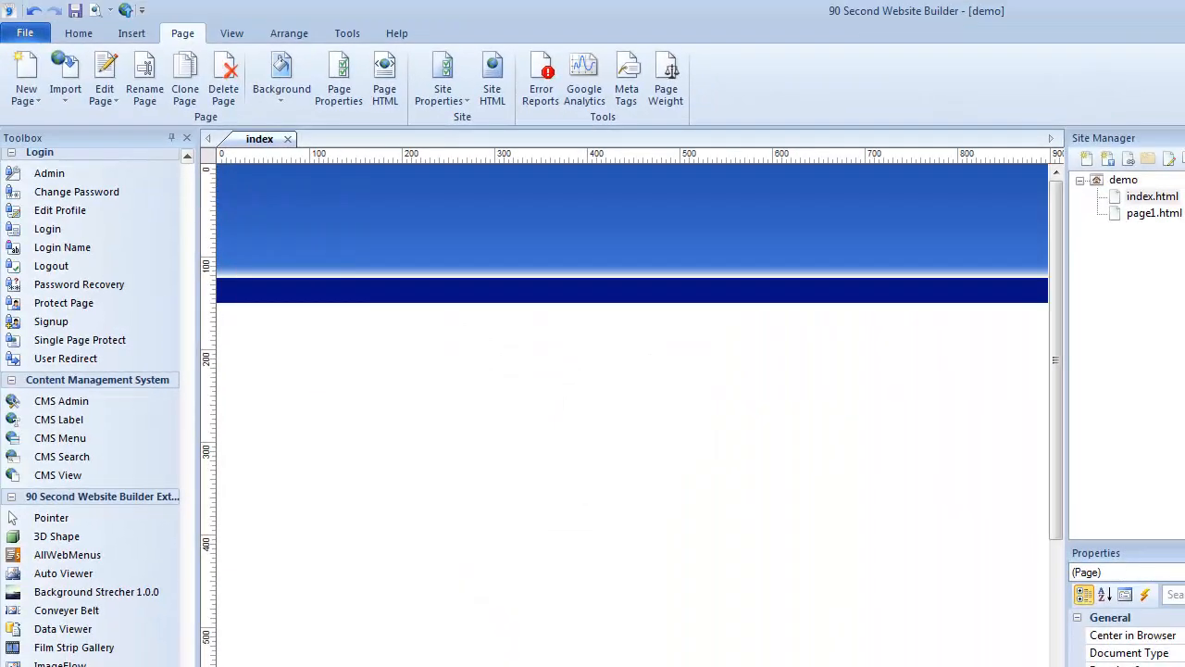
{"action": "mouse_move", "coordinate": [1094, 231]}
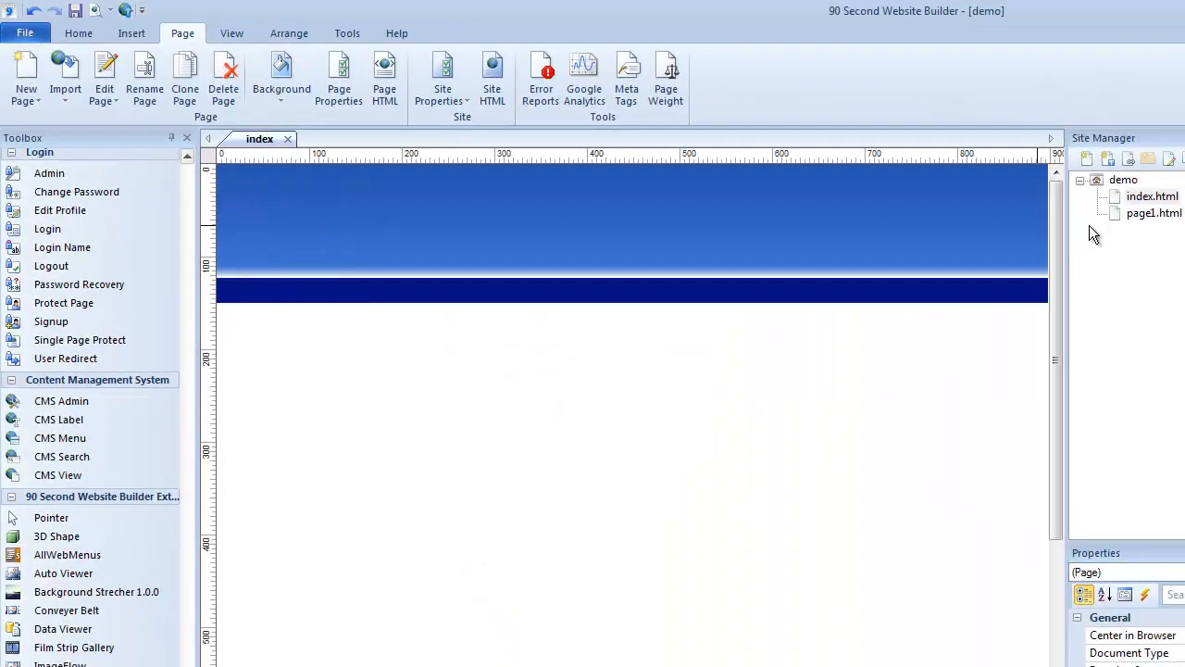
{"action": "mouse_move", "coordinate": [1065, 245]}
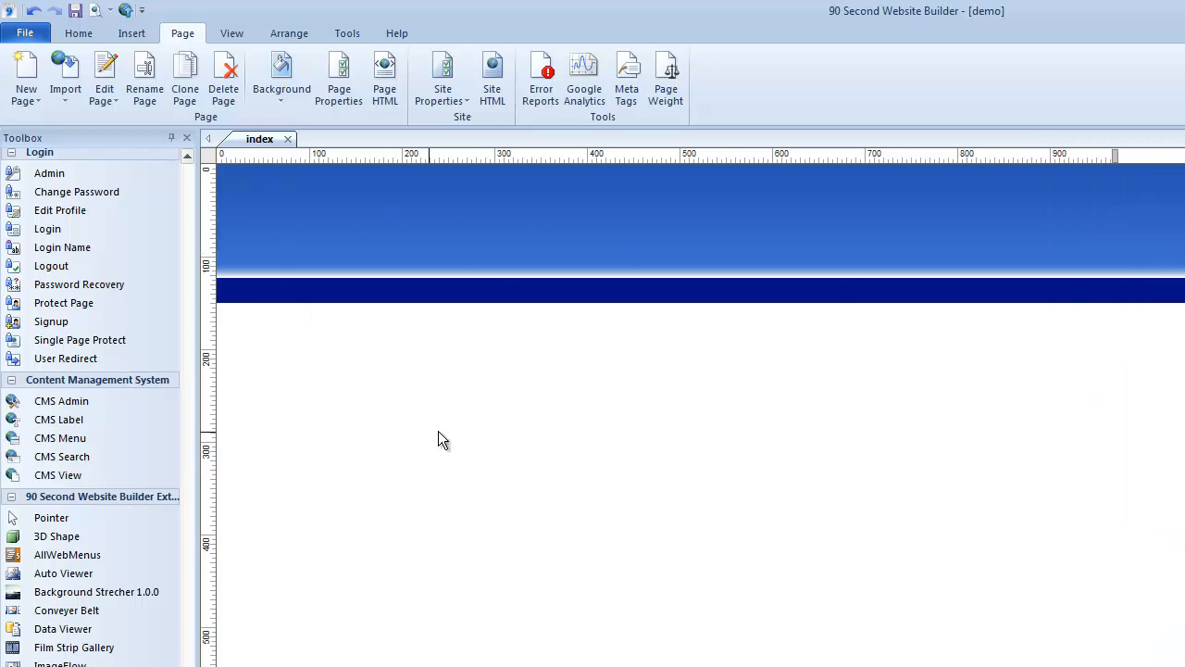
{"action": "mouse_move", "coordinate": [574, 276]}
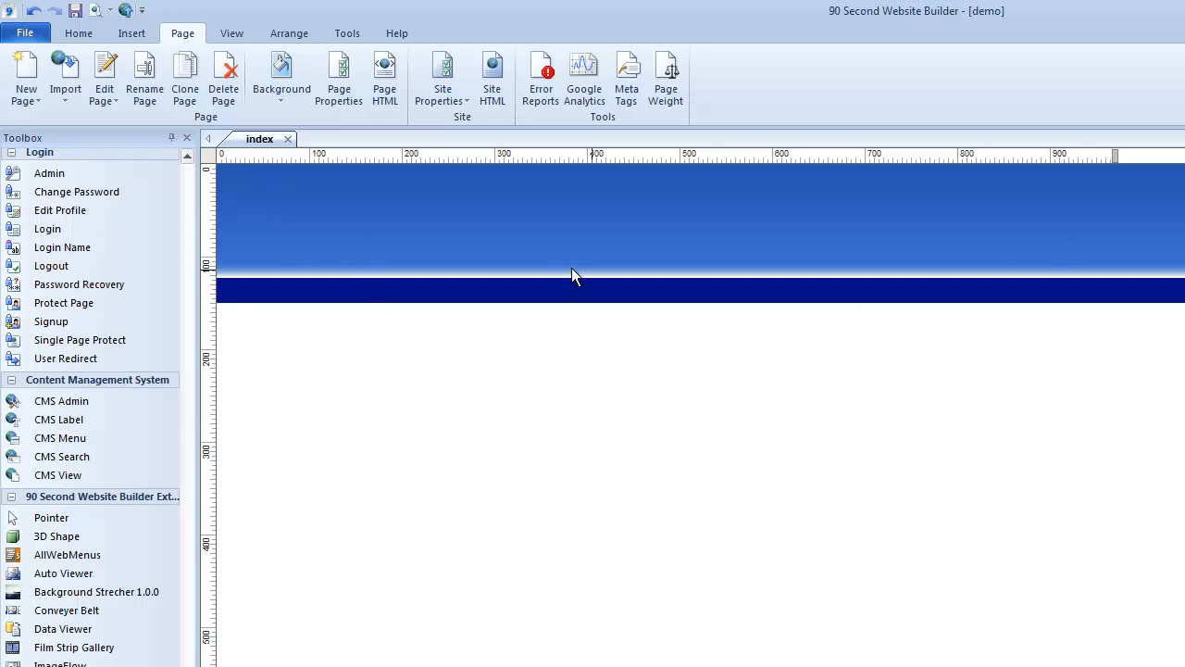
{"action": "mouse_move", "coordinate": [365, 230]}
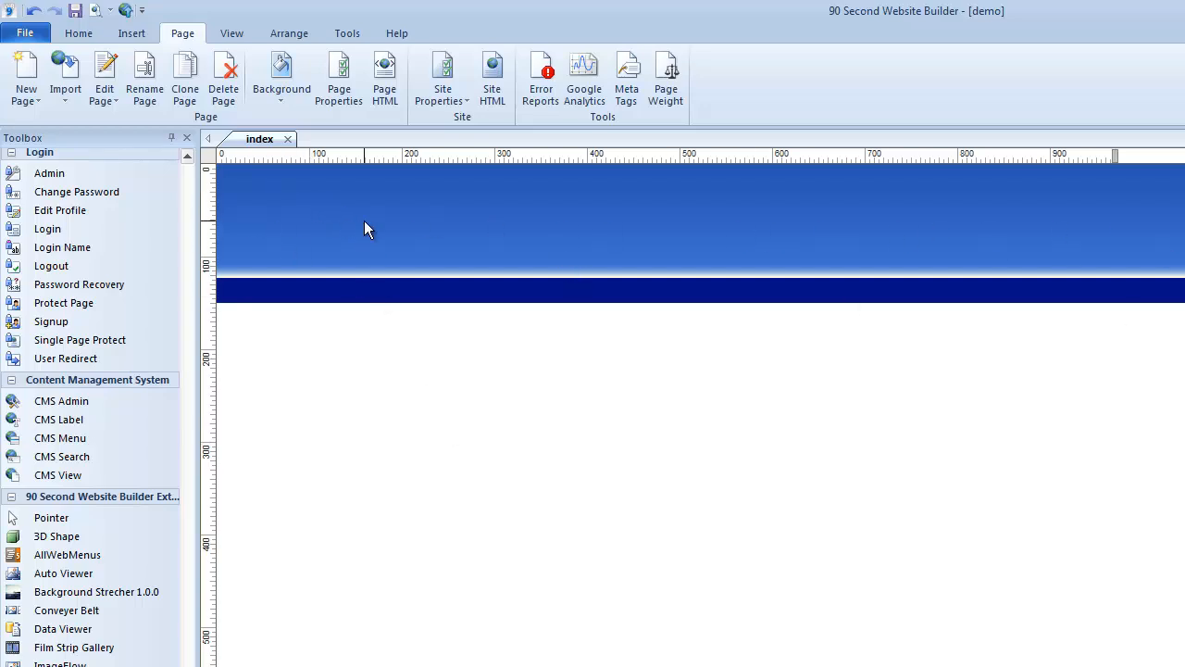
{"action": "mouse_move", "coordinate": [952, 322]}
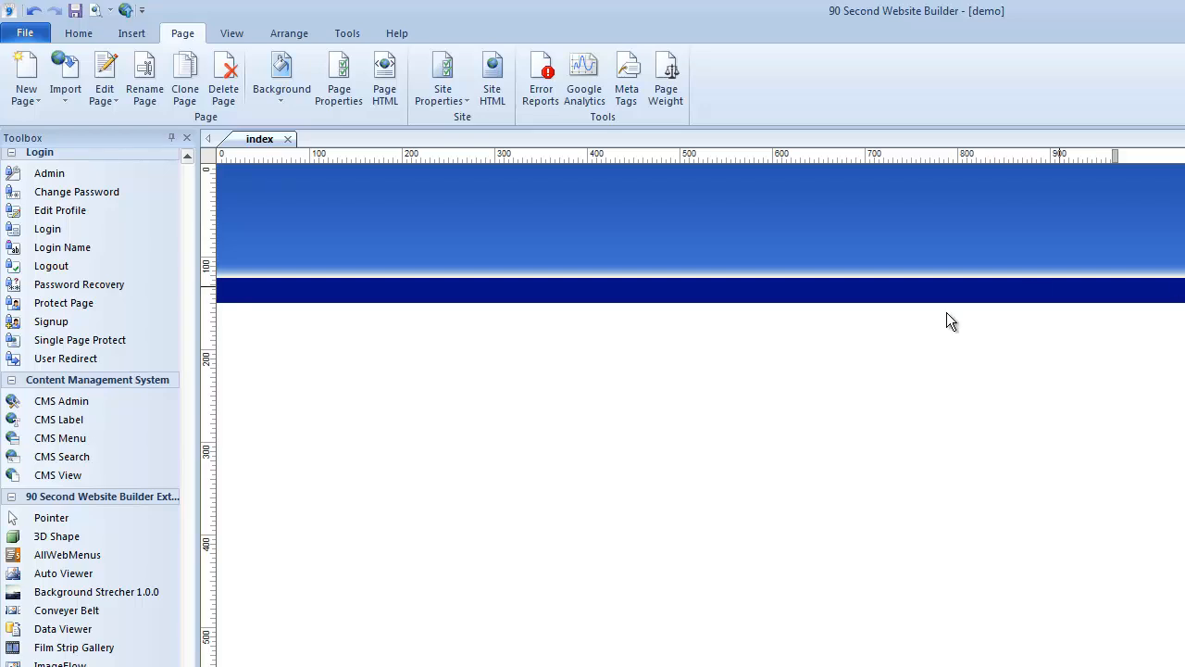
{"action": "mouse_move", "coordinate": [1120, 155]}
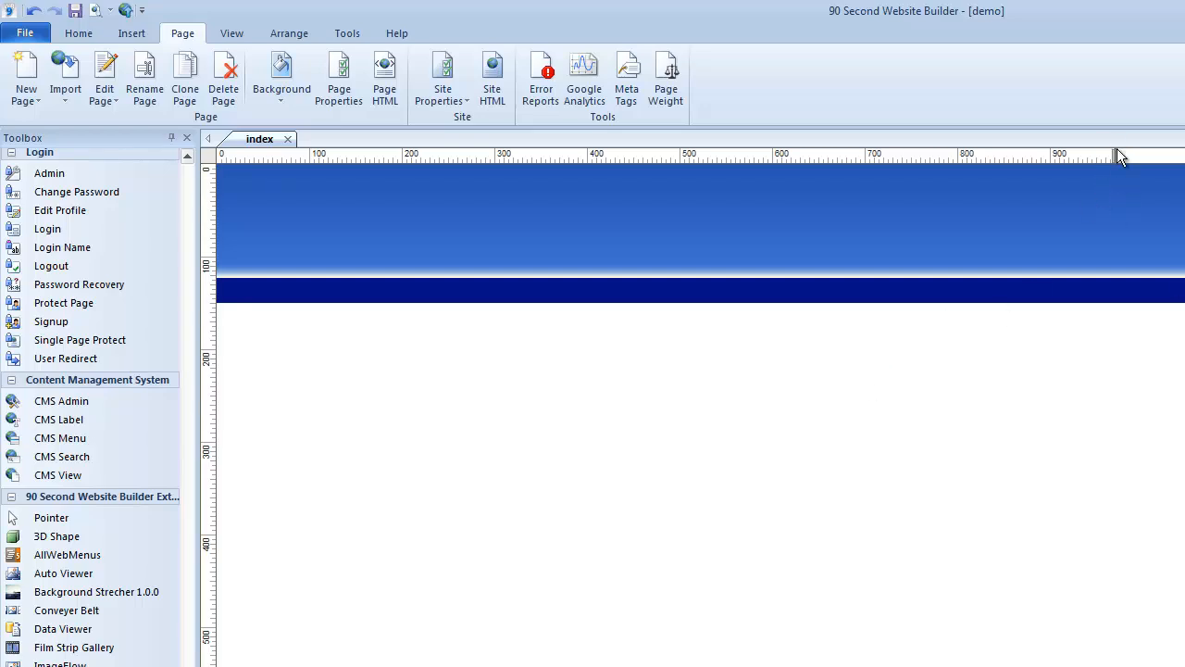
{"action": "mouse_move", "coordinate": [1087, 320]}
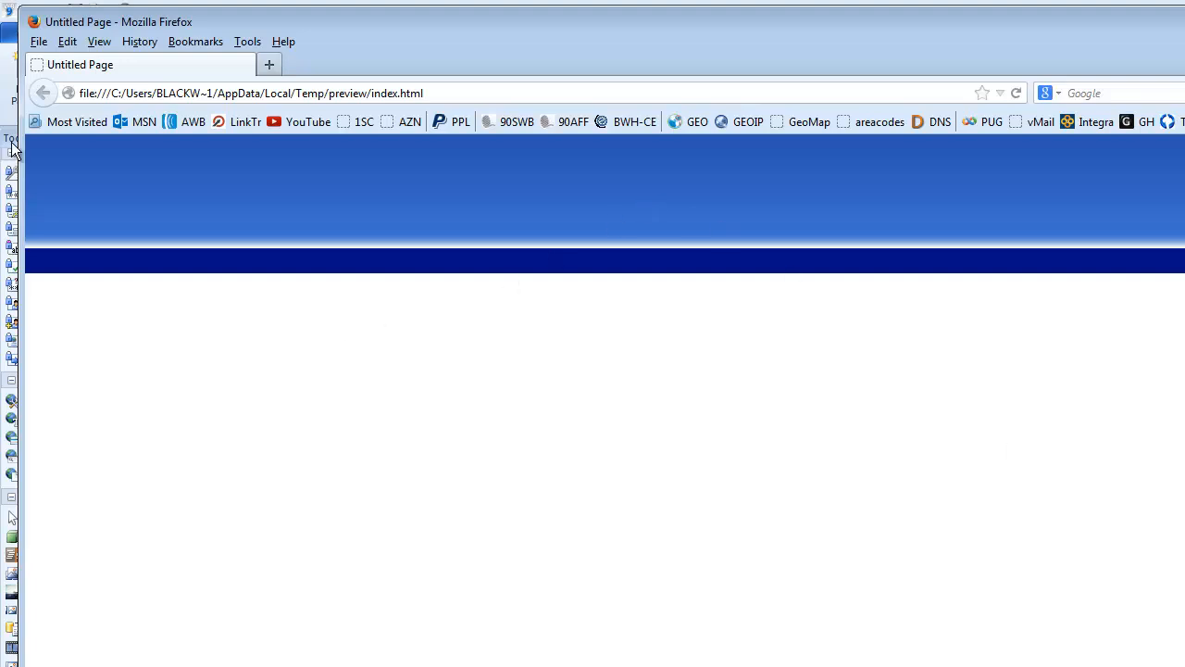
{"action": "mouse_move", "coordinate": [884, 167]}
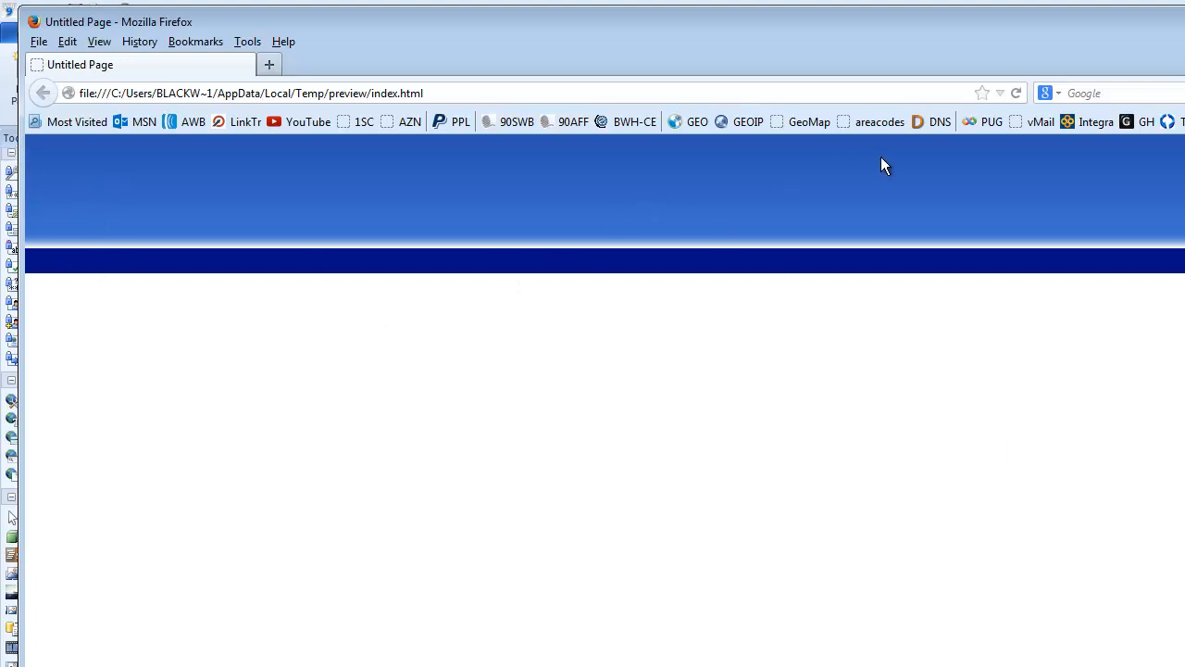
{"action": "mouse_move", "coordinate": [402, 186]}
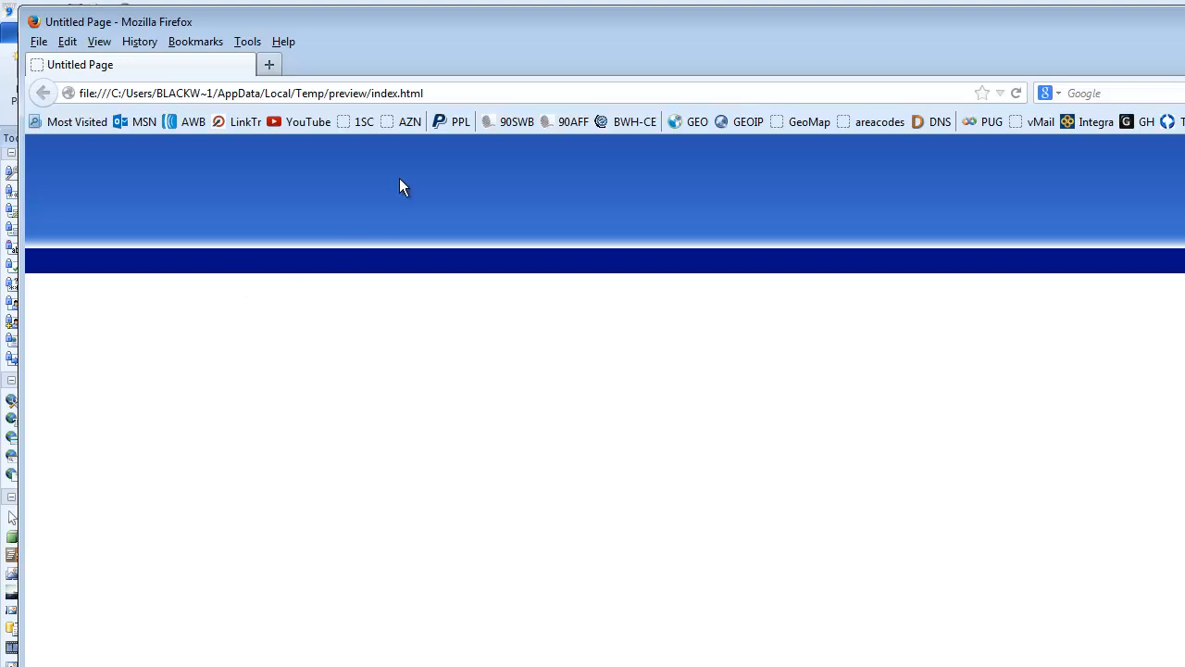
{"action": "mouse_move", "coordinate": [834, 190]}
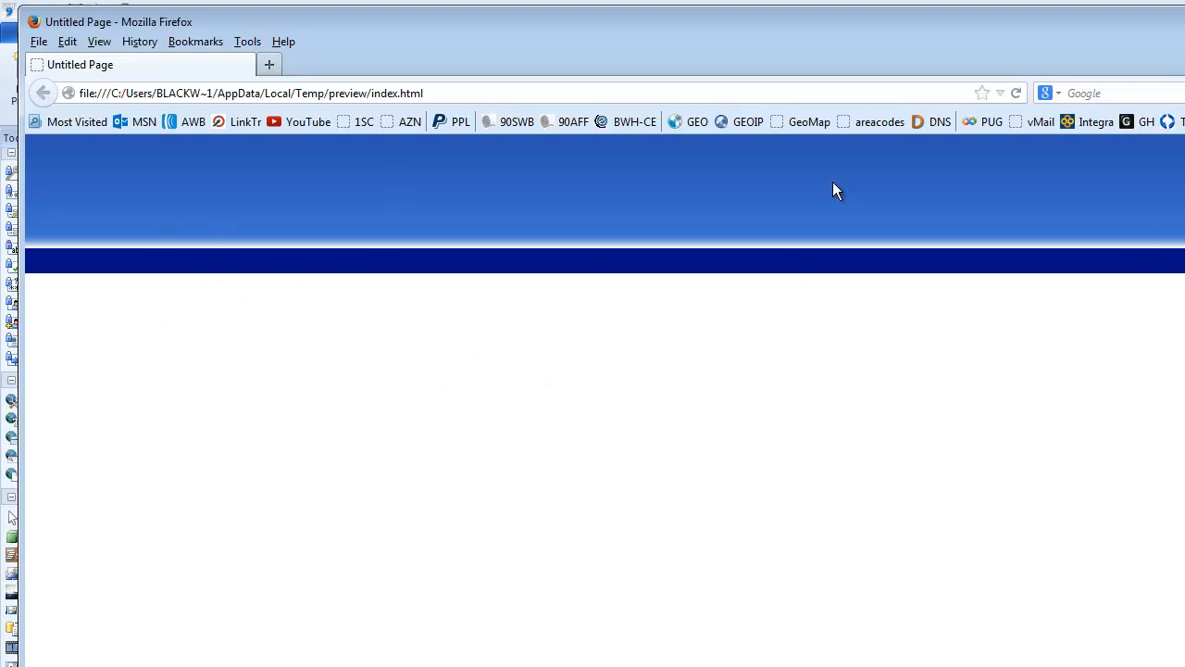
{"action": "mouse_move", "coordinate": [1117, 243]}
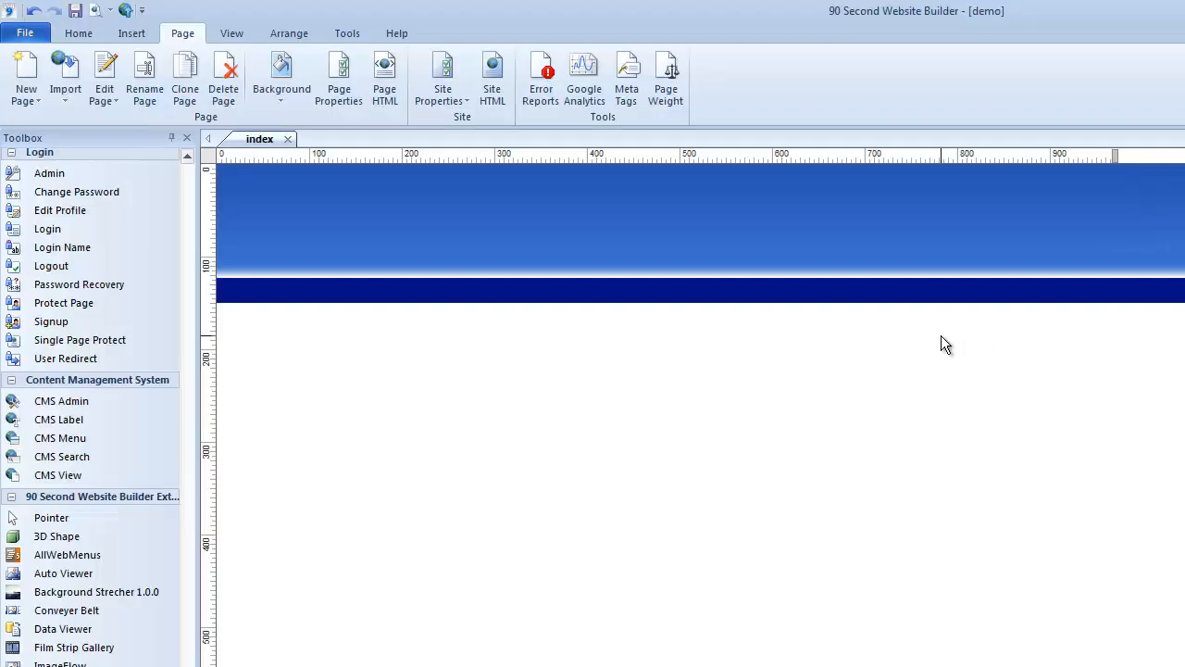
{"action": "mouse_move", "coordinate": [562, 366]}
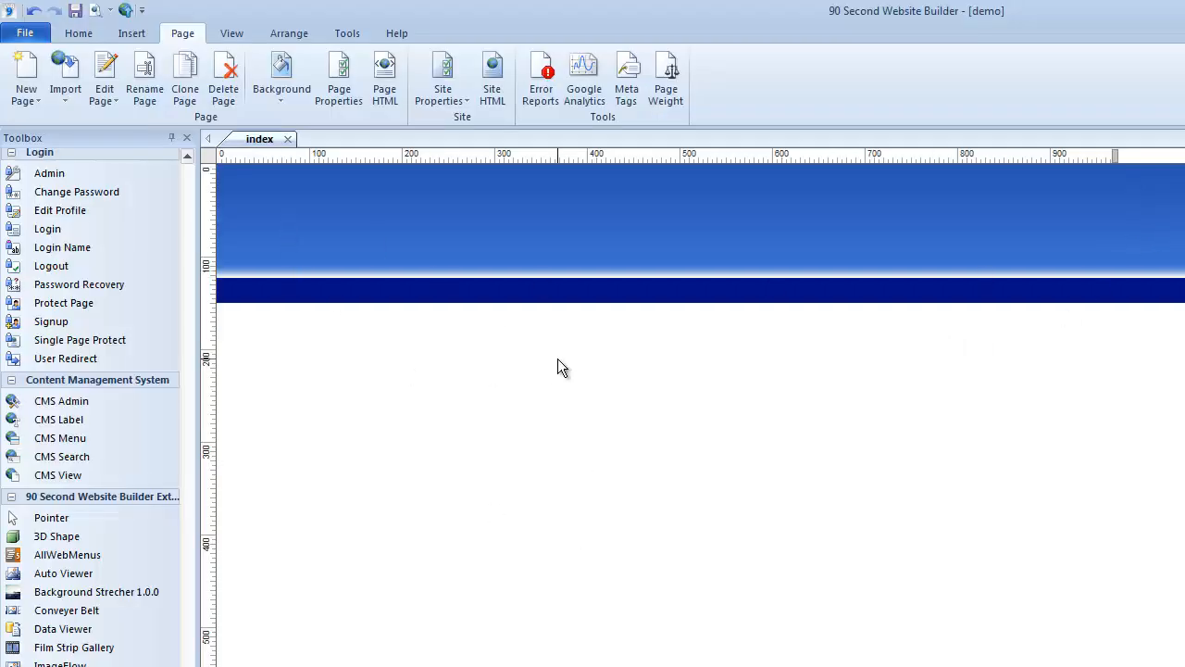
- In the index page's Style properties, set the background image to the light grey texture file
{"action": "right_click", "coordinate": [562, 366]}
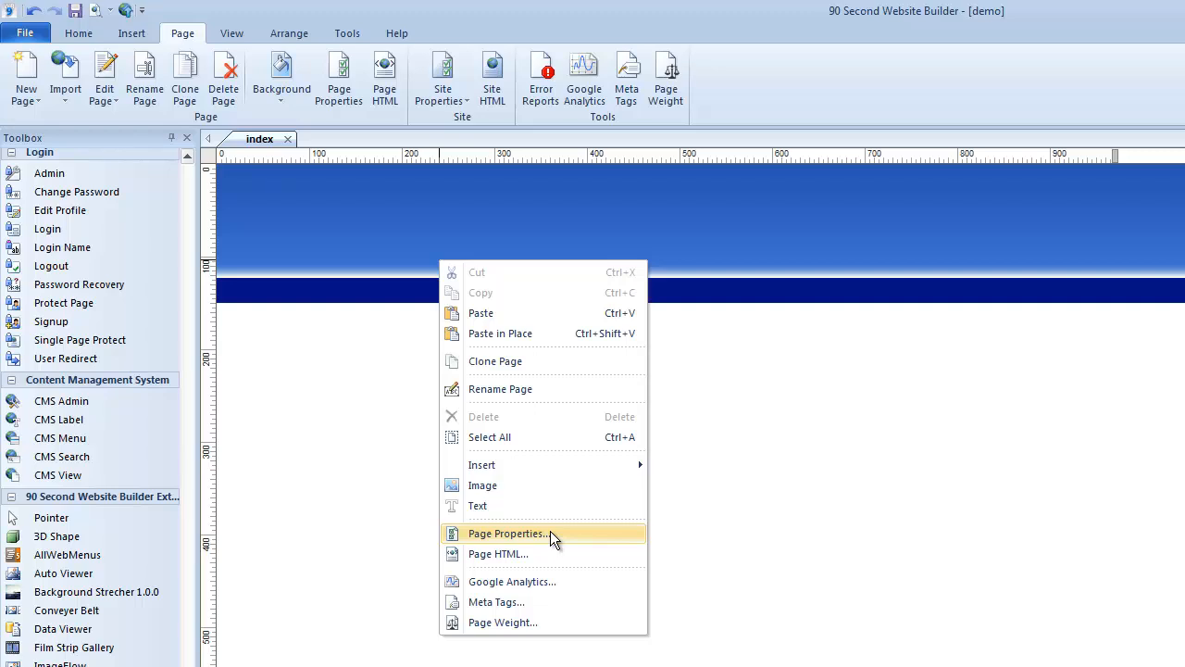
{"action": "left_click", "coordinate": [508, 533]}
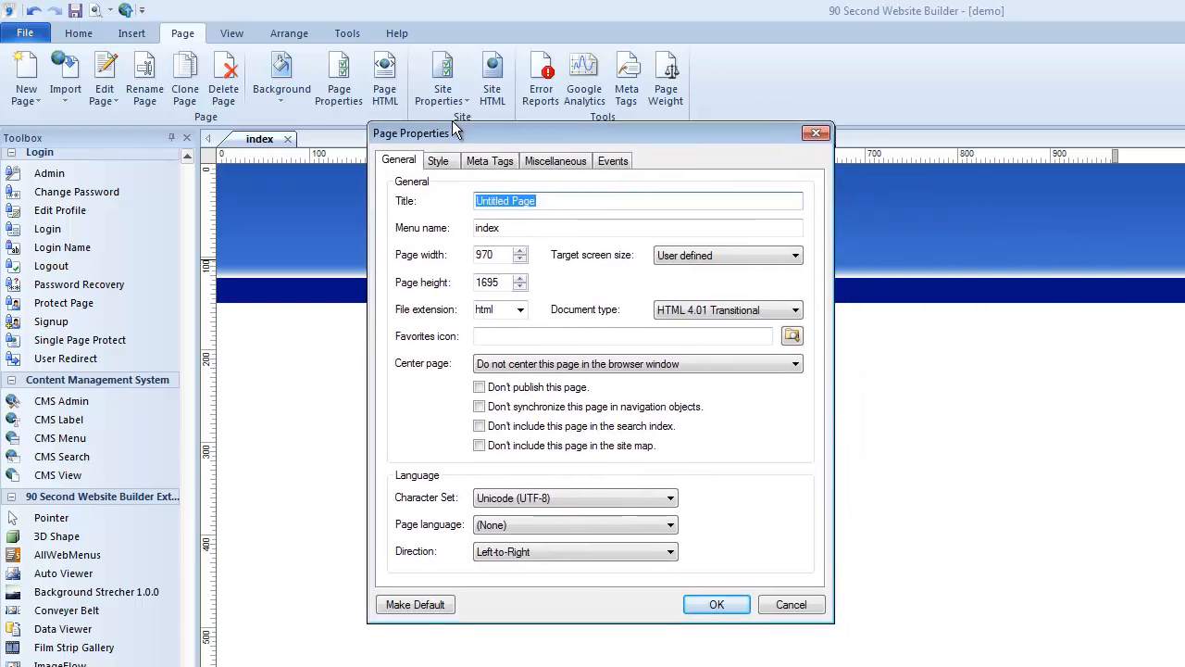
{"action": "left_click", "coordinate": [439, 161]}
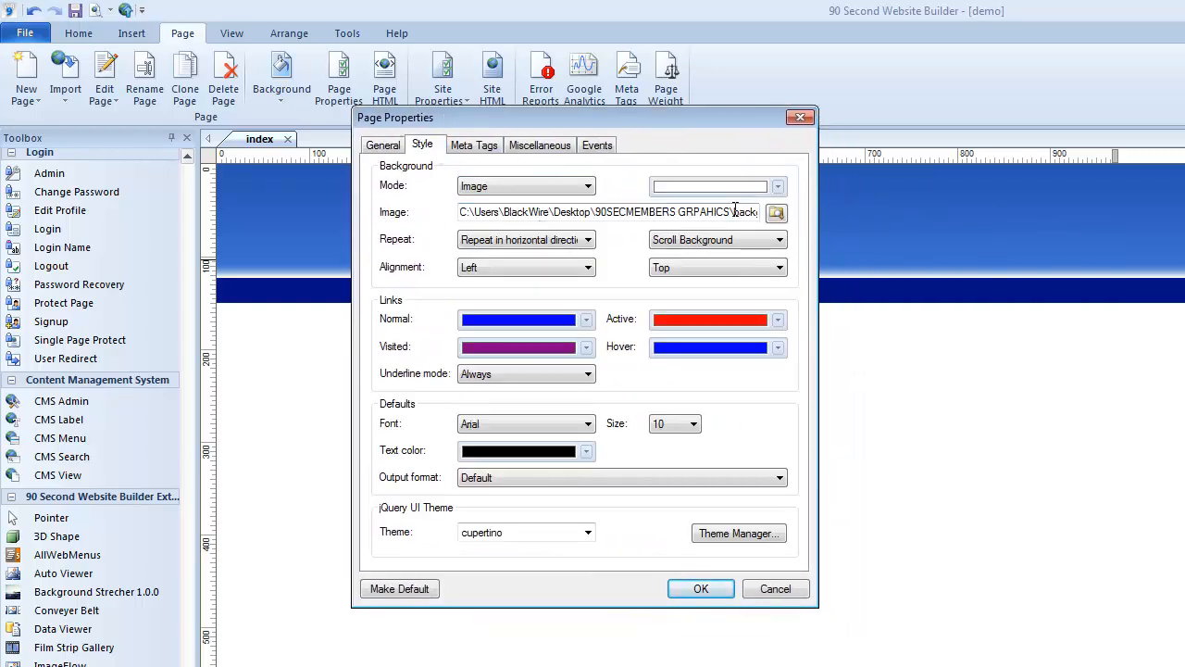
{"action": "left_click", "coordinate": [776, 212]}
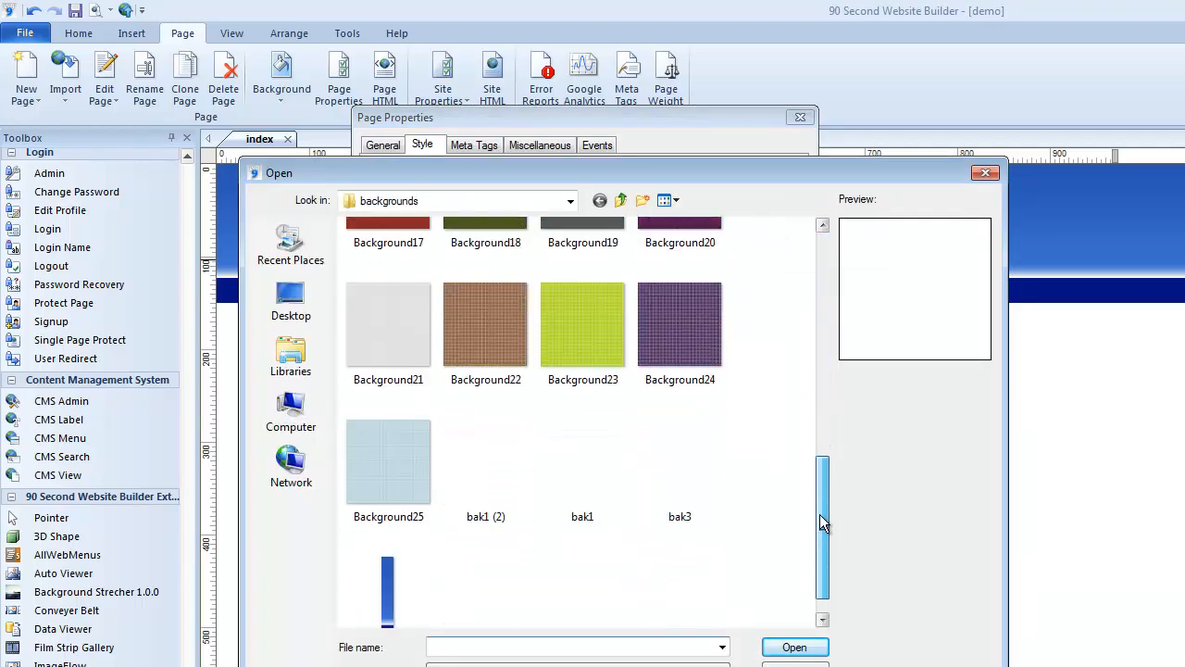
{"action": "scroll", "scroll_direction": "down", "scroll_amount": 3}
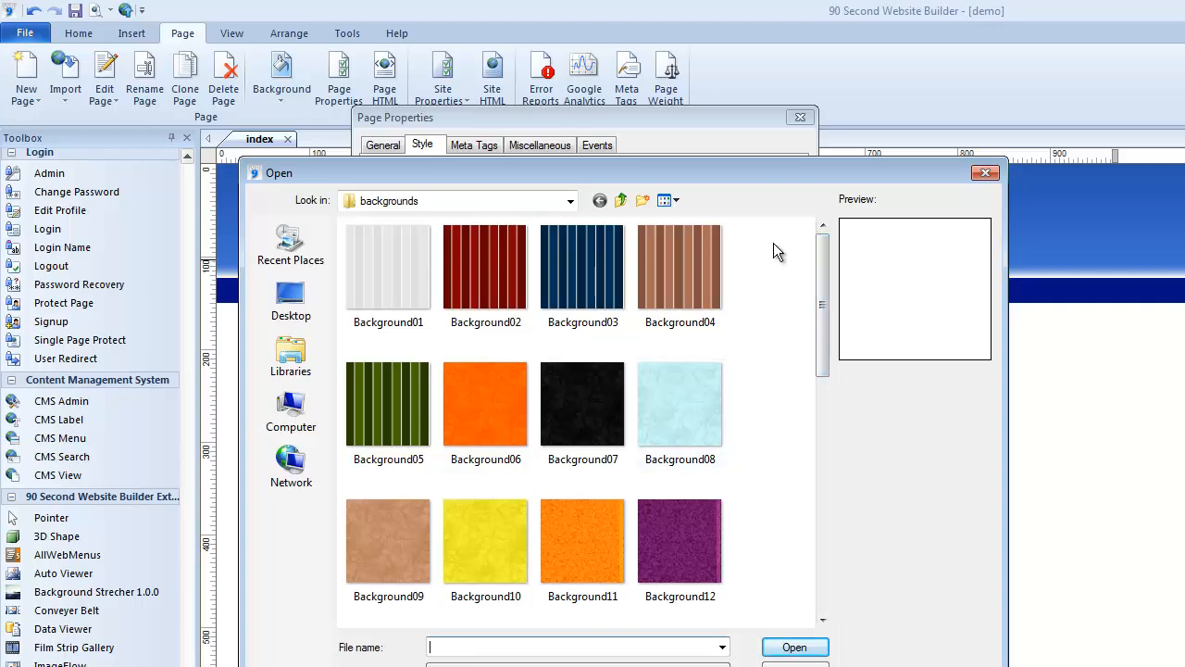
{"action": "scroll", "scroll_direction": "down", "scroll_amount": 3}
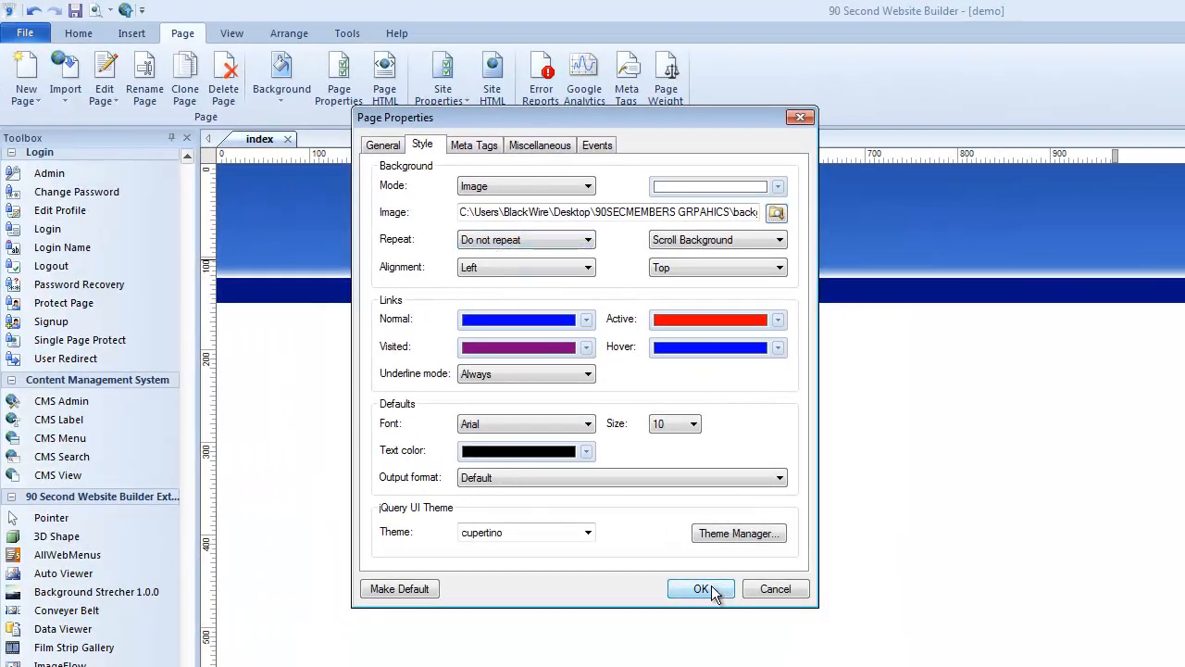
{"action": "left_click", "coordinate": [701, 589]}
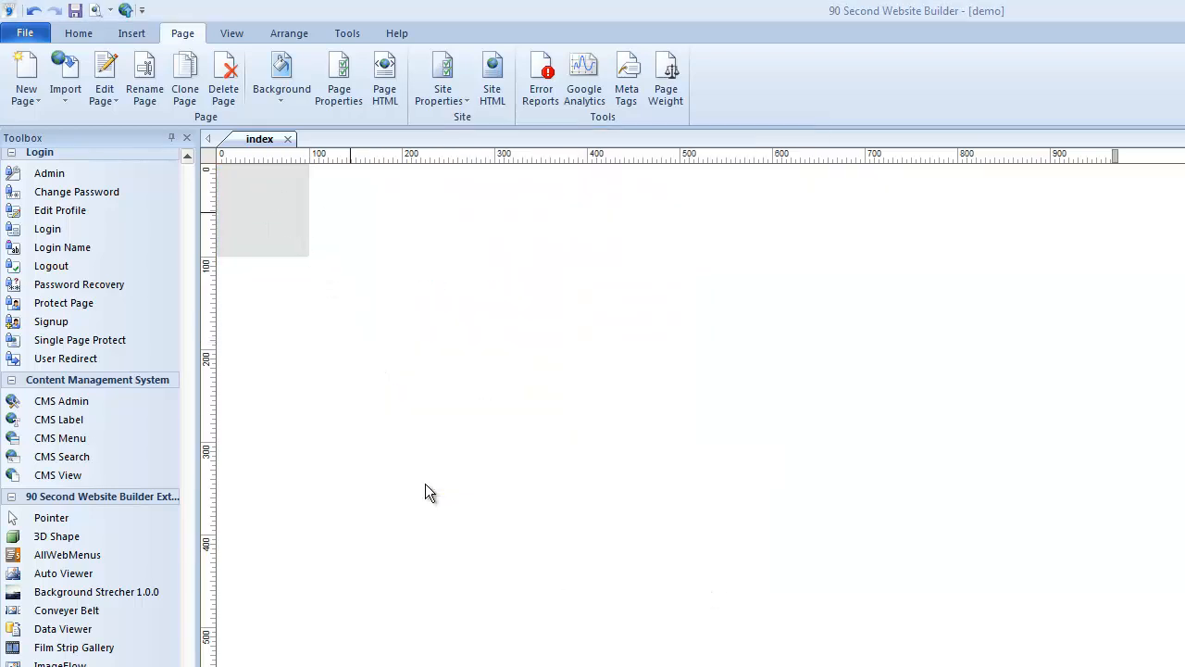
- Set the index page's background image to repeat in both directions
{"action": "left_click", "coordinate": [339, 79]}
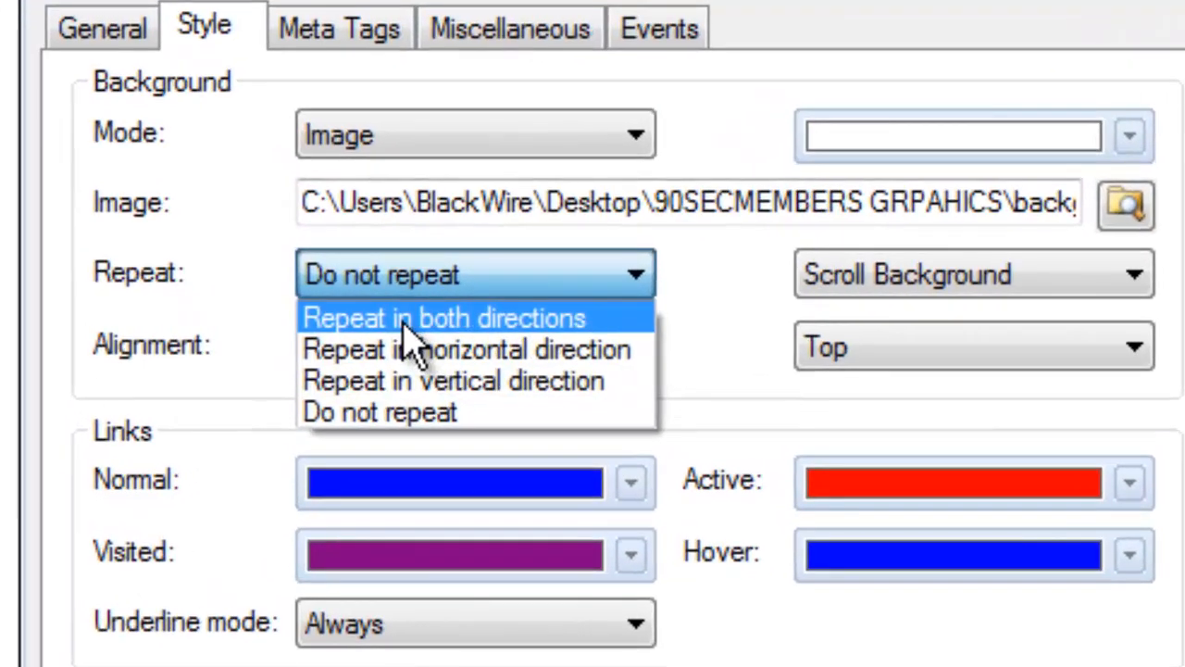
{"action": "left_click", "coordinate": [443, 318]}
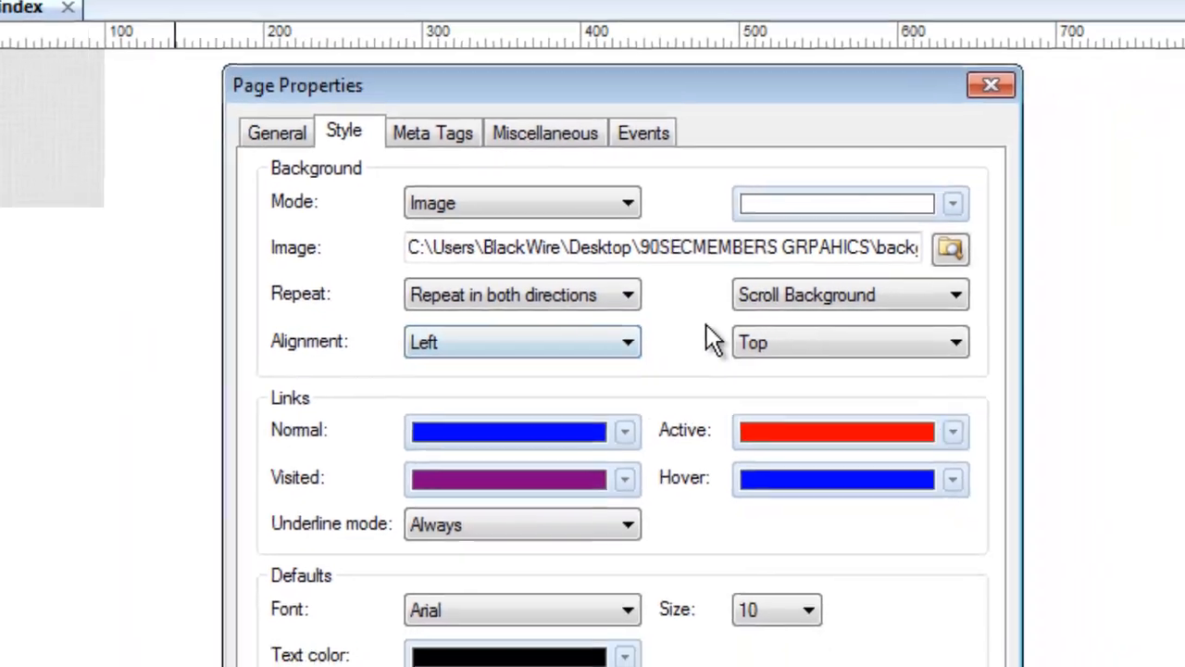
{"action": "left_click", "coordinate": [990, 85]}
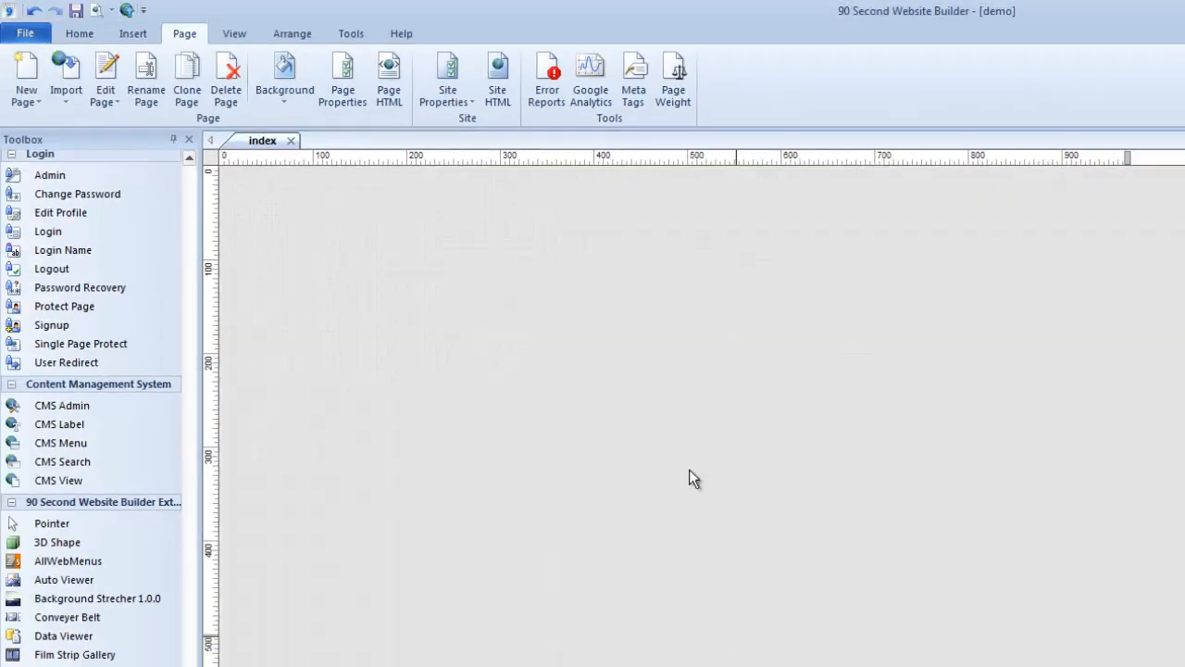
{"action": "mouse_move", "coordinate": [540, 288]}
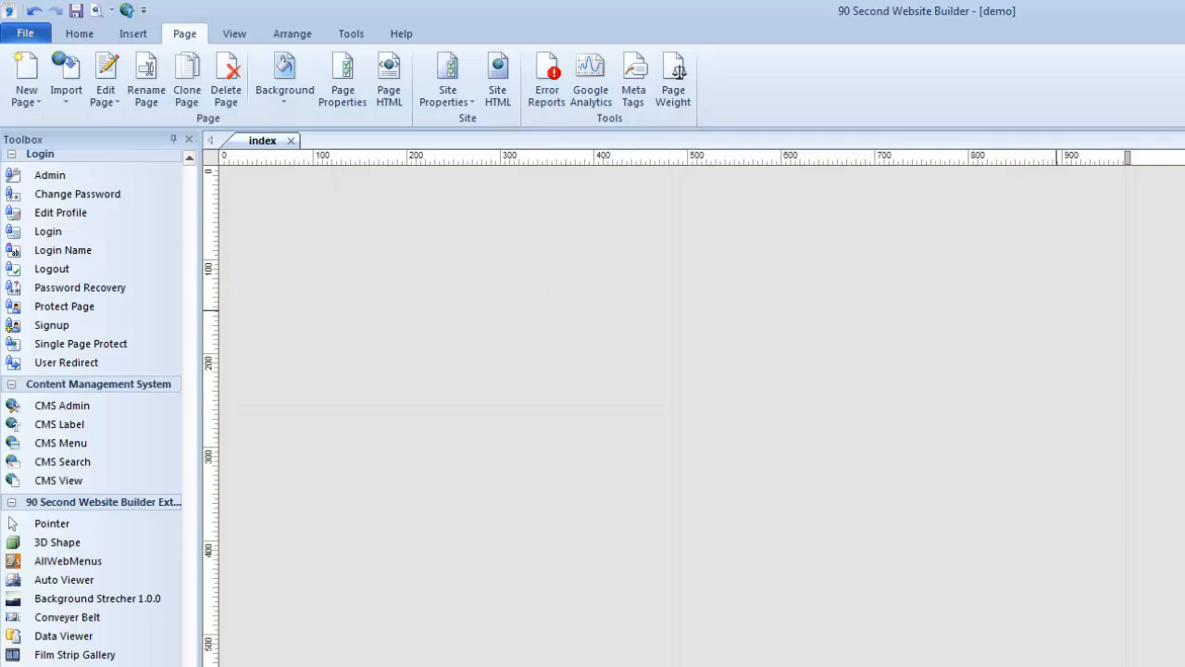
{"action": "mouse_move", "coordinate": [423, 307]}
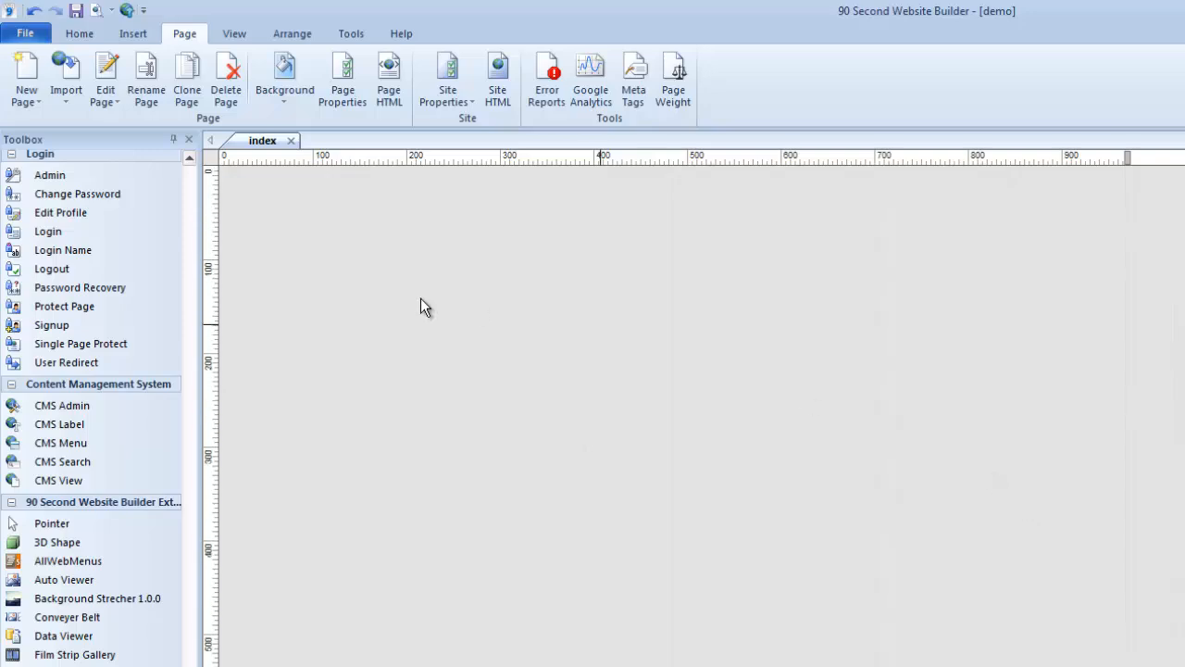
- Set the bg-repeat-header image as background, repeating horizontally, and pick a light blue page colour
{"action": "right_click", "coordinate": [425, 306]}
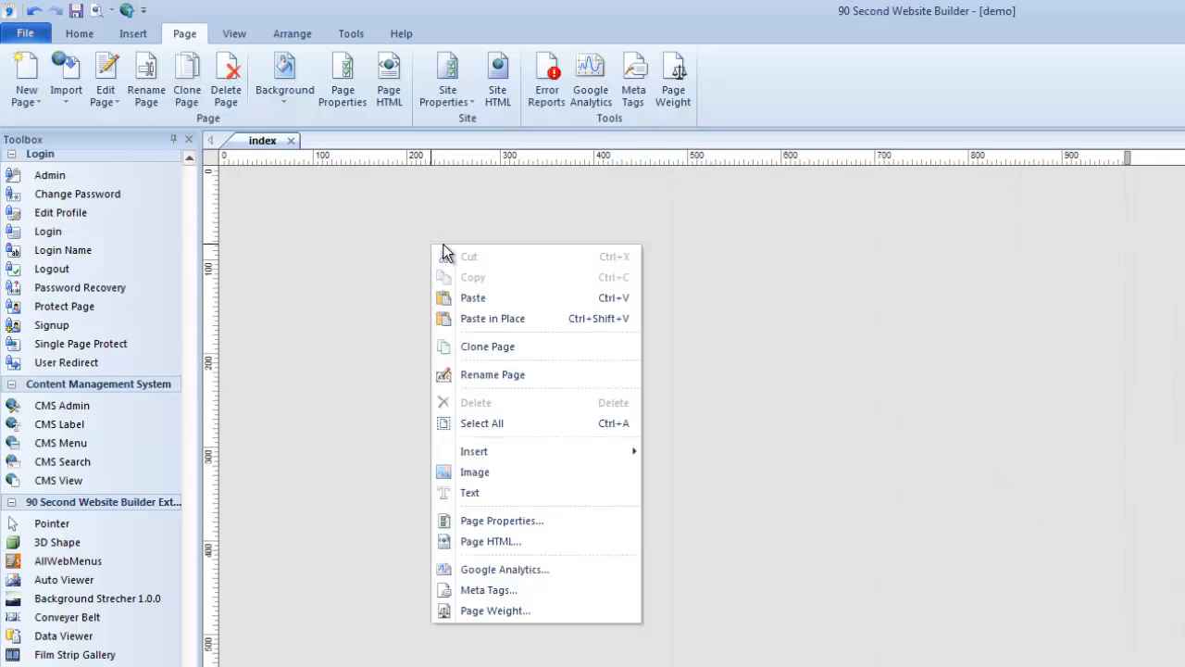
{"action": "mouse_move", "coordinate": [527, 520]}
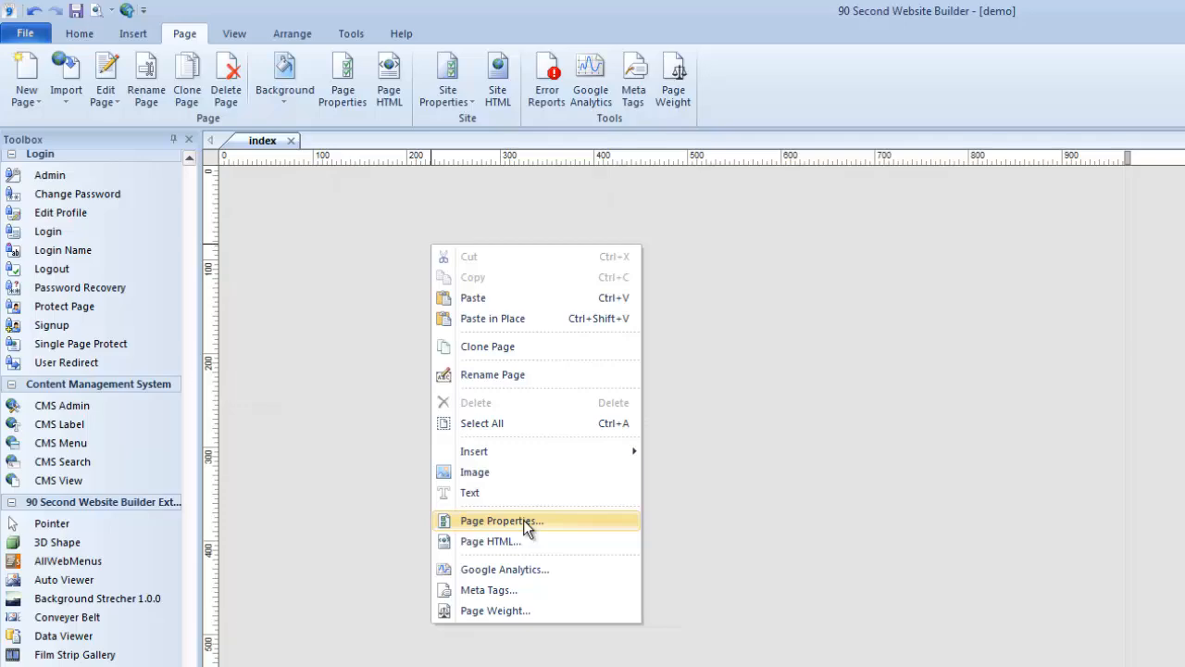
{"action": "left_click", "coordinate": [500, 520]}
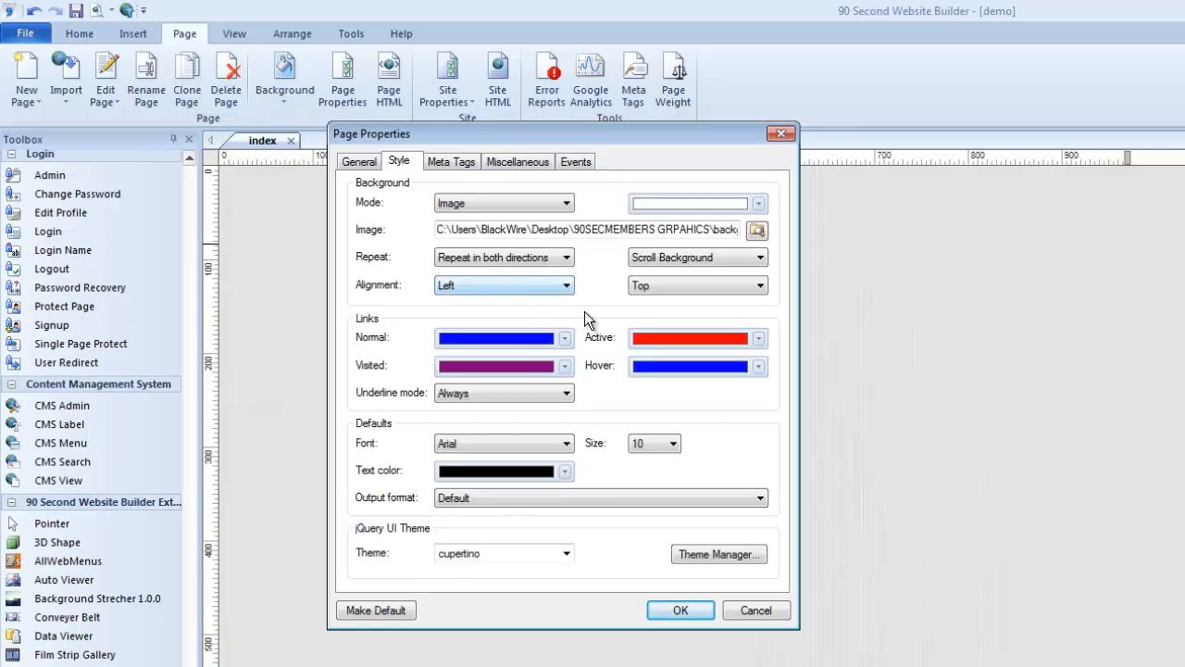
{"action": "mouse_move", "coordinate": [492, 167]}
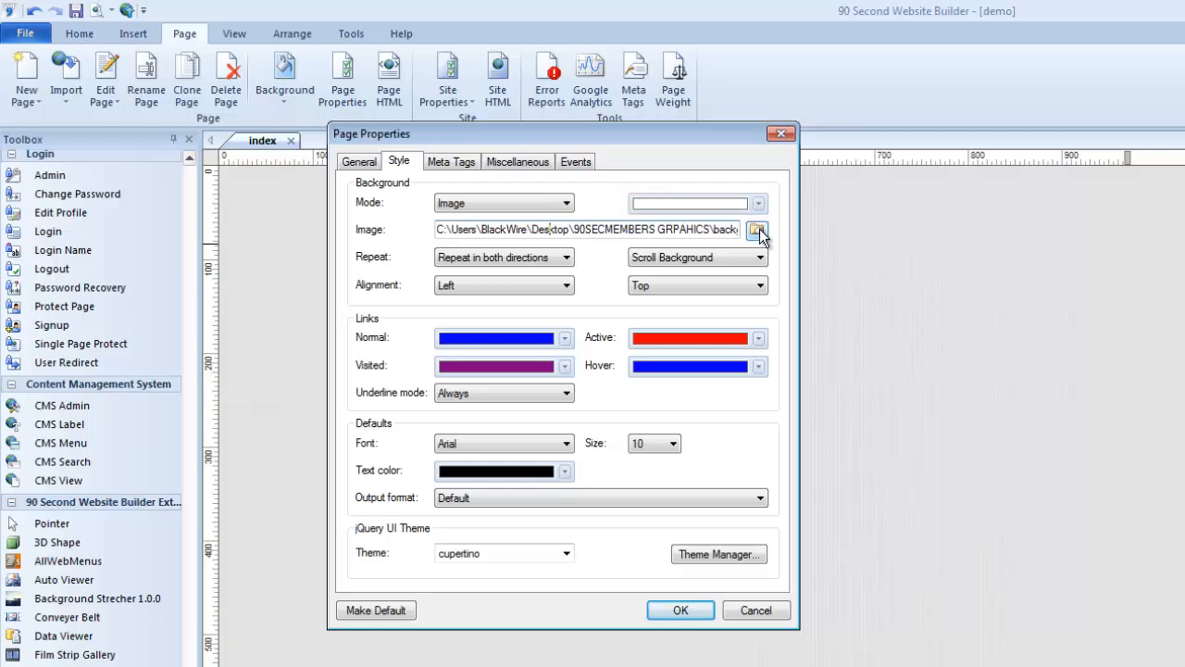
{"action": "mouse_move", "coordinate": [1041, 200]}
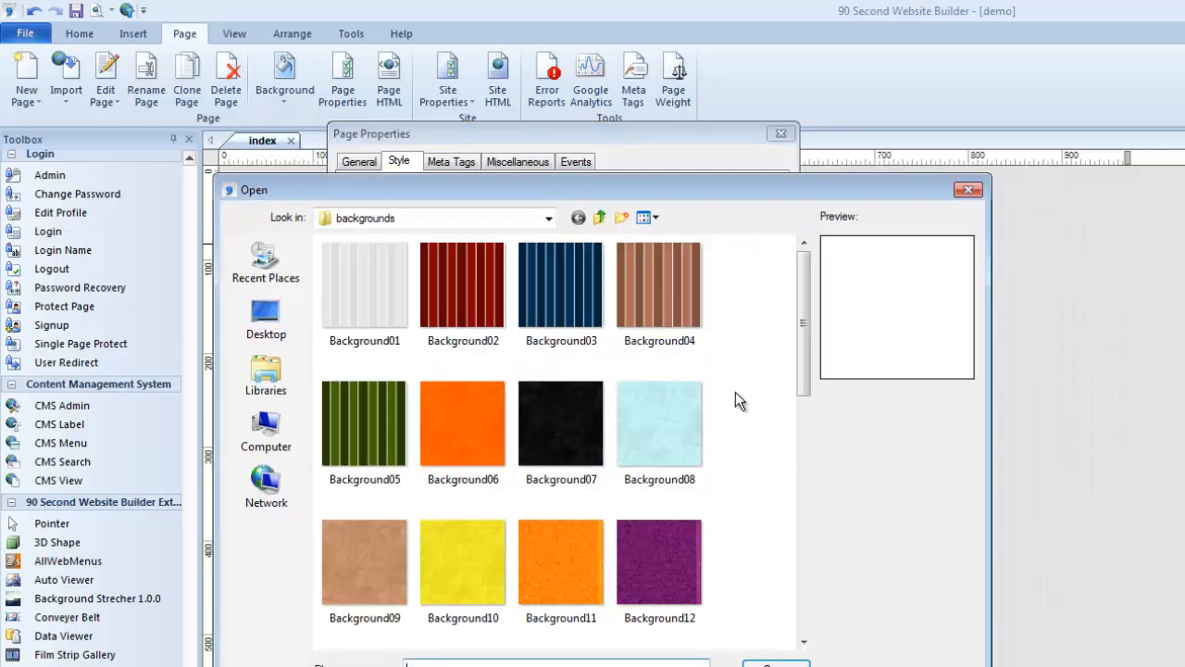
{"action": "scroll", "scroll_direction": "down", "scroll_amount": 3}
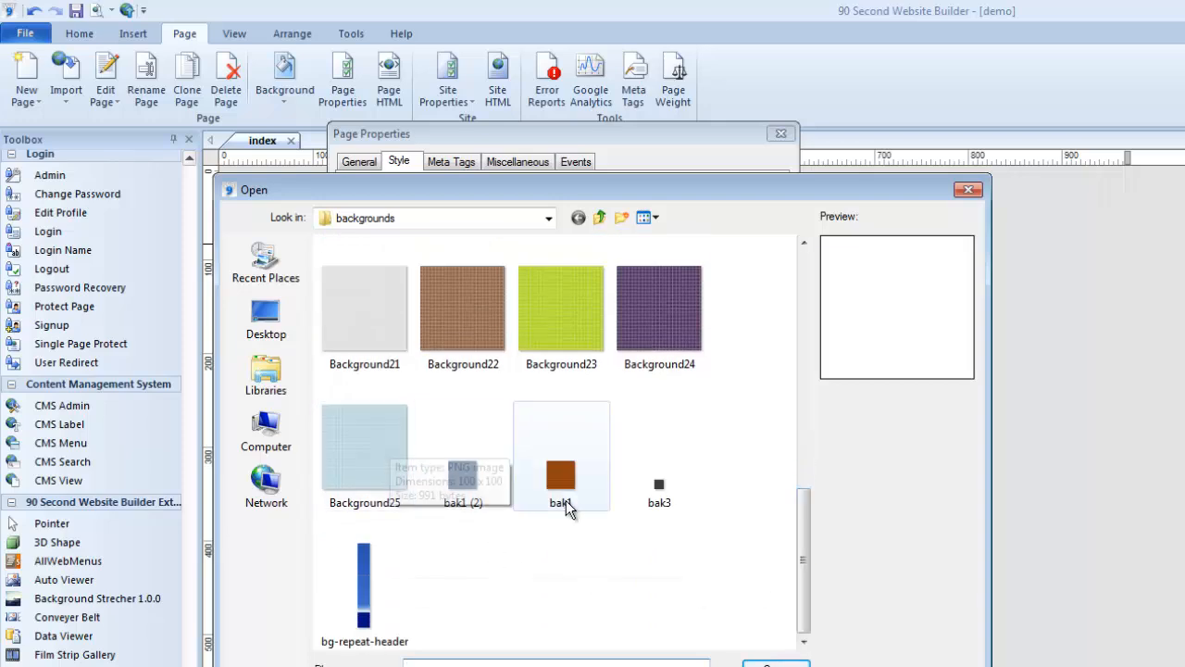
{"action": "double_click", "coordinate": [561, 475]}
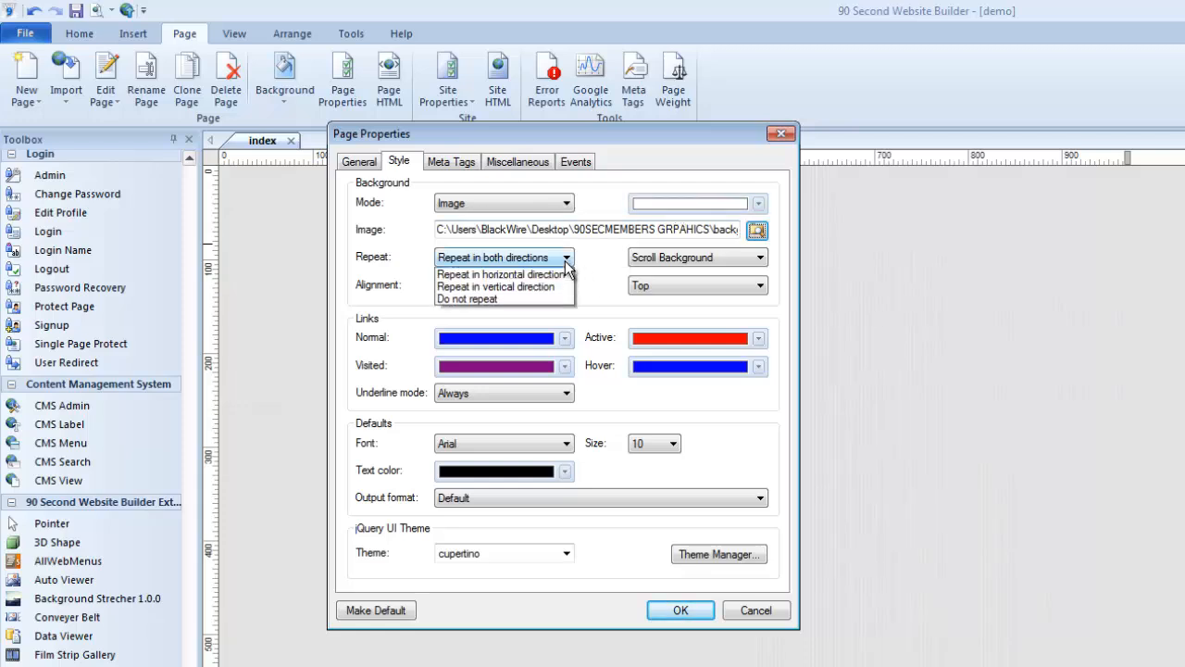
{"action": "left_click", "coordinate": [500, 274]}
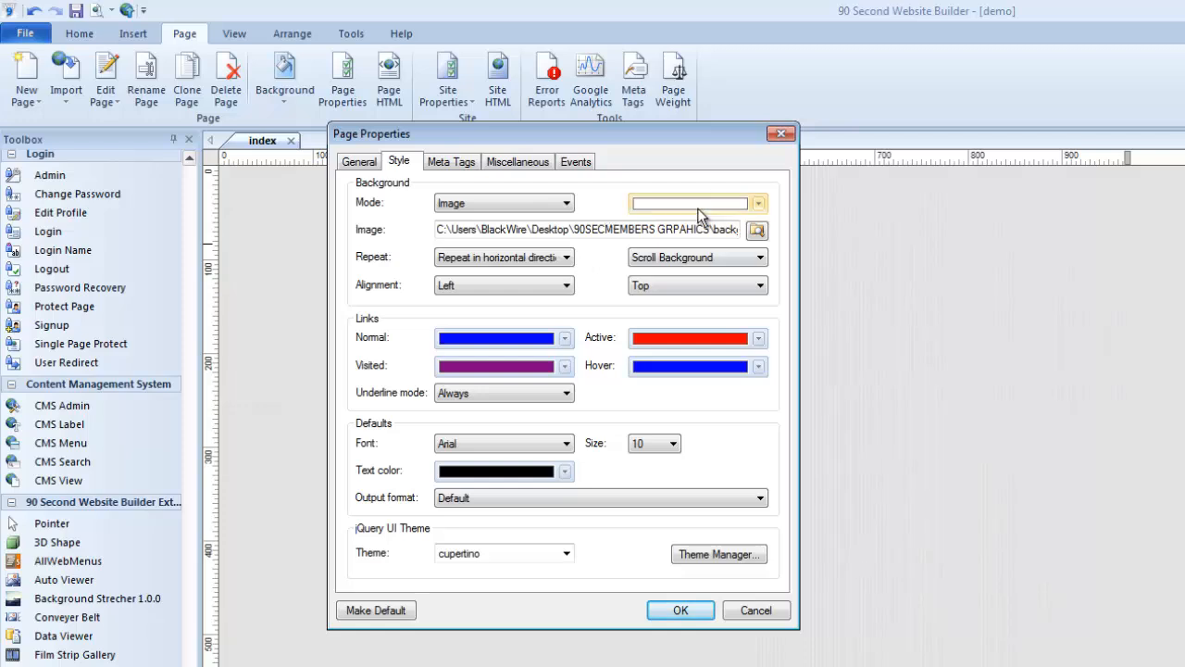
{"action": "left_click", "coordinate": [758, 203]}
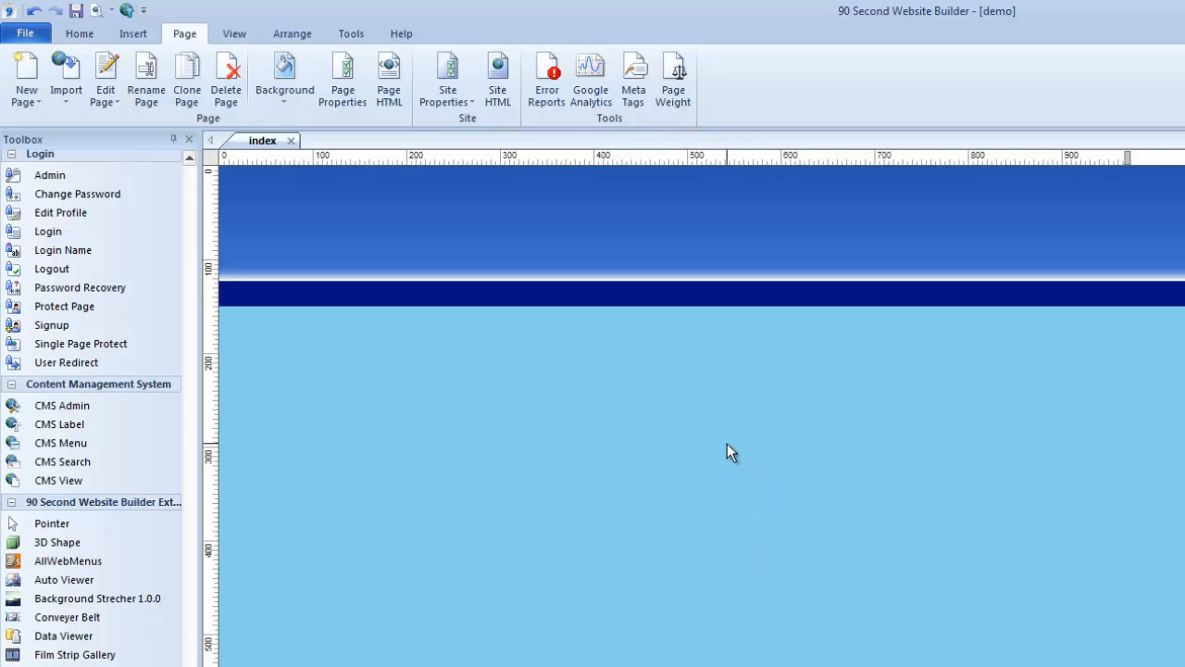
{"action": "left_click", "coordinate": [341, 77]}
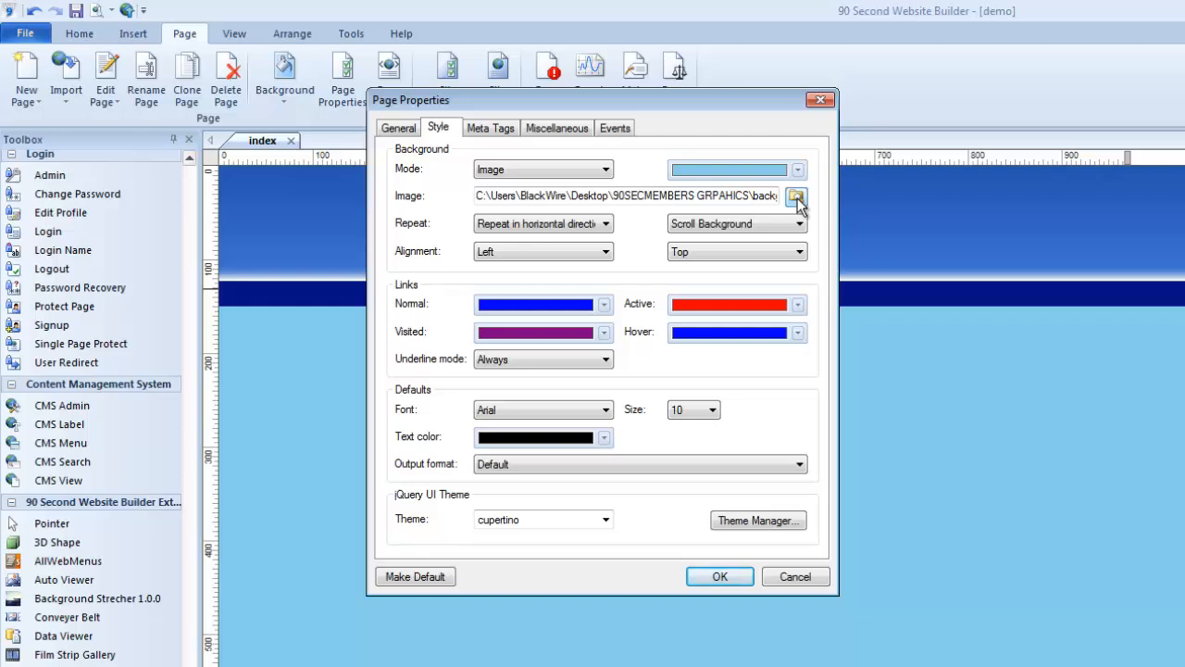
{"action": "left_click", "coordinate": [797, 195]}
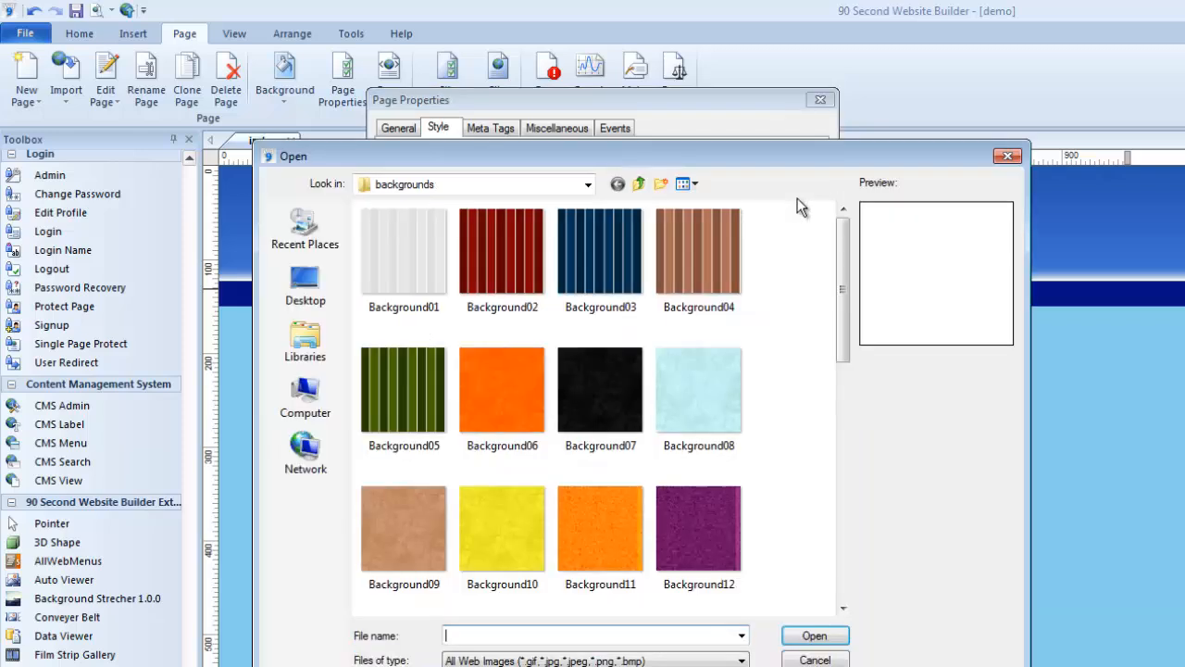
{"action": "left_click", "coordinate": [639, 183]}
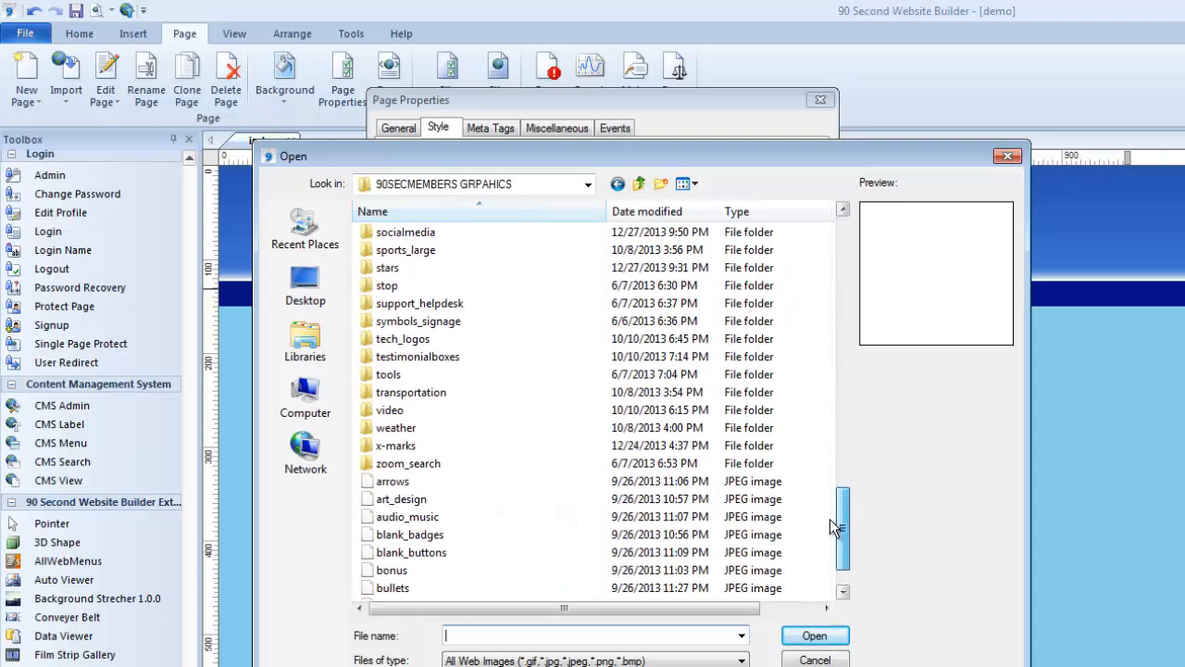
{"action": "left_click", "coordinate": [814, 658]}
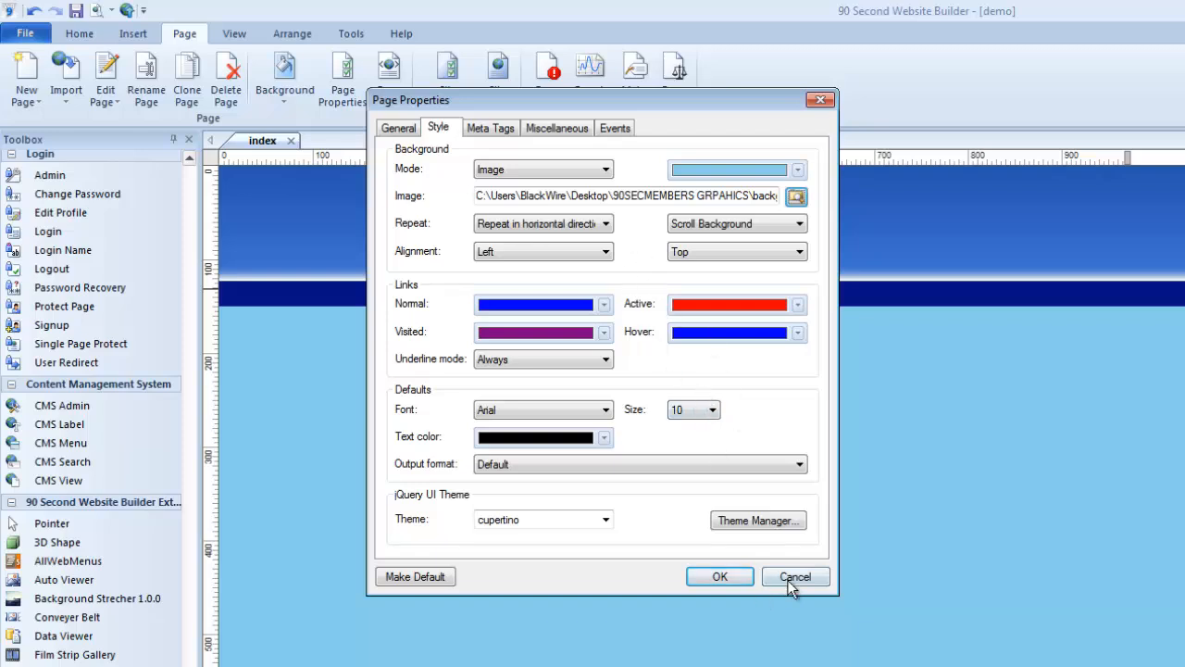
{"action": "left_click", "coordinate": [794, 576]}
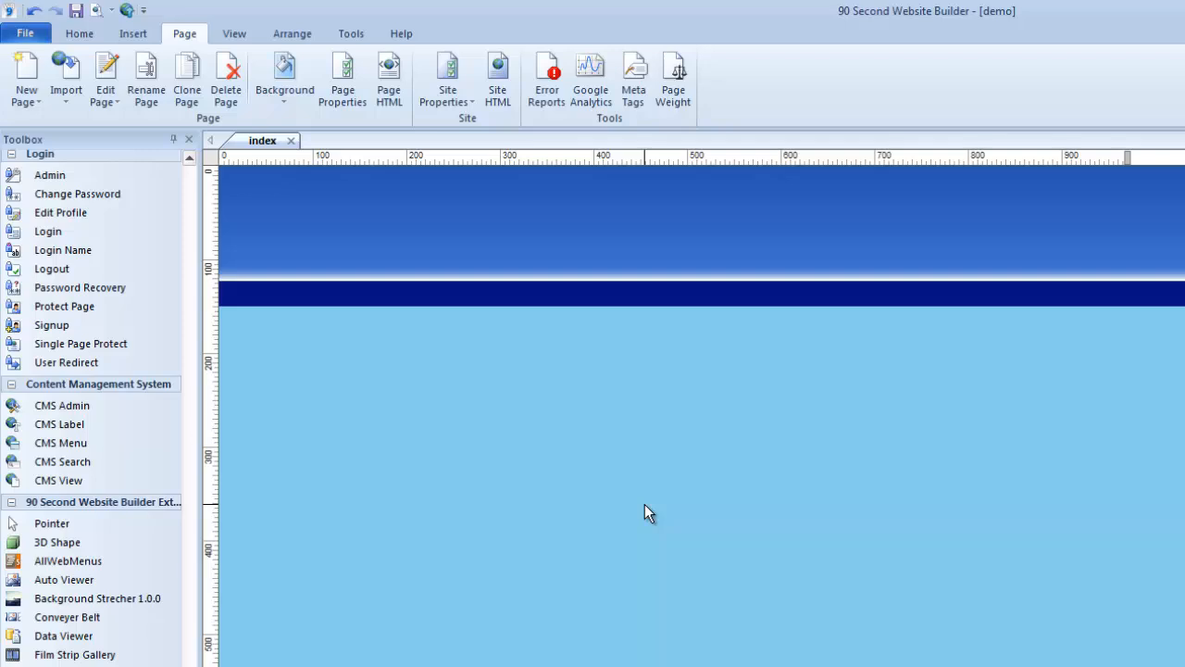
{"action": "mouse_move", "coordinate": [653, 436]}
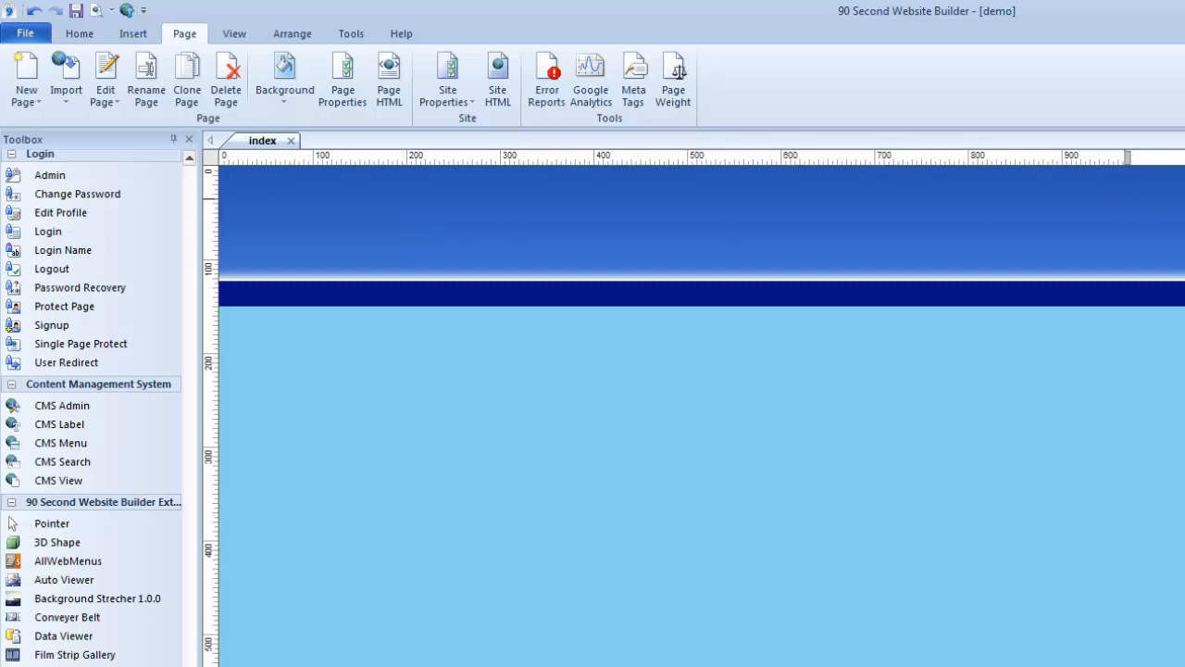
{"action": "mouse_move", "coordinate": [492, 234]}
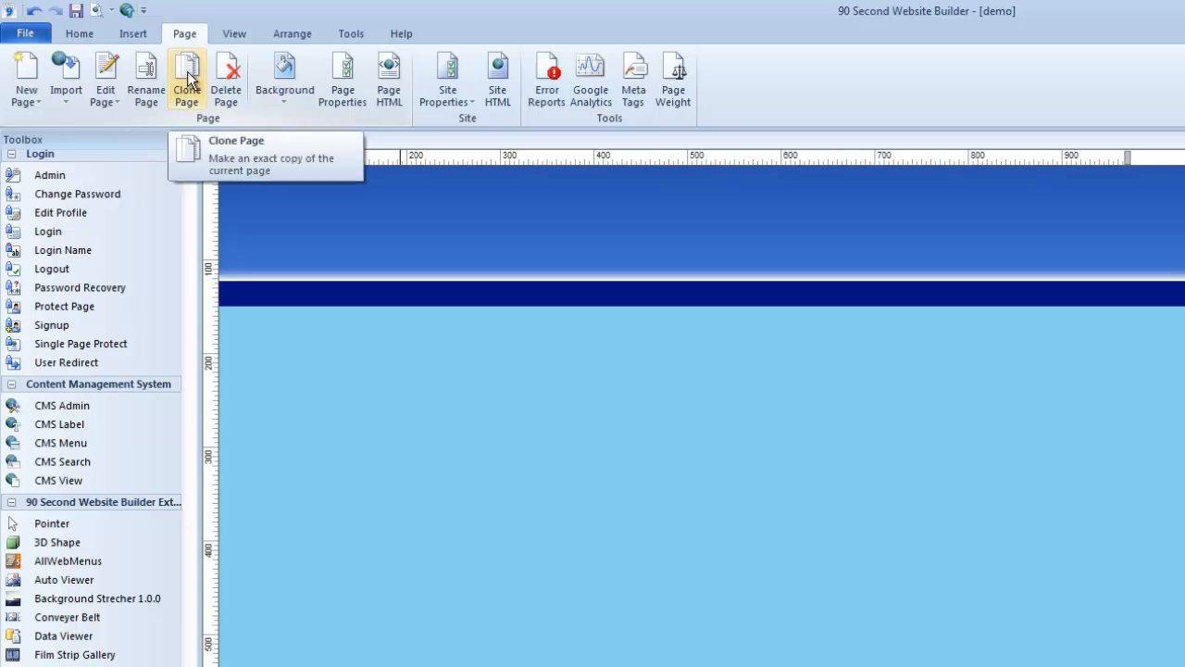
{"action": "left_click", "coordinate": [447, 79]}
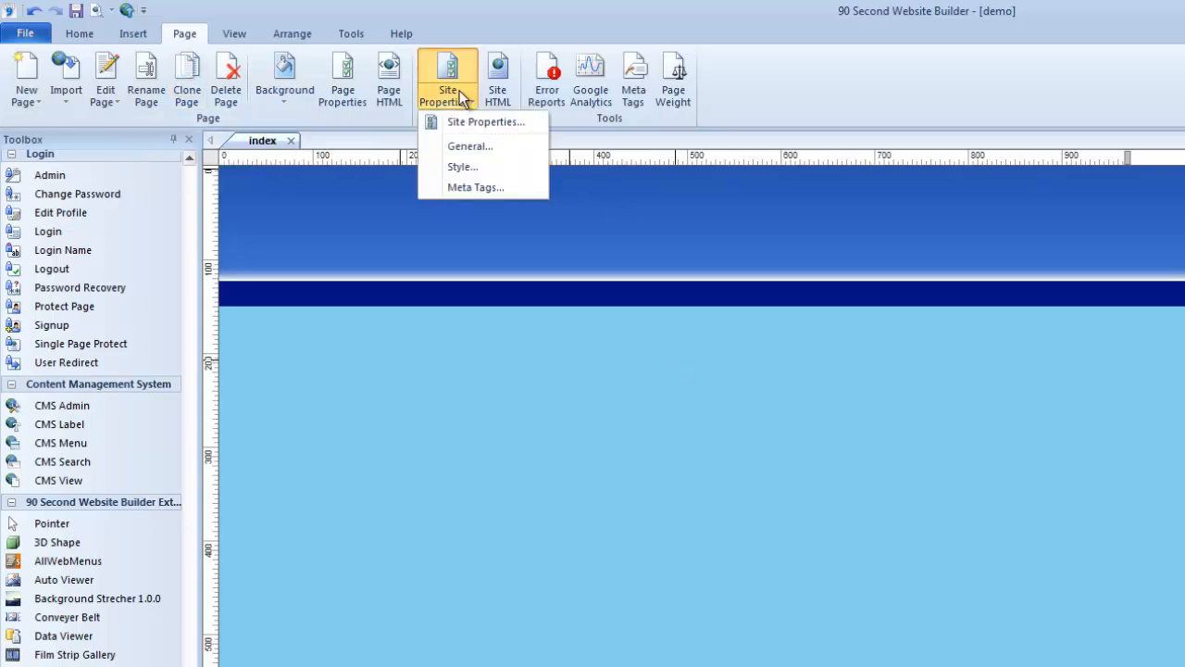
{"action": "left_click", "coordinate": [485, 121]}
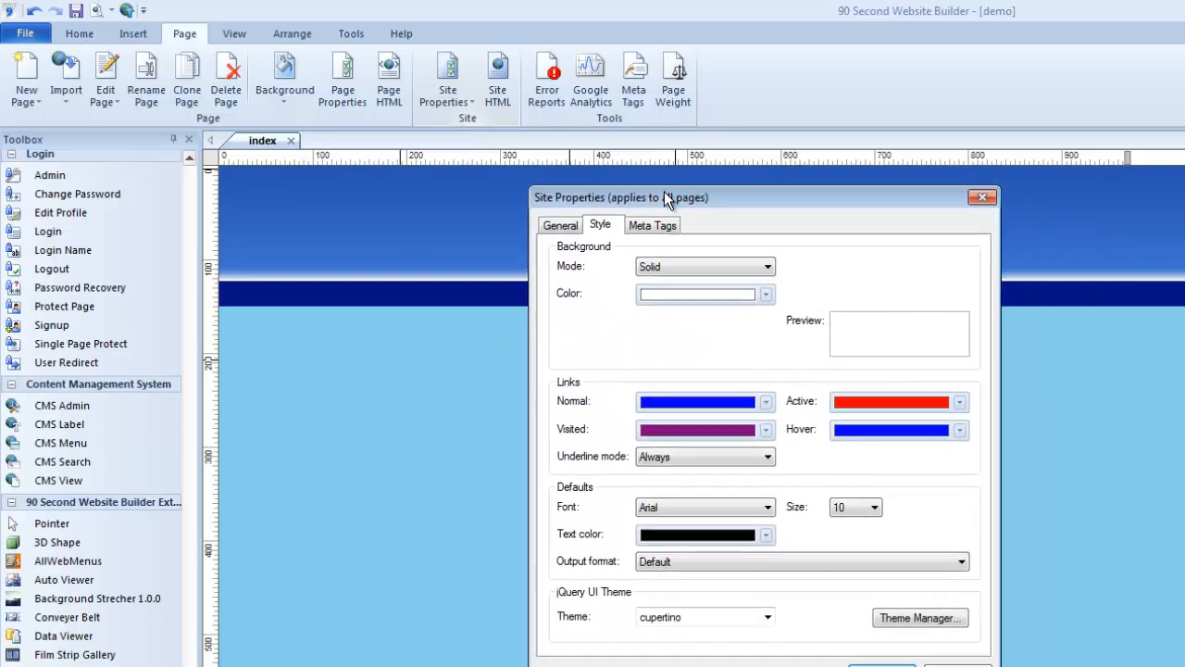
{"action": "mouse_move", "coordinate": [813, 600]}
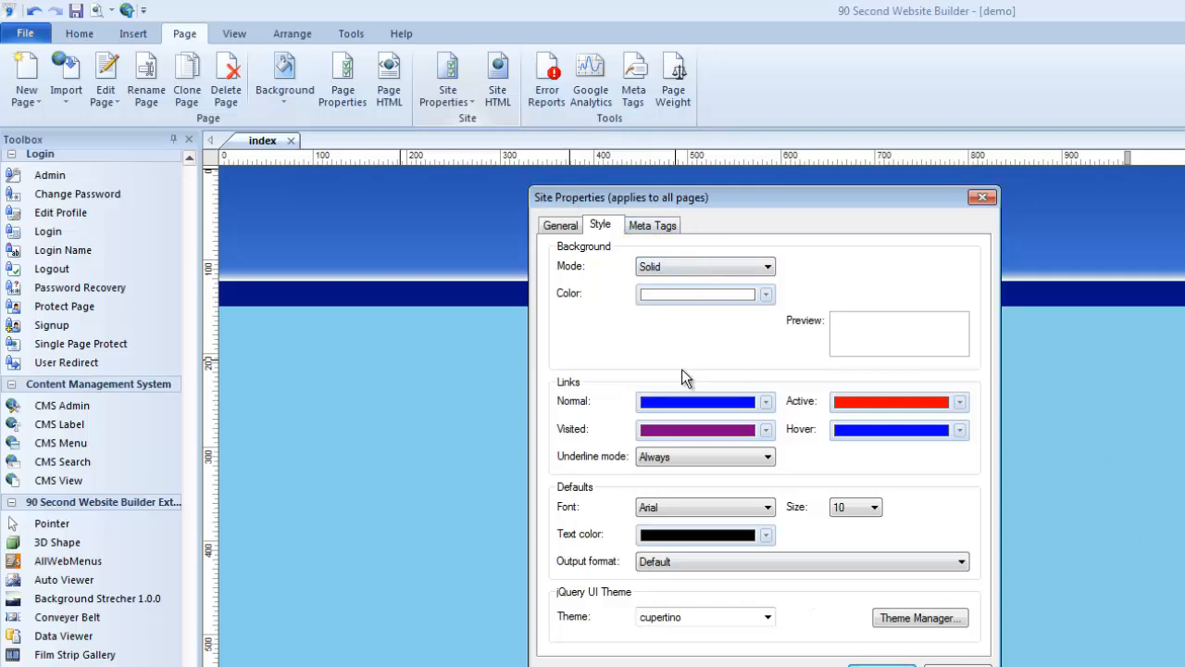
{"action": "mouse_move", "coordinate": [924, 645]}
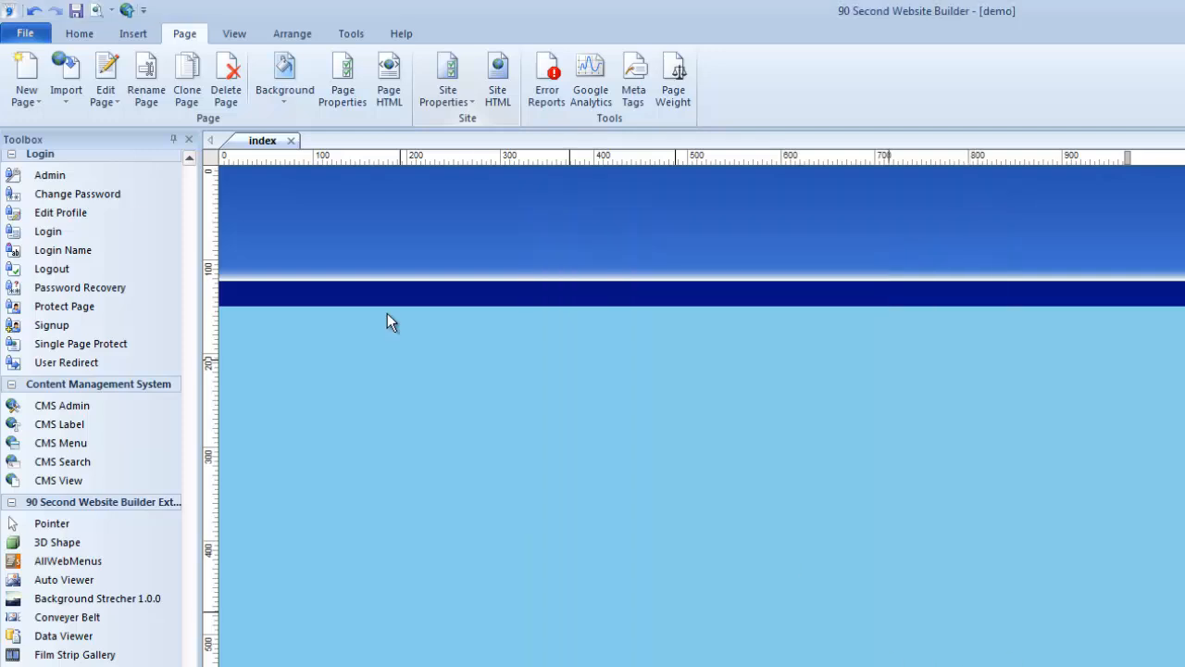
{"action": "mouse_move", "coordinate": [549, 559]}
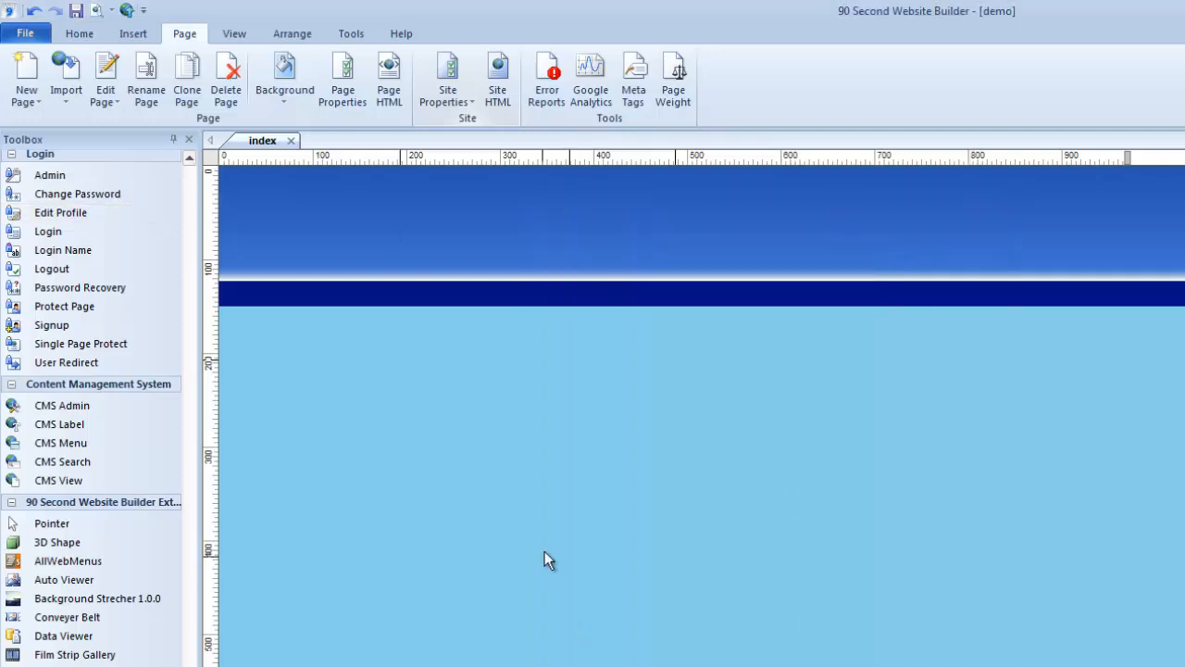
{"action": "mouse_move", "coordinate": [679, 331]}
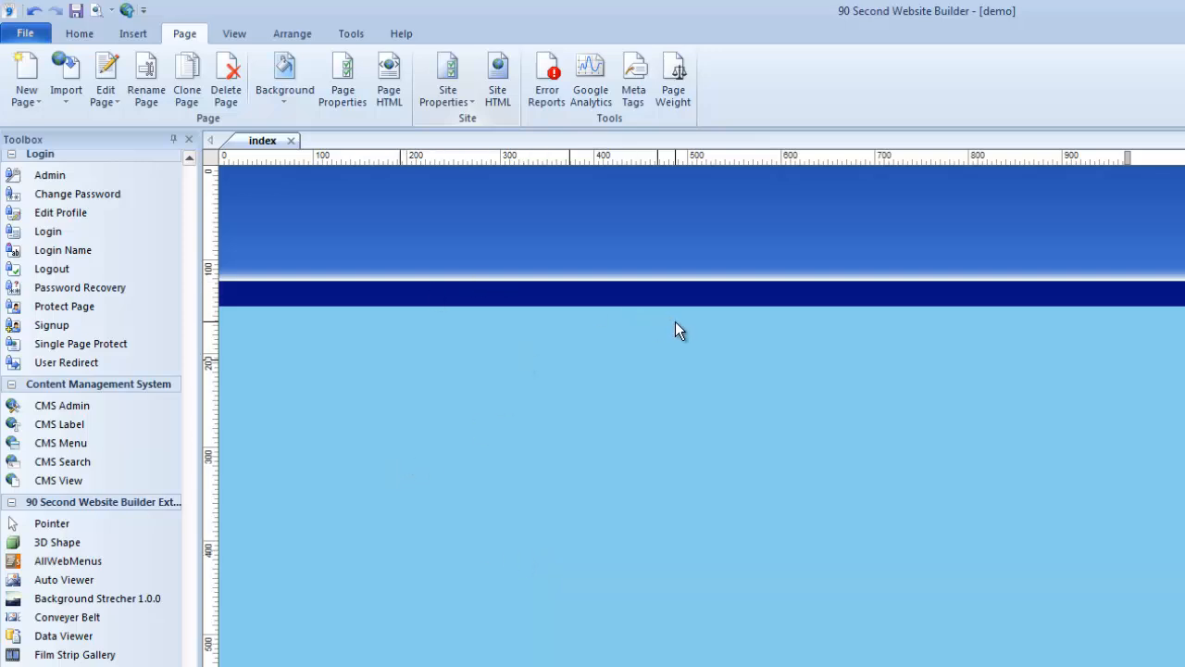
{"action": "mouse_move", "coordinate": [700, 289]}
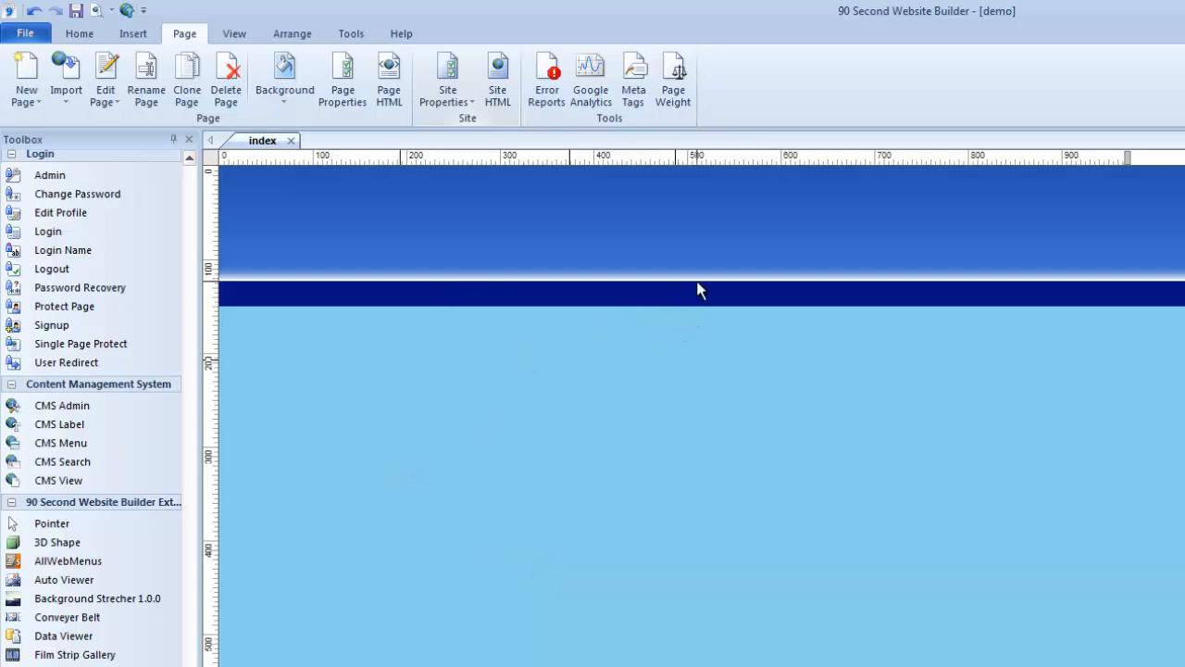
{"action": "mouse_move", "coordinate": [1120, 280]}
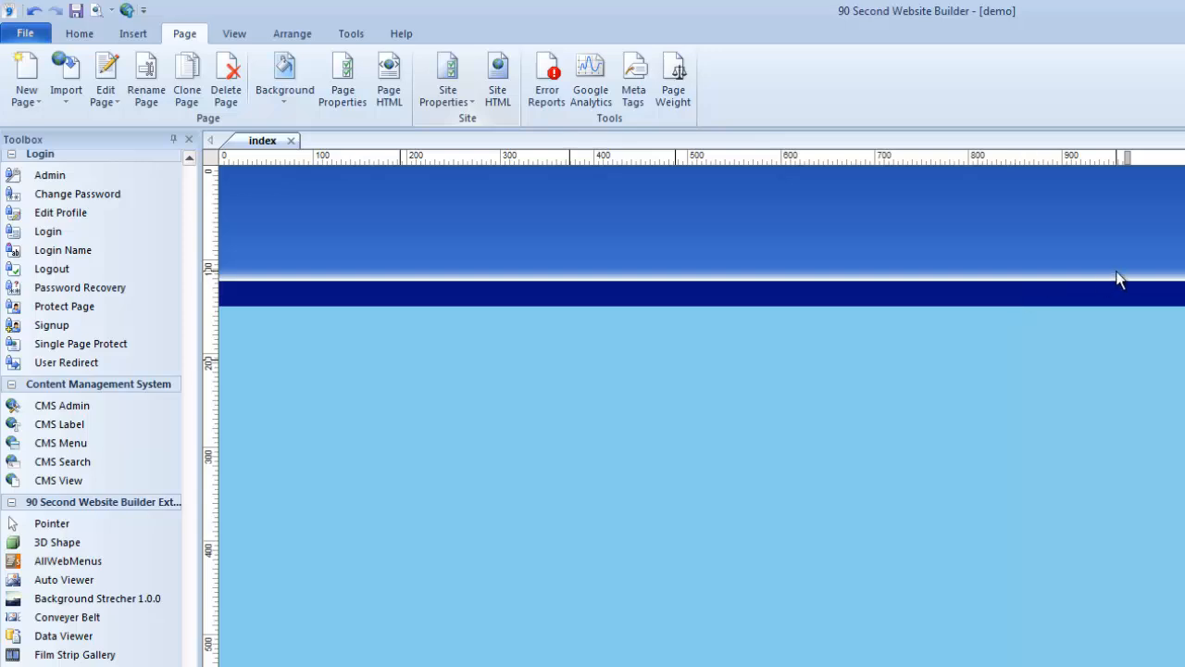